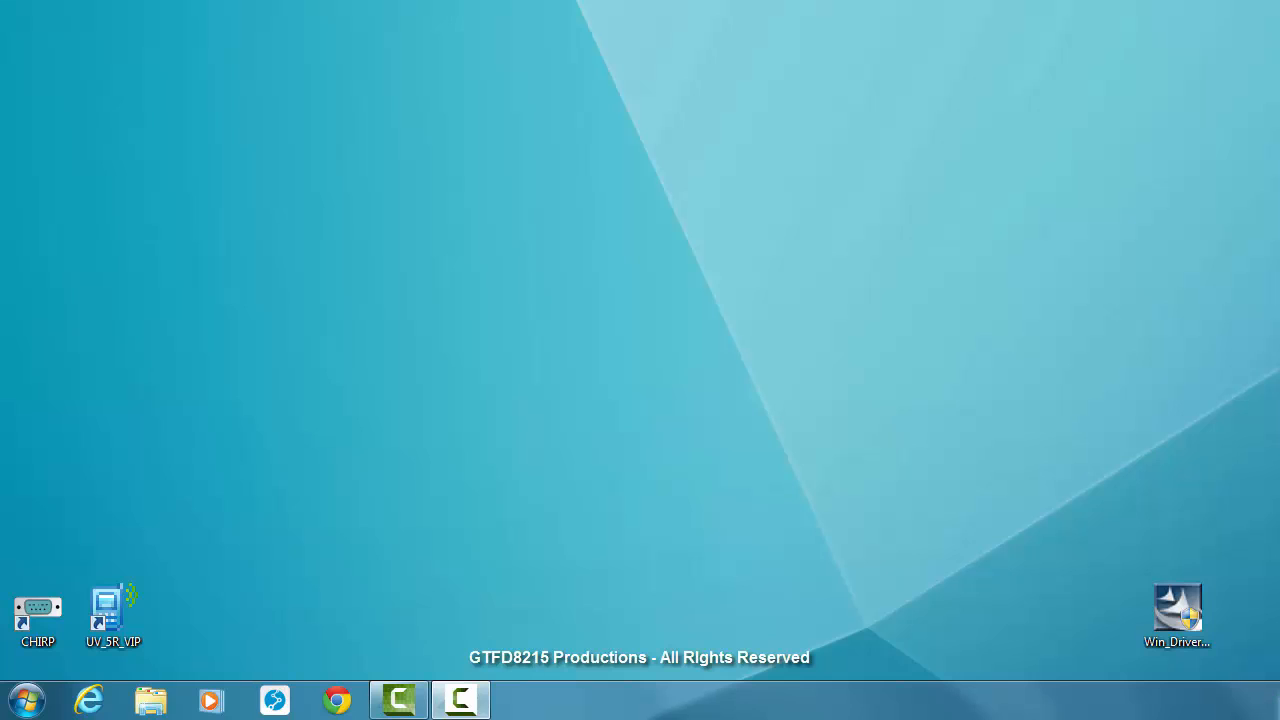
mouse_move(1016, 470)
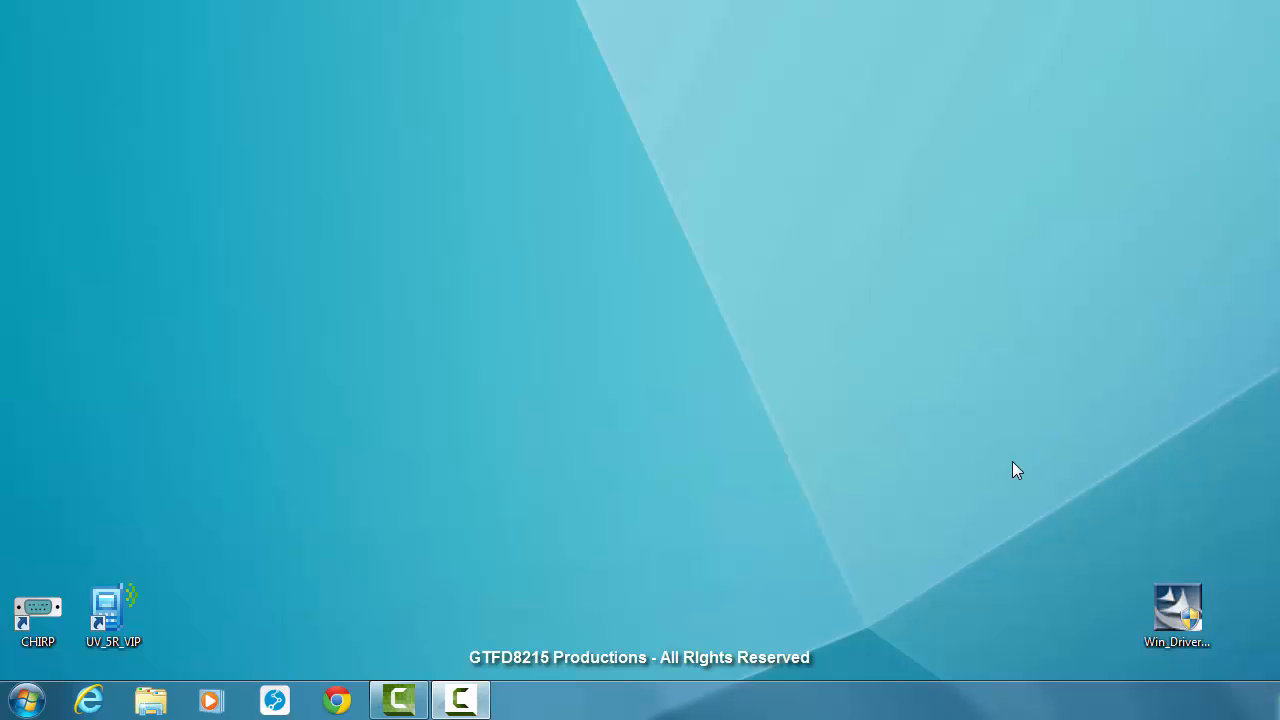
mouse_move(364, 620)
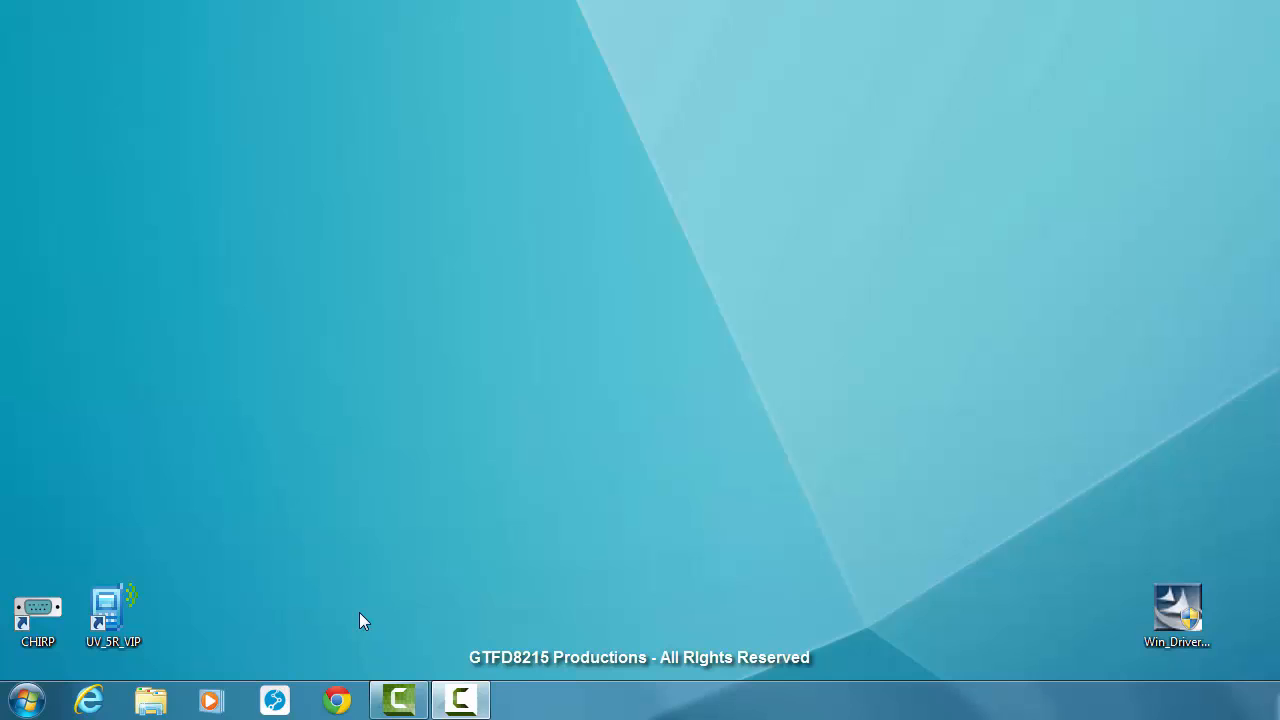
mouse_move(1058, 672)
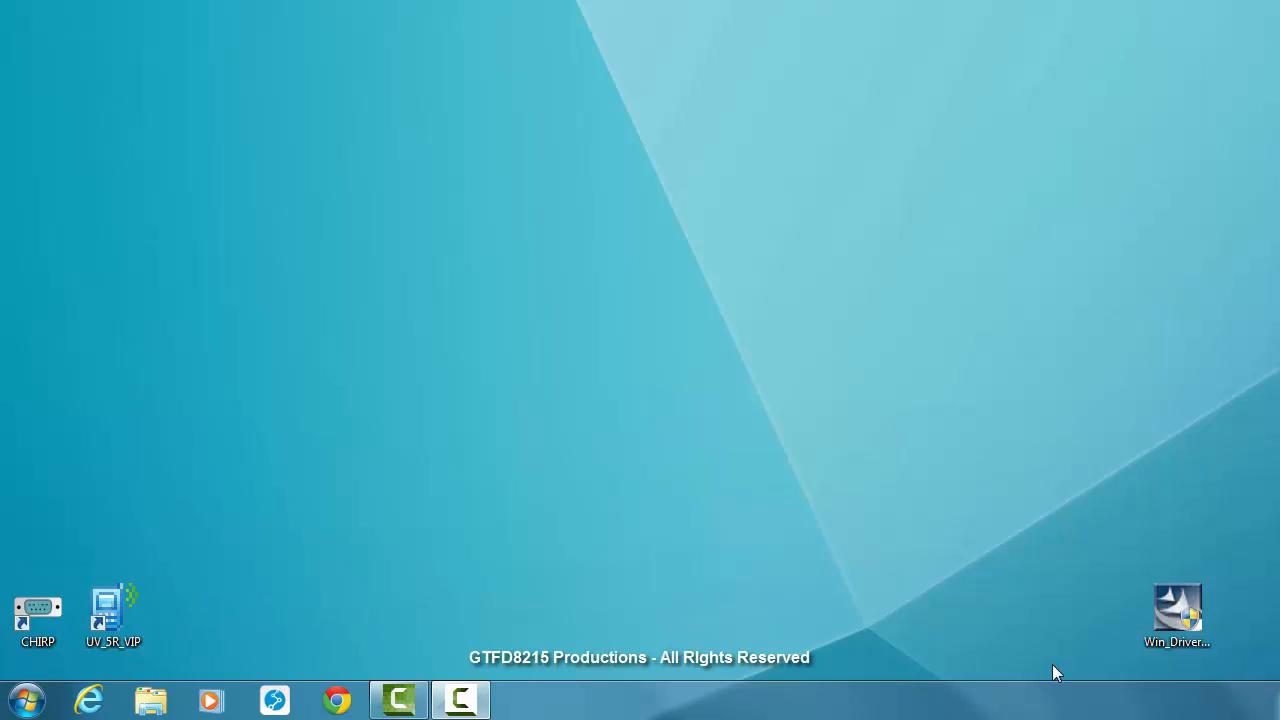
mouse_move(1176, 572)
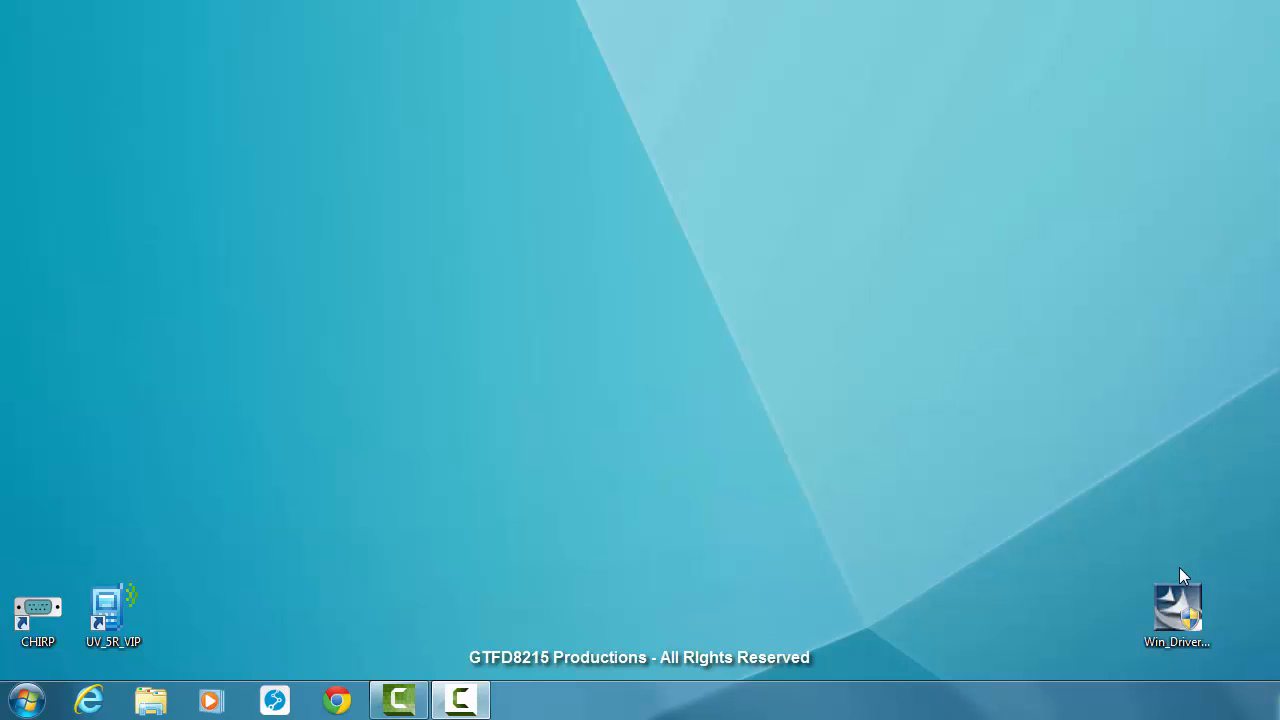
mouse_move(1180, 548)
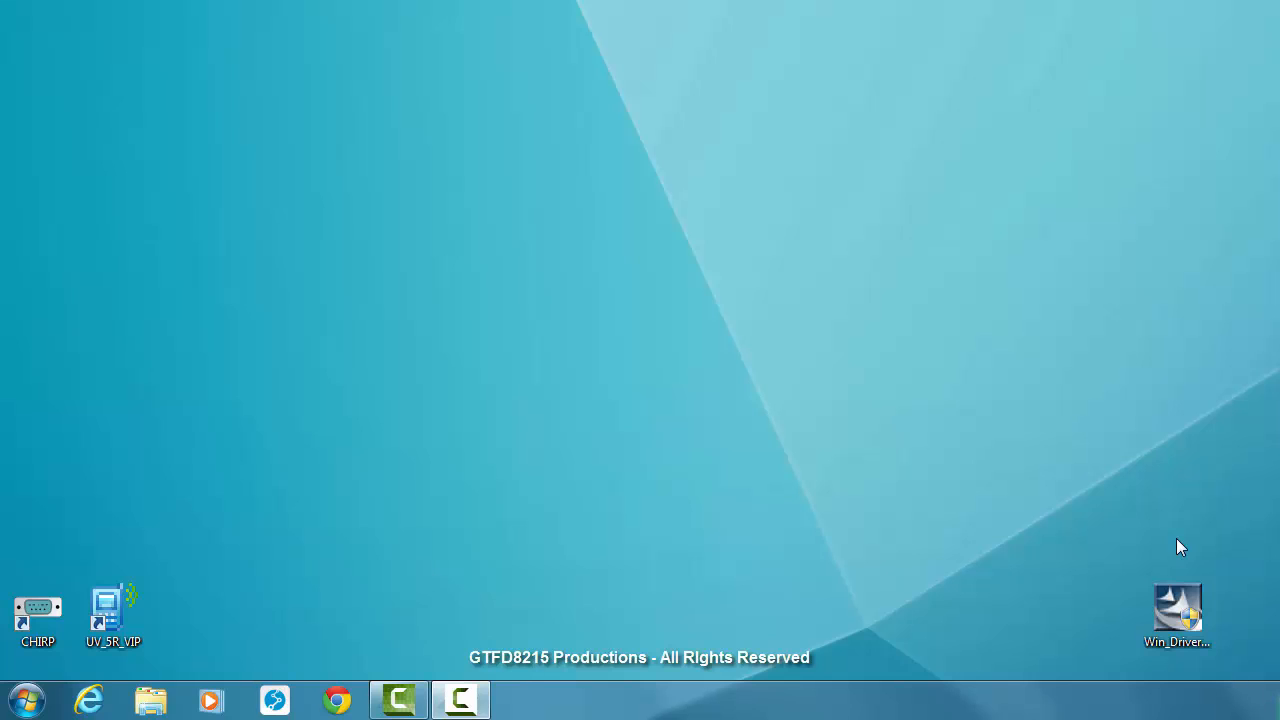
mouse_move(1148, 536)
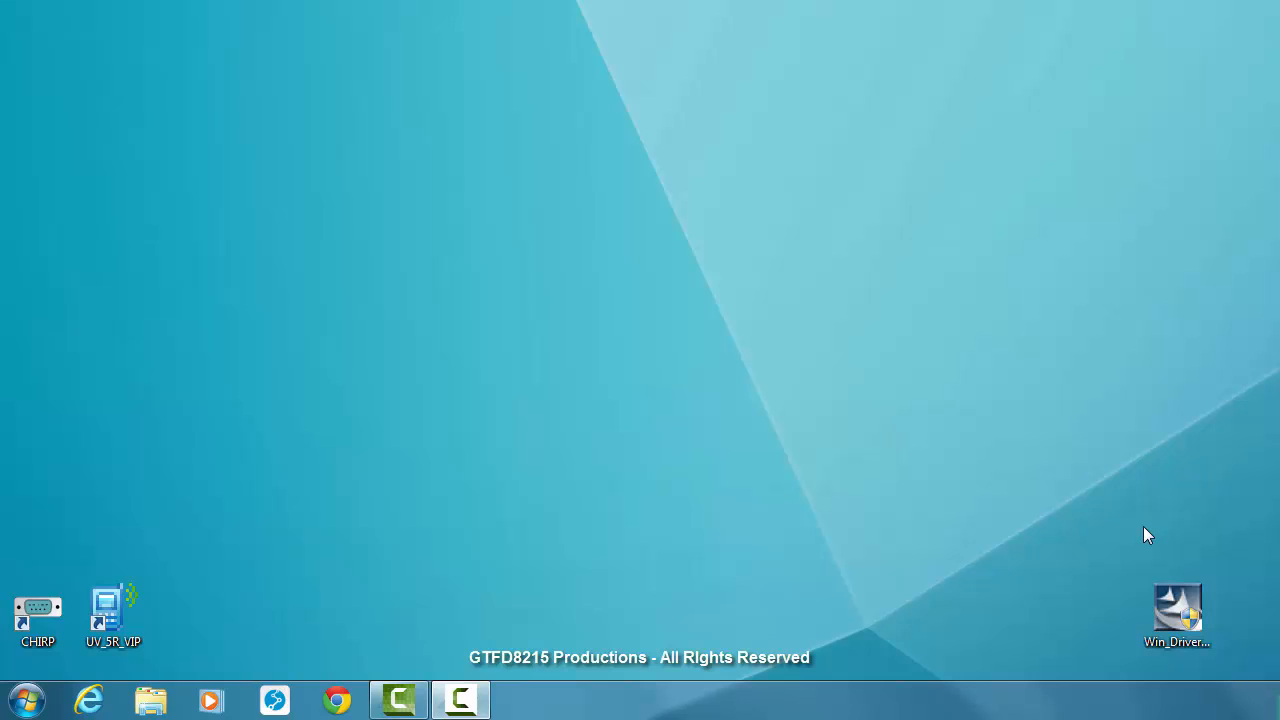
mouse_move(956, 564)
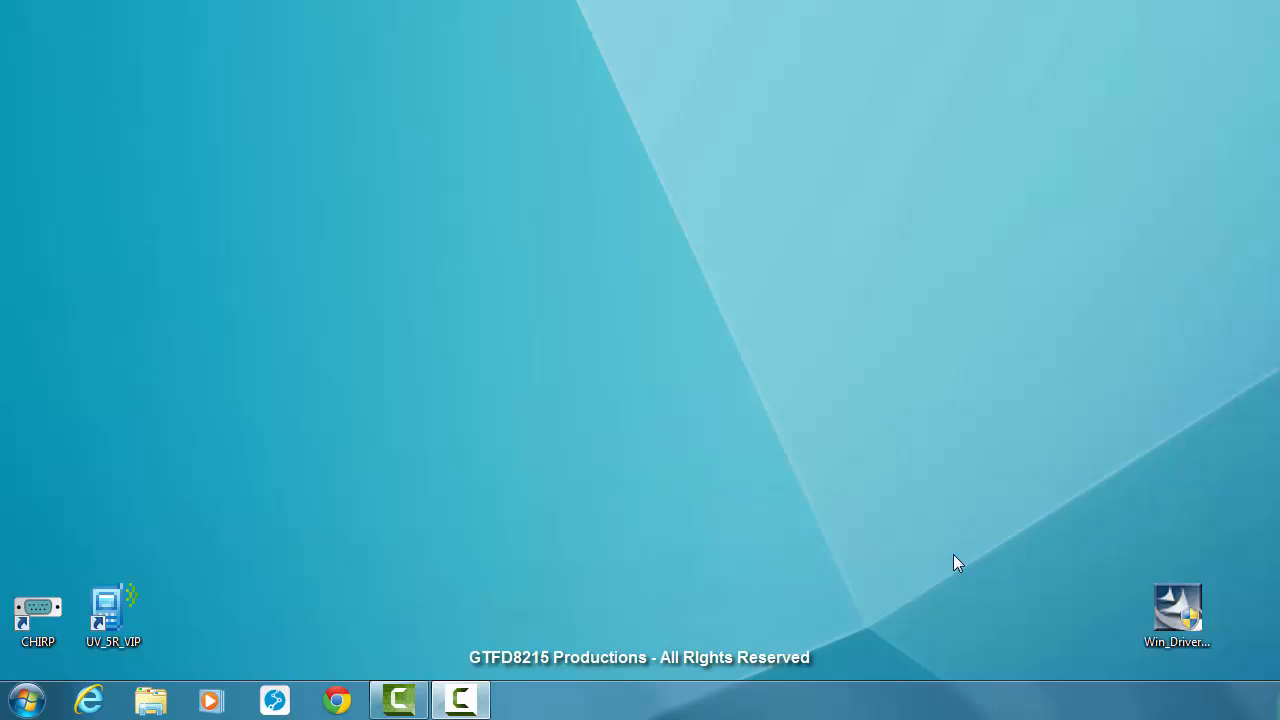
mouse_move(896, 500)
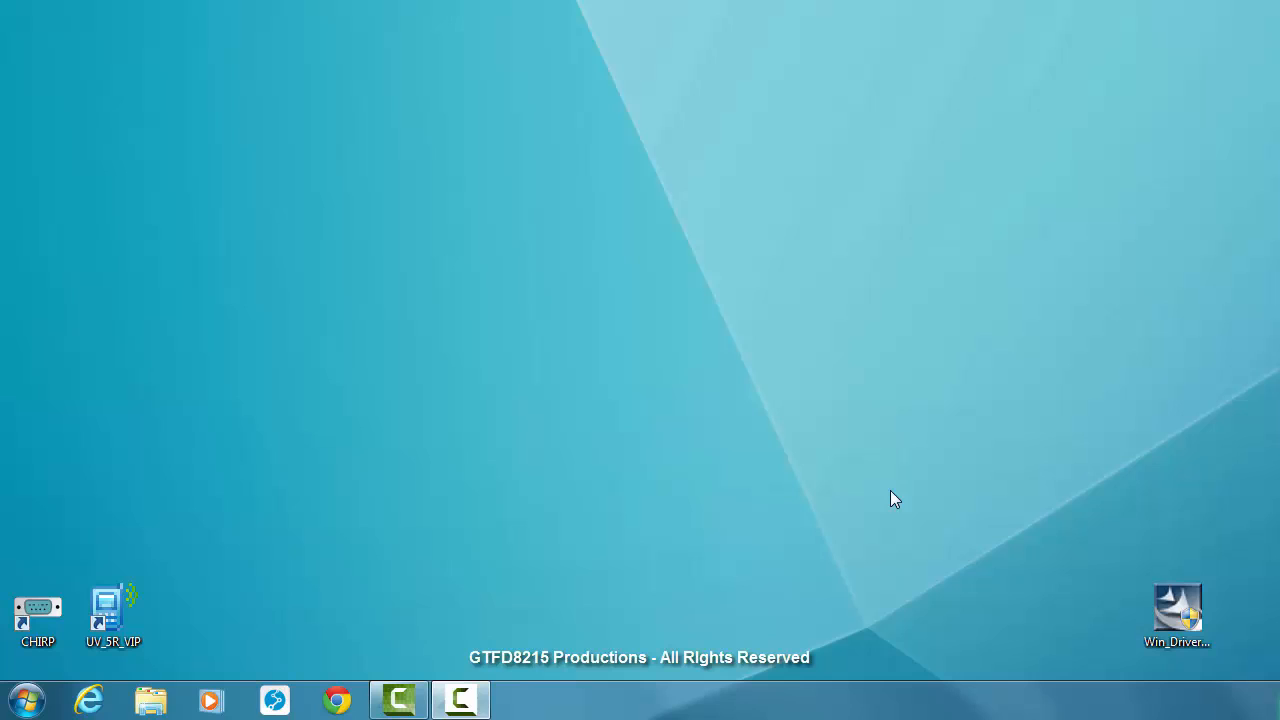
mouse_move(420, 528)
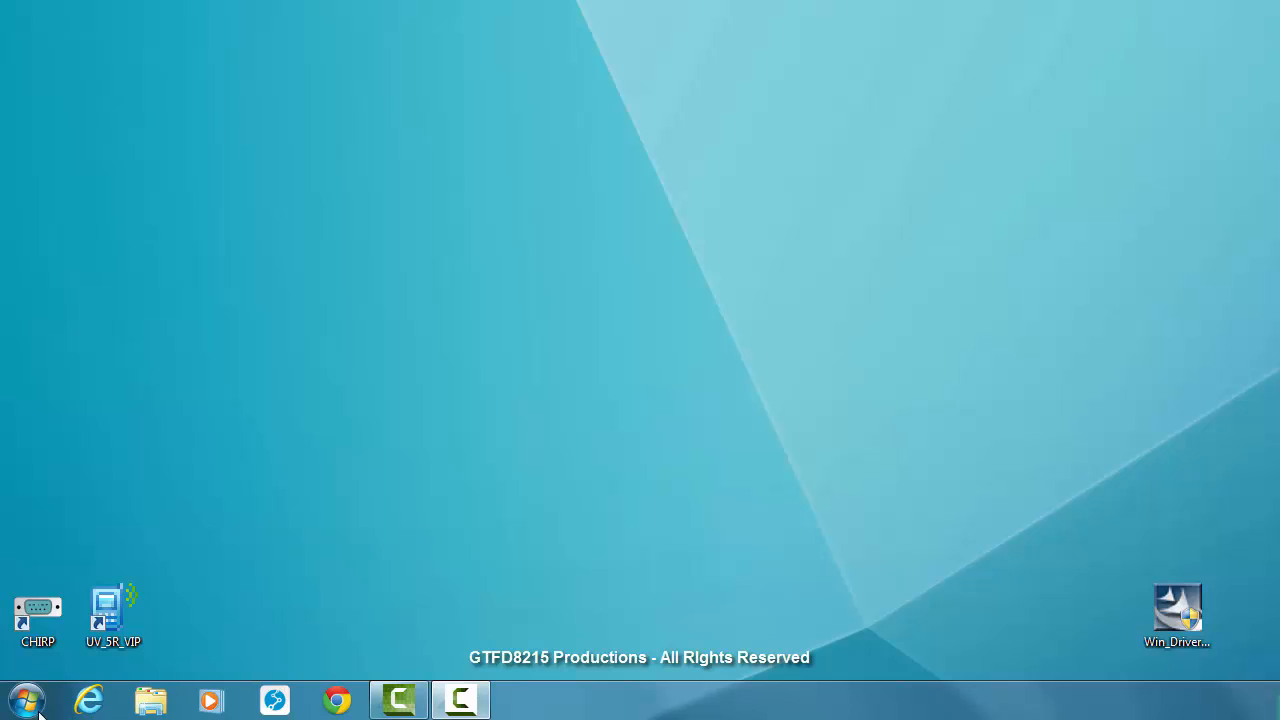
Reach Device Manager's hardware list through Computer's system properties.
click(24, 700)
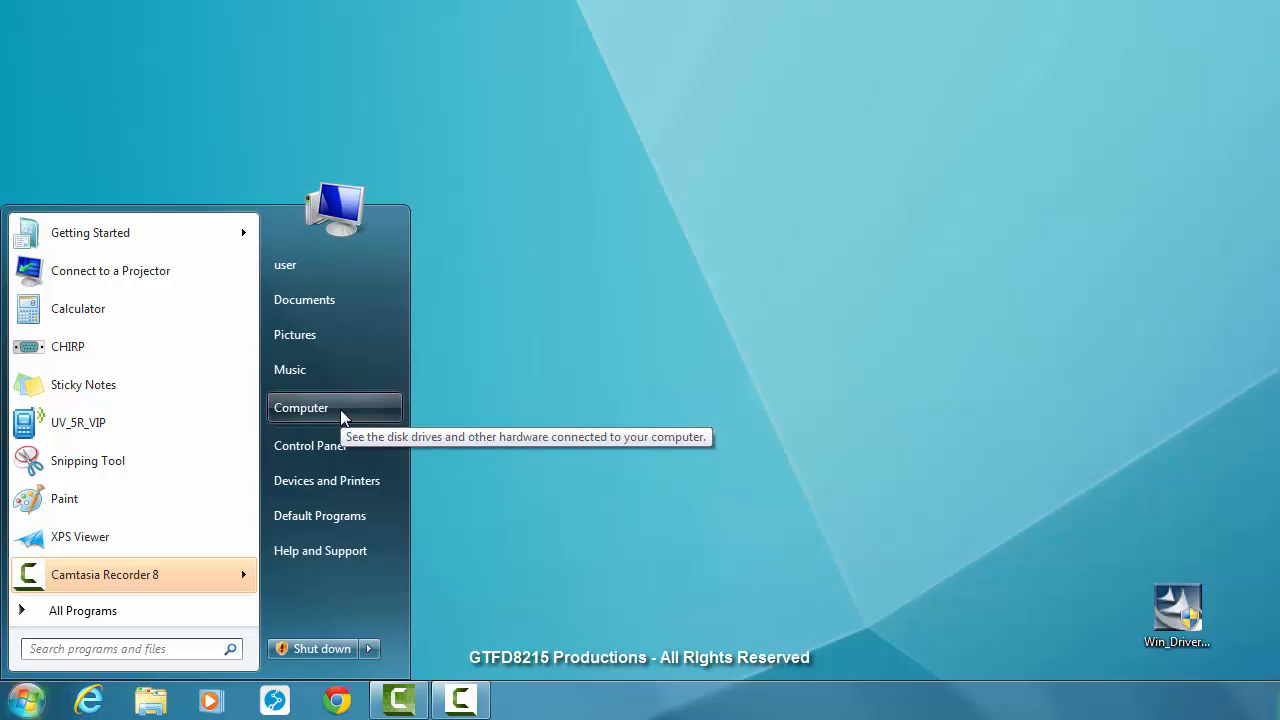
right_click(300, 408)
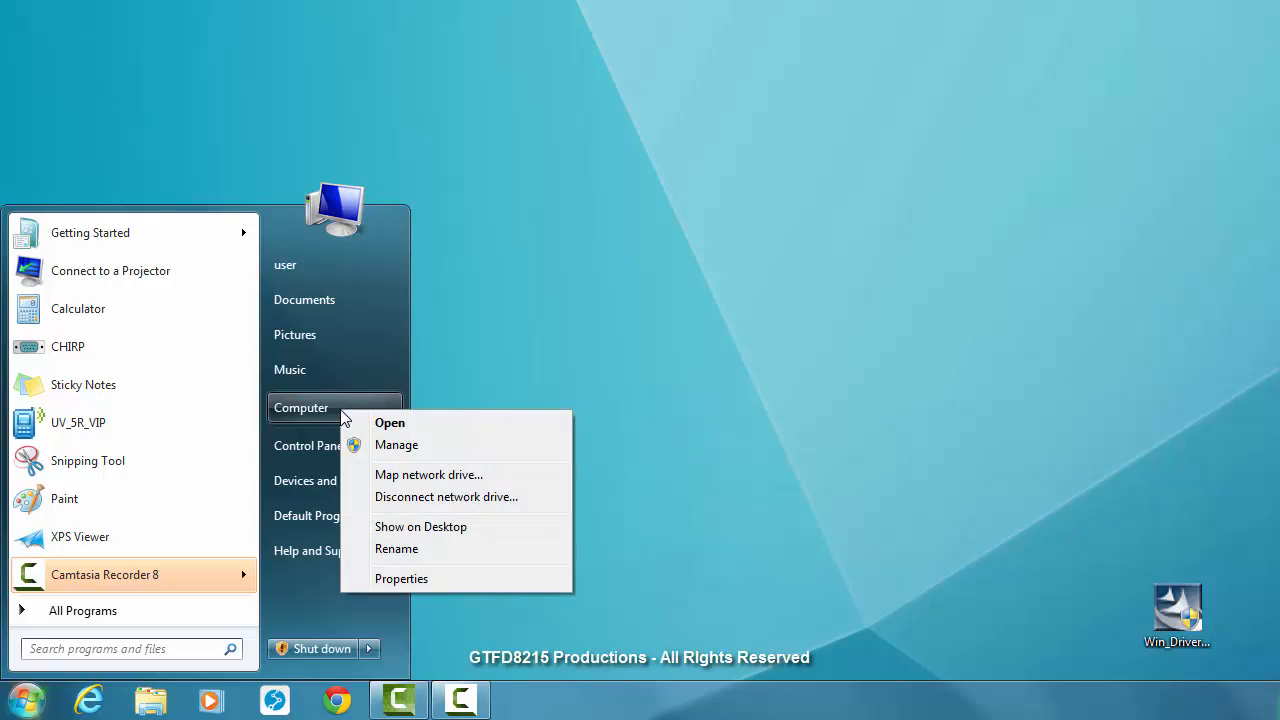
click(400, 578)
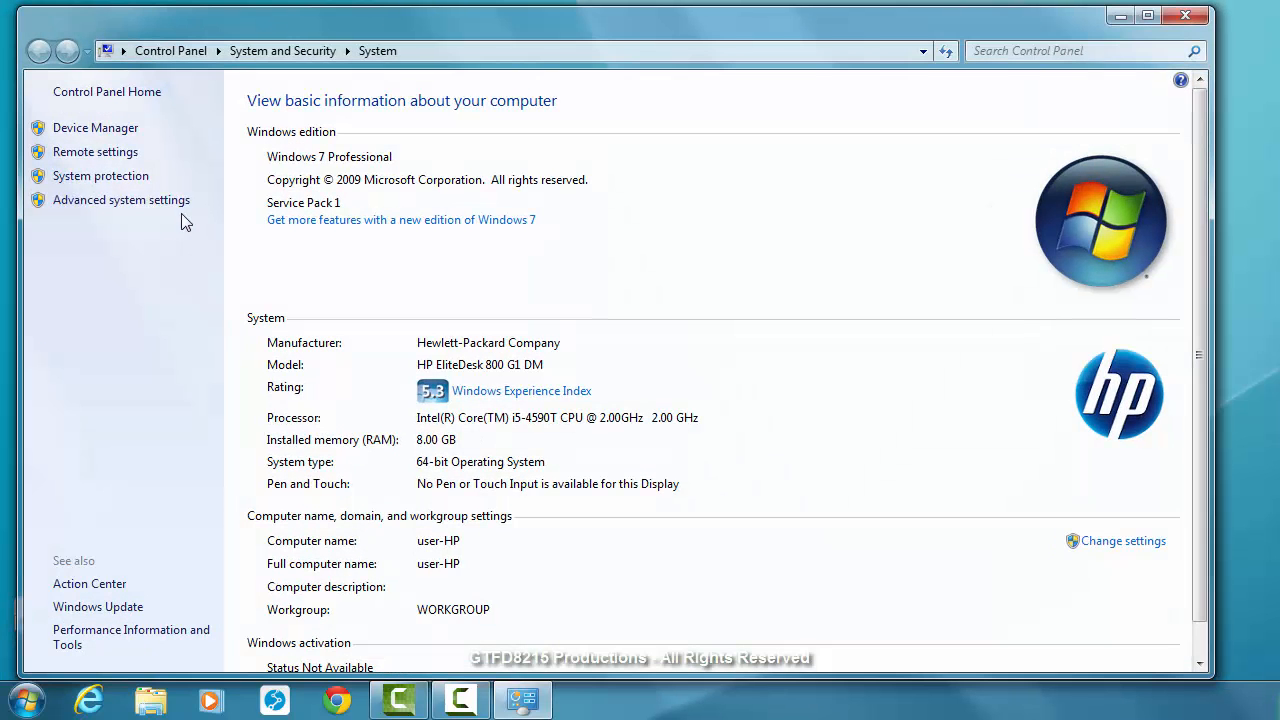
click(96, 128)
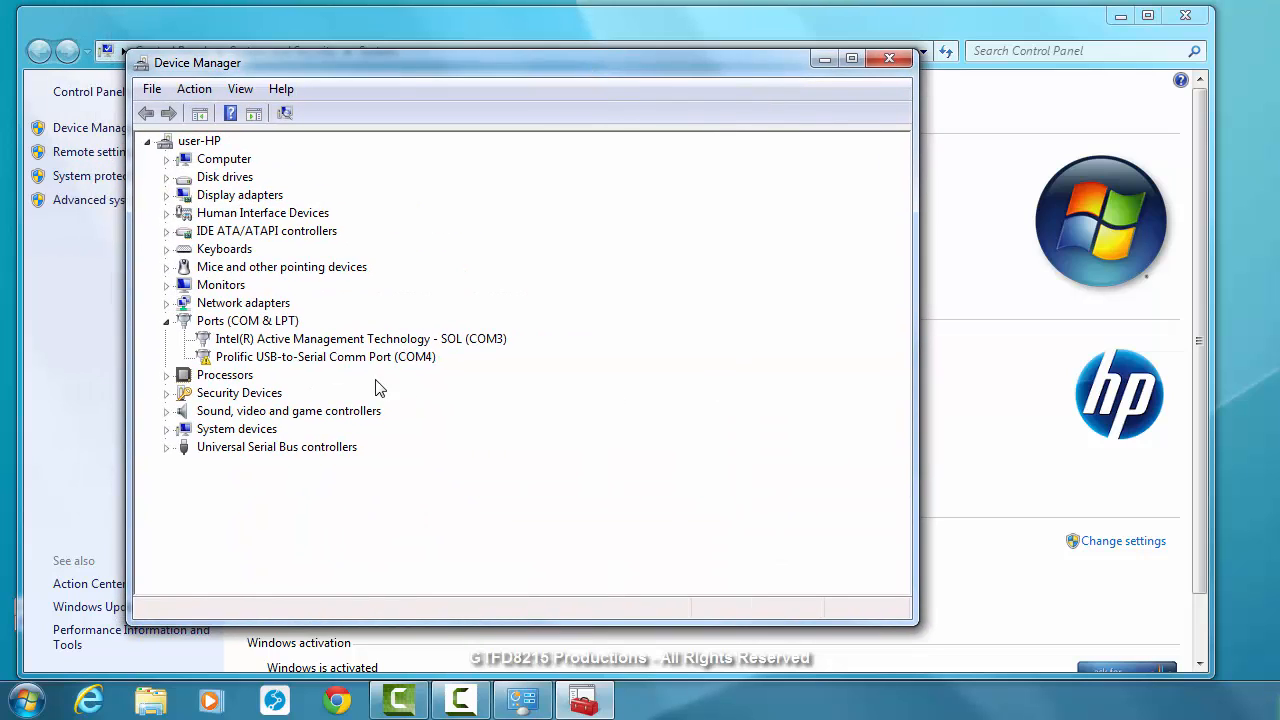
mouse_move(252, 368)
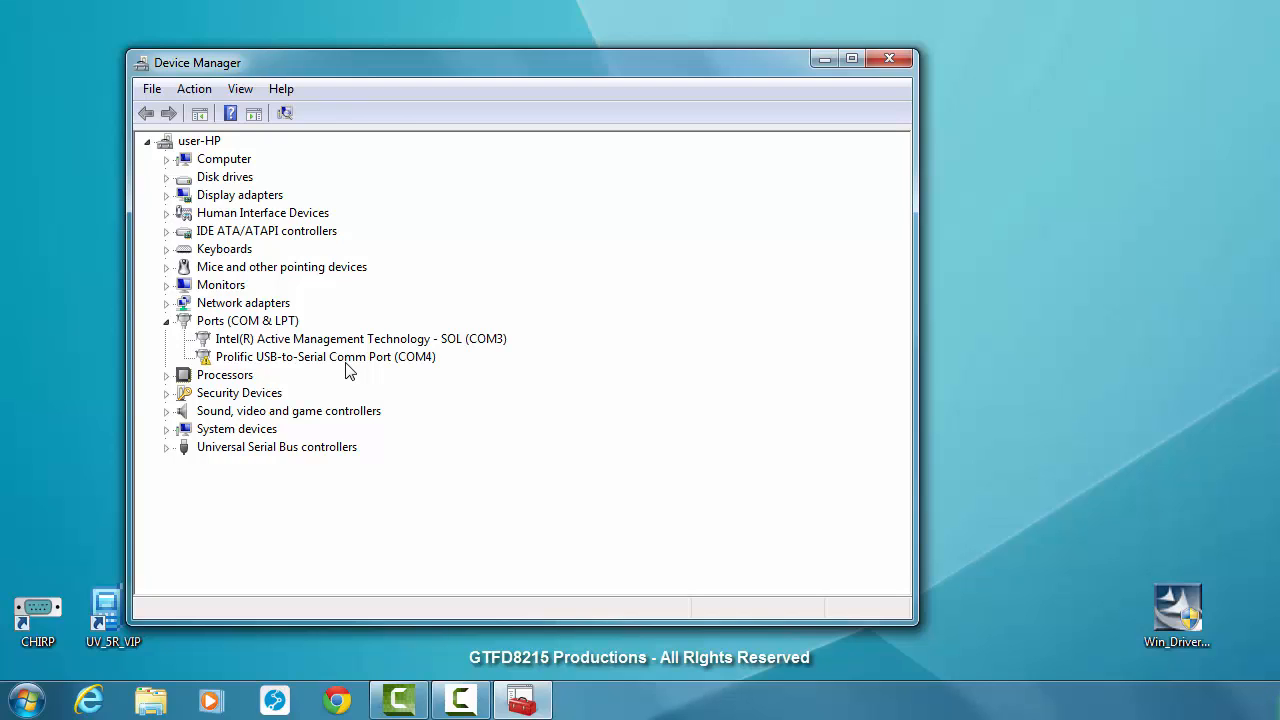
Begin a manual driver update for the Prolific USB-to-Serial port, then leave Device Manager.
right_click(324, 356)
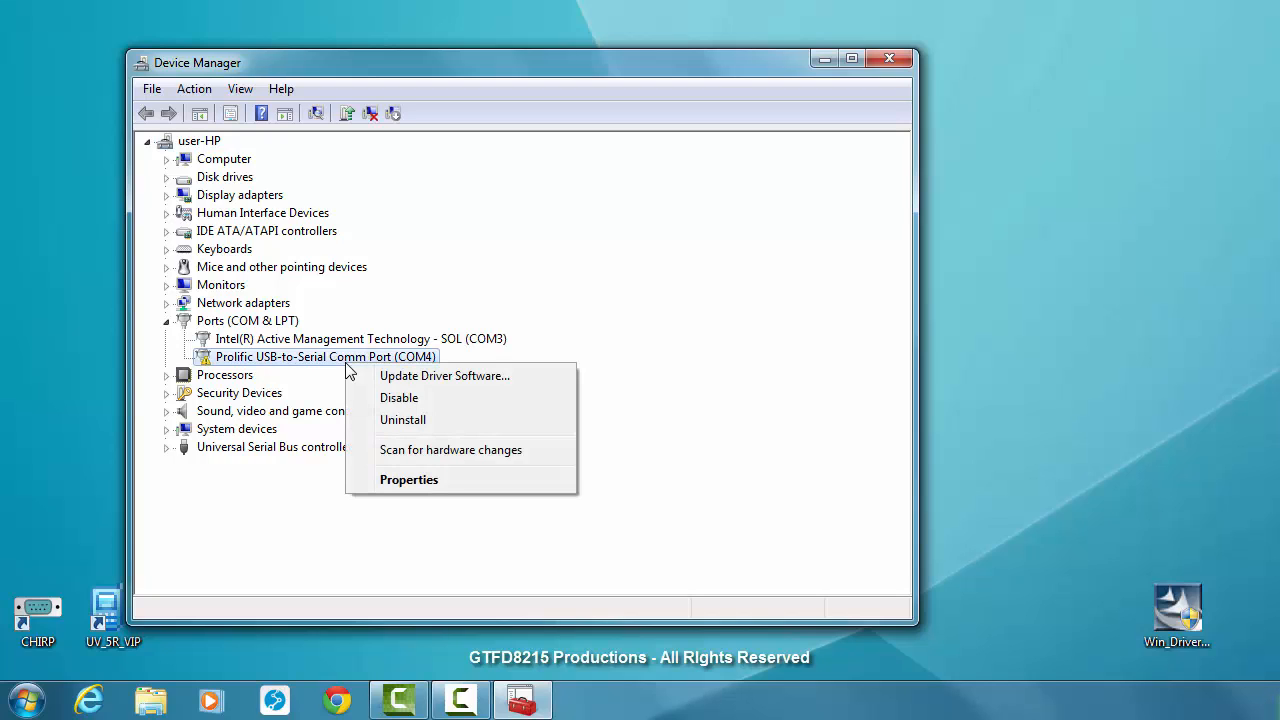
mouse_move(444, 376)
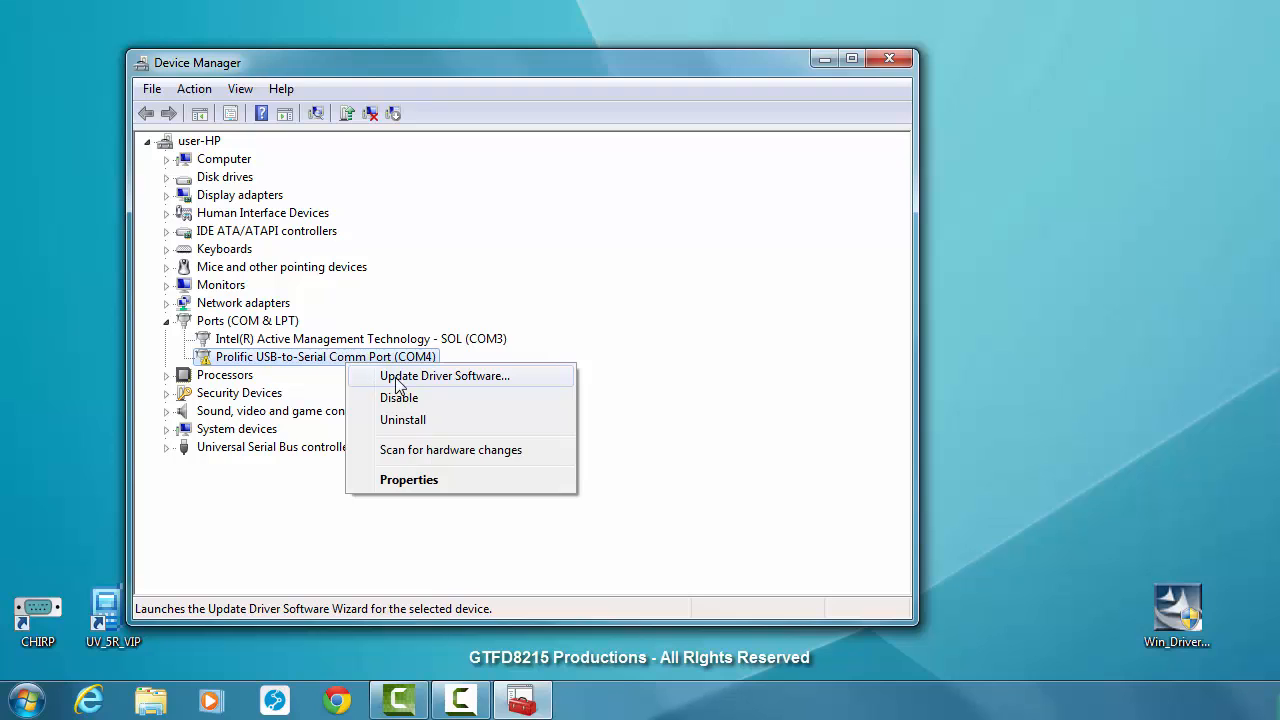
click(444, 376)
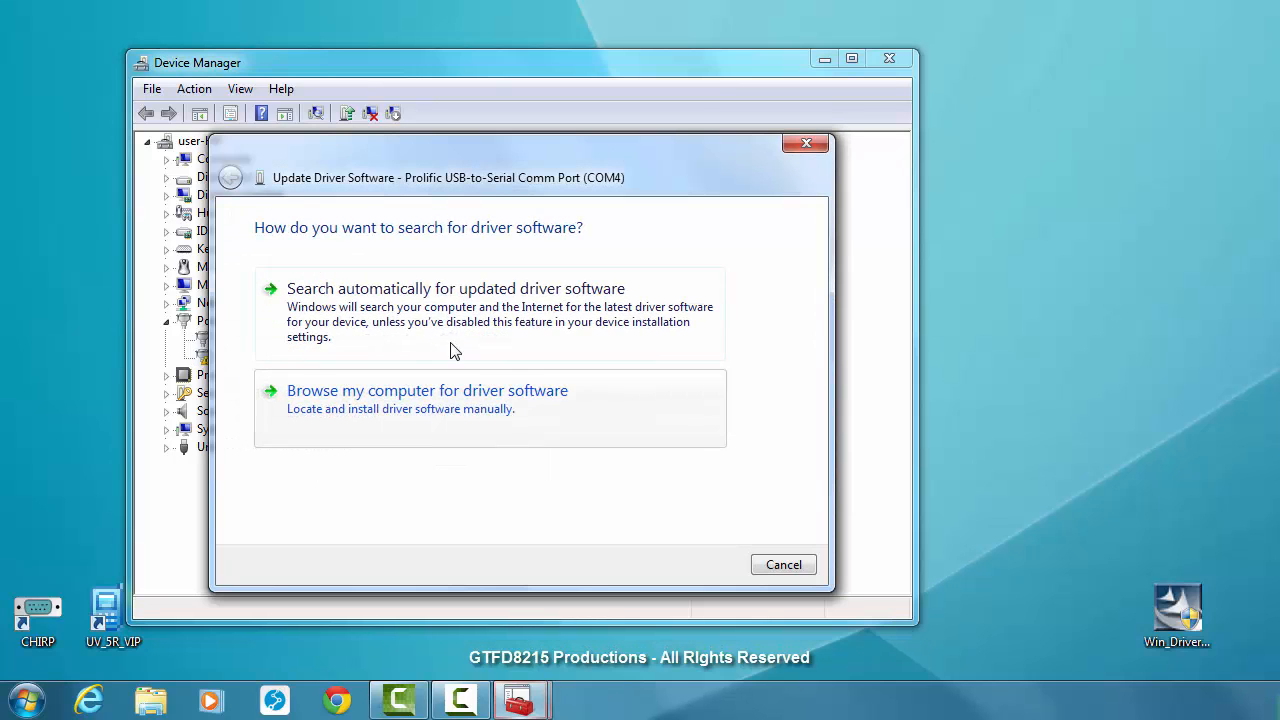
click(428, 390)
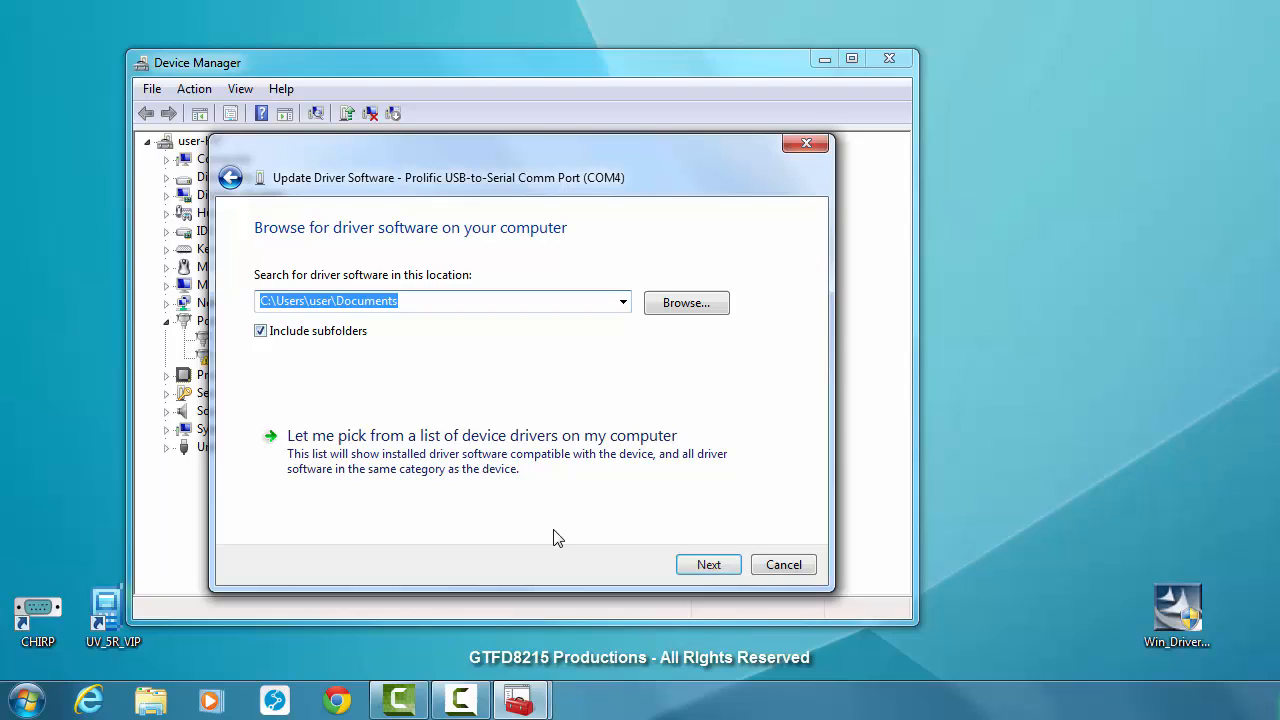
click(480, 436)
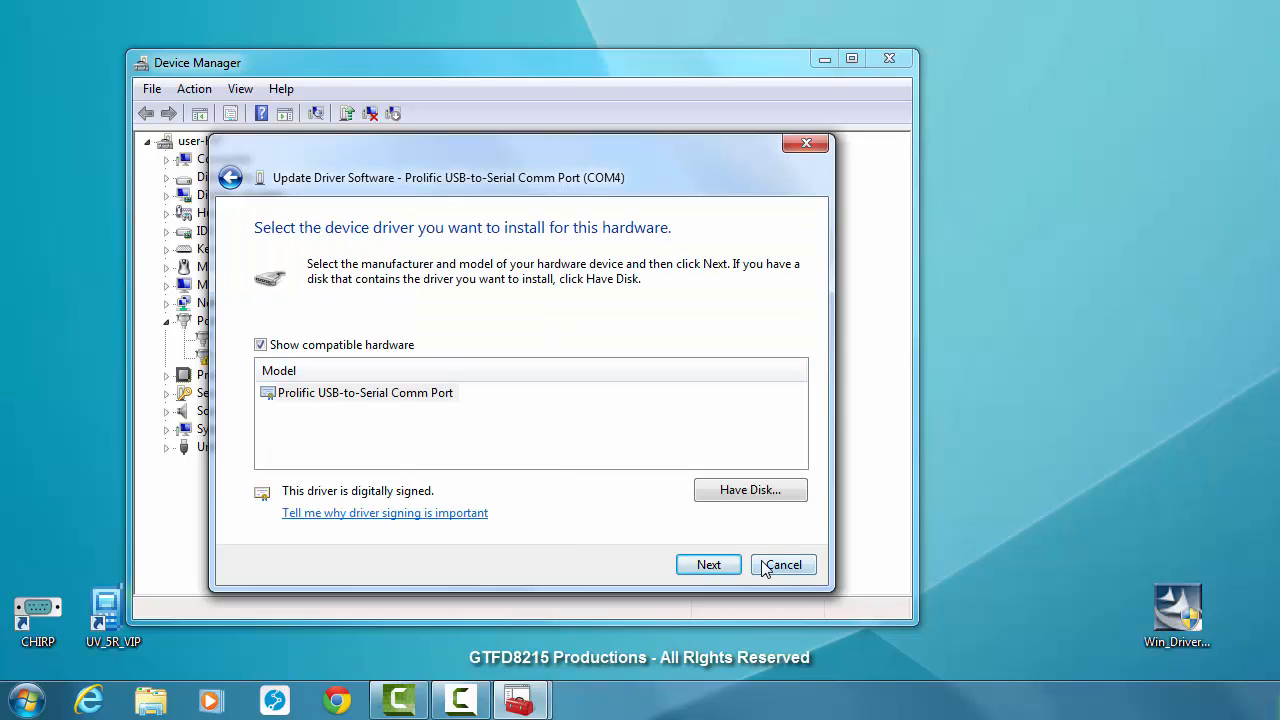
mouse_move(402, 392)
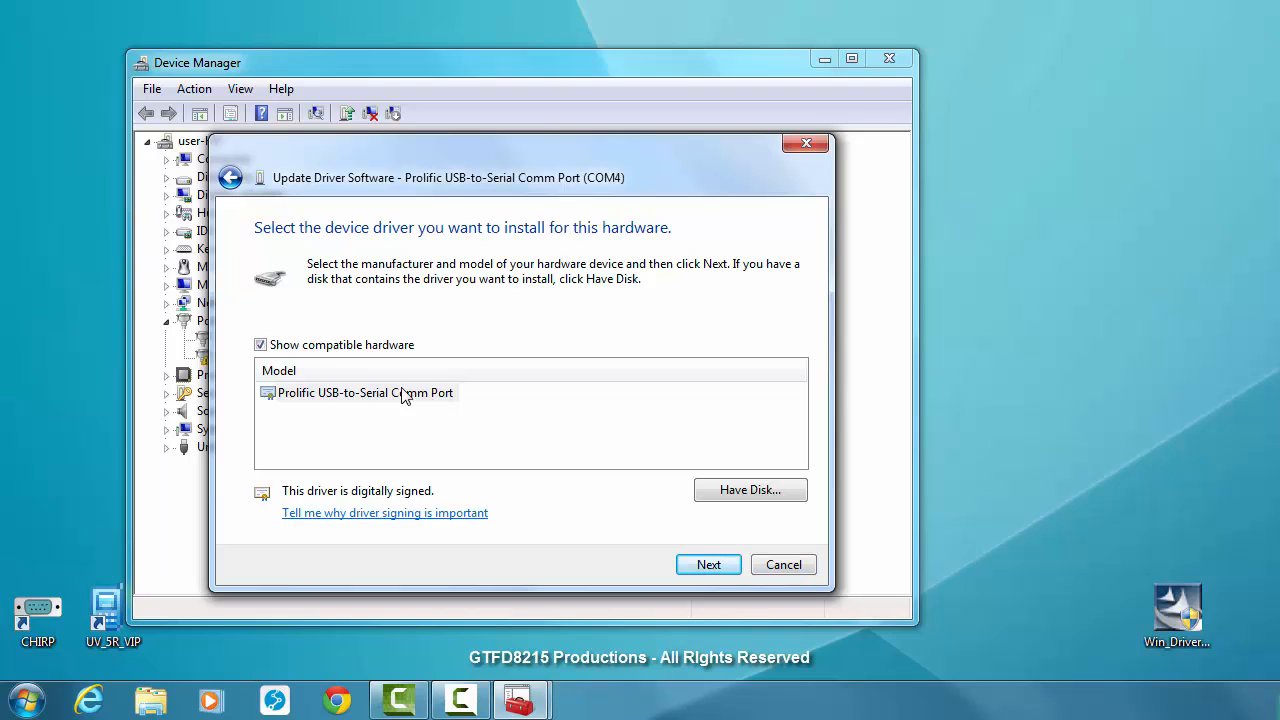
mouse_move(368, 442)
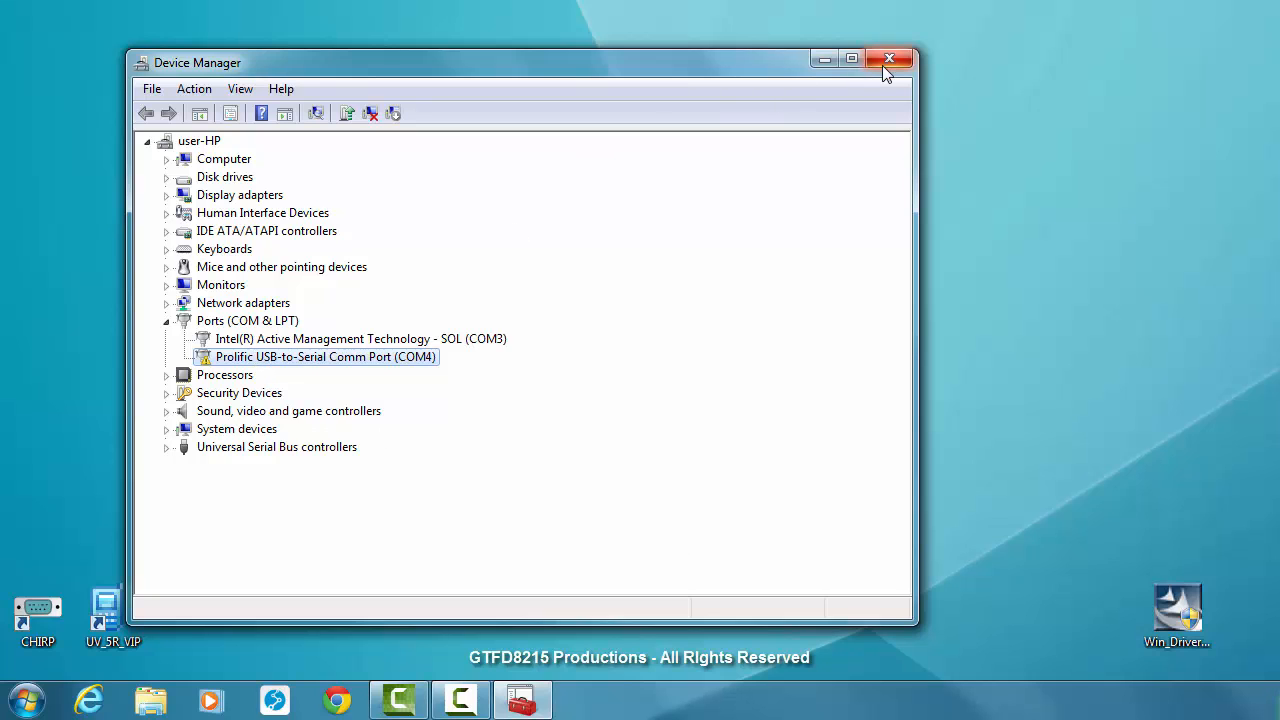
click(888, 60)
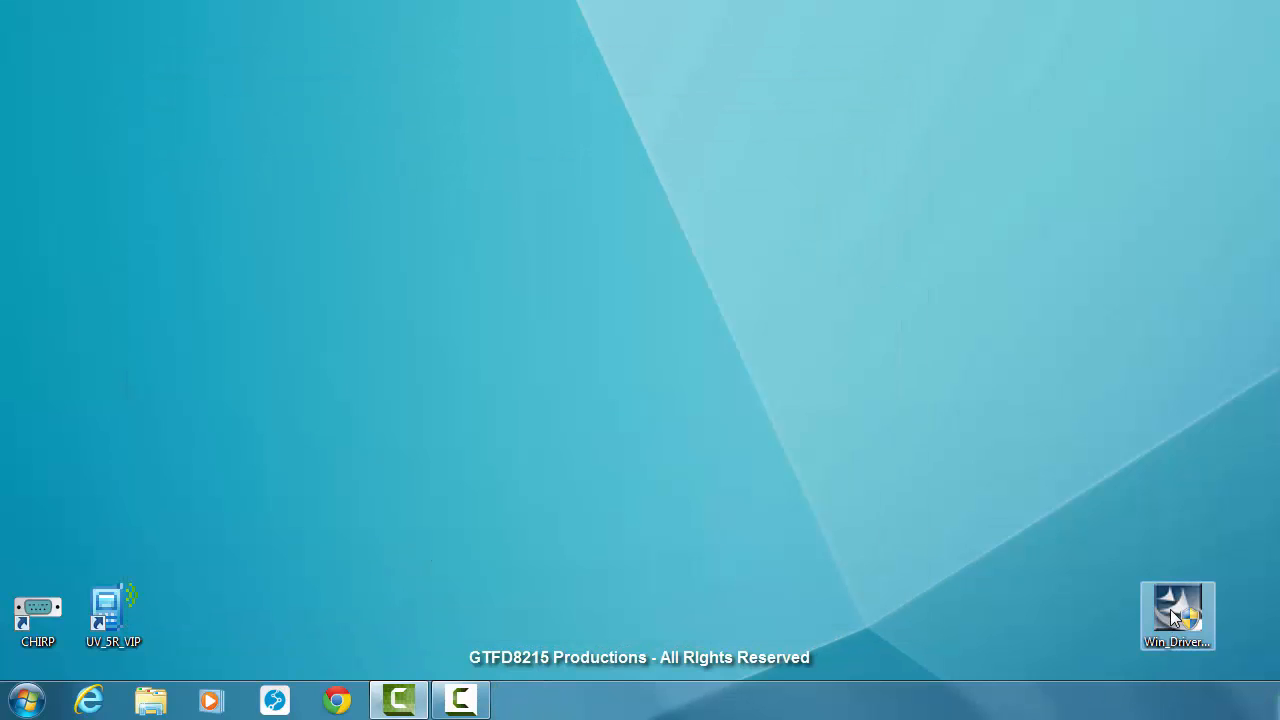
Run the PL-2303 driver installer from the desktop, accepting the license and finishing setup.
drag(1176, 616, 644, 414)
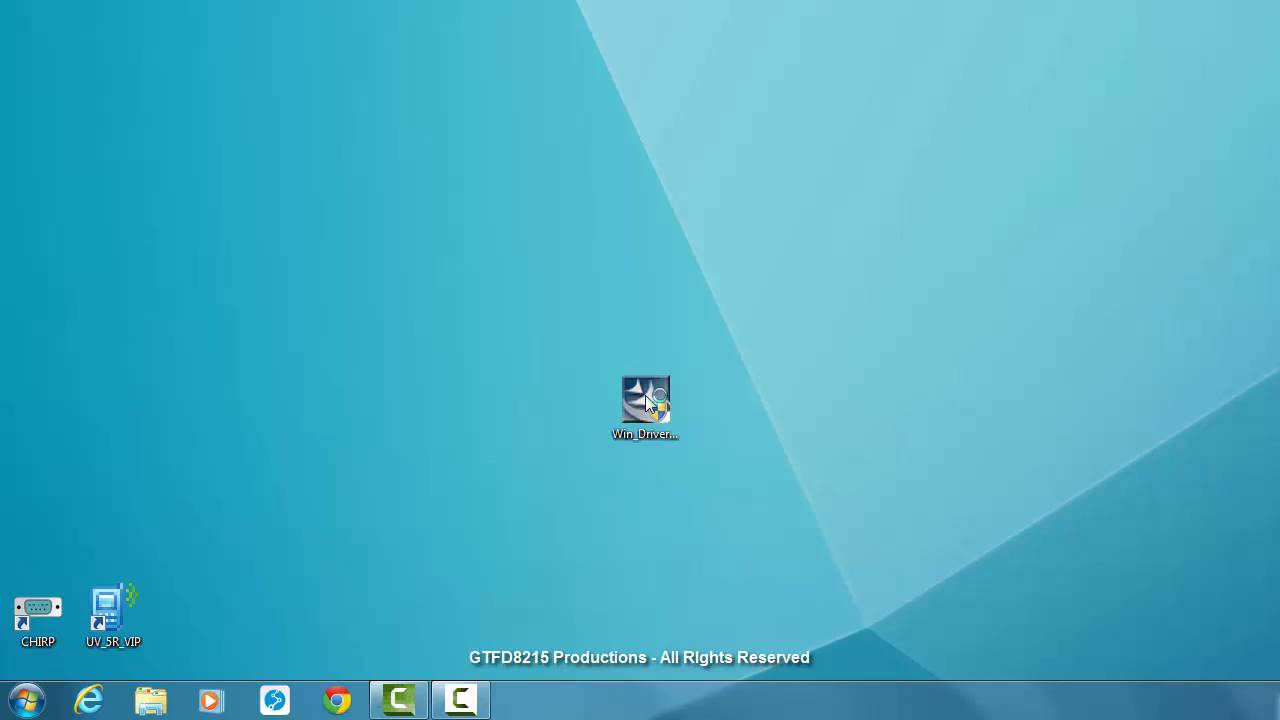
double_click(644, 400)
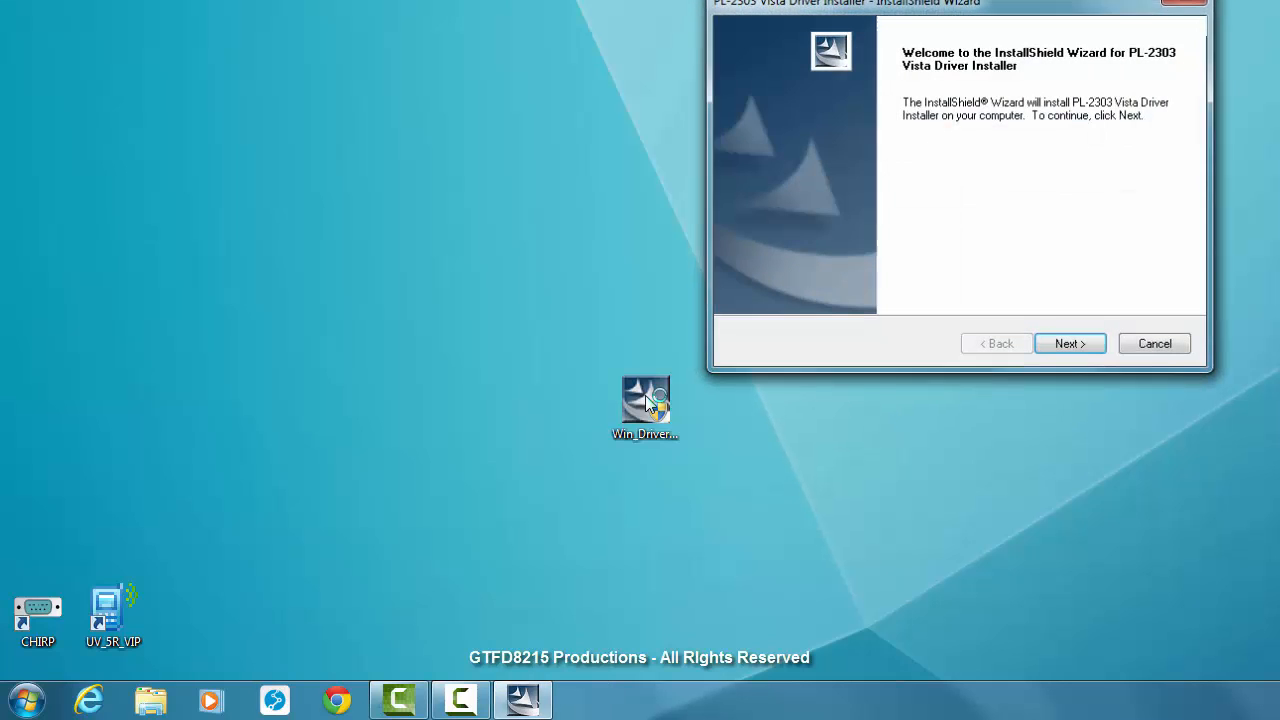
click(1068, 344)
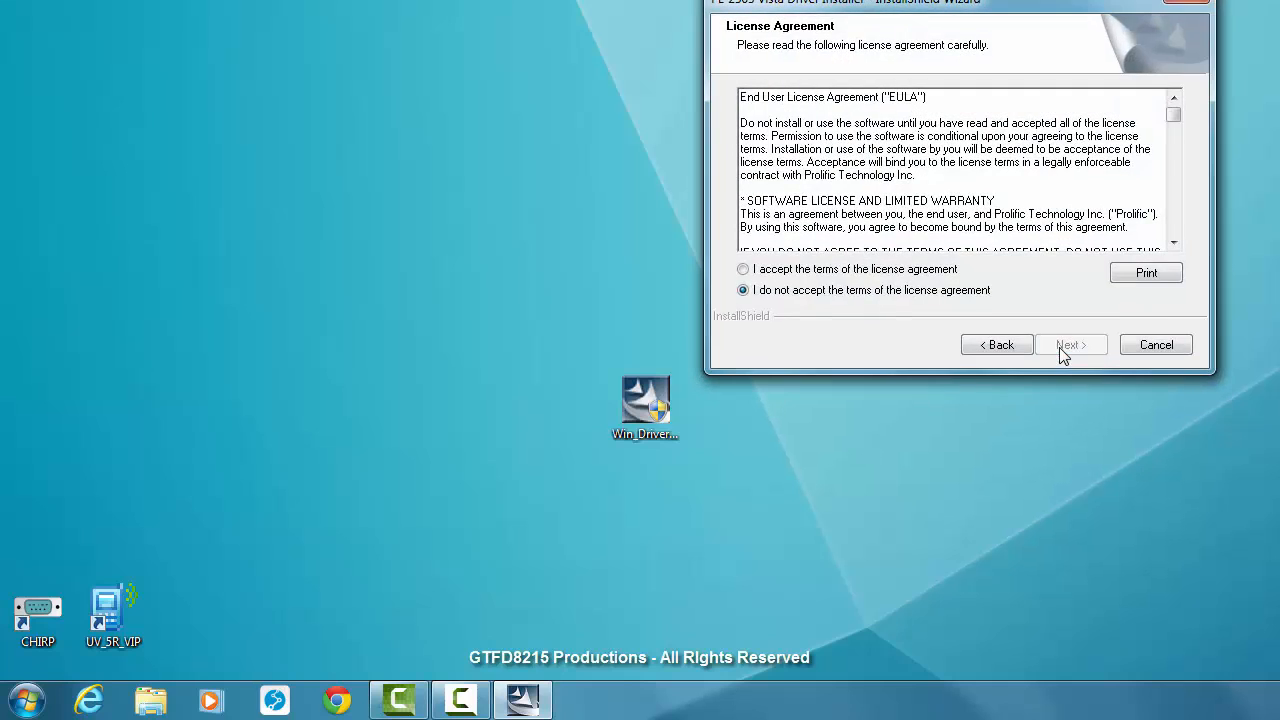
click(1070, 344)
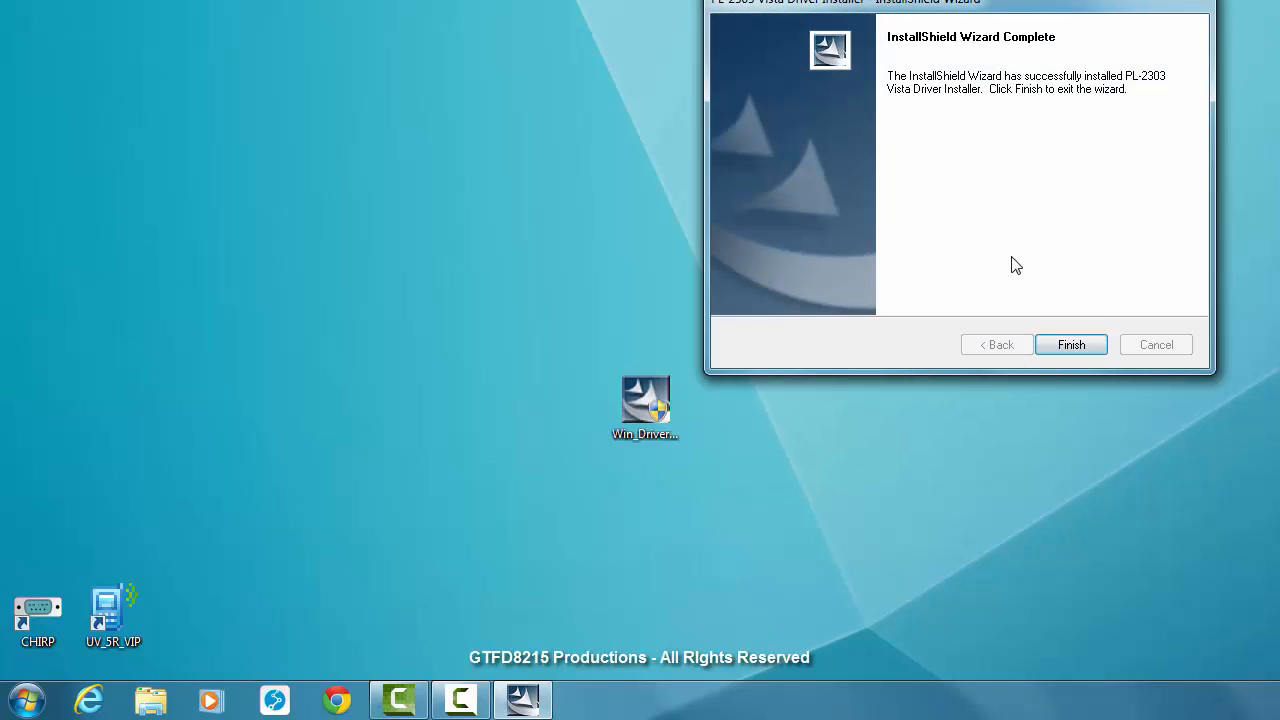
click(1072, 344)
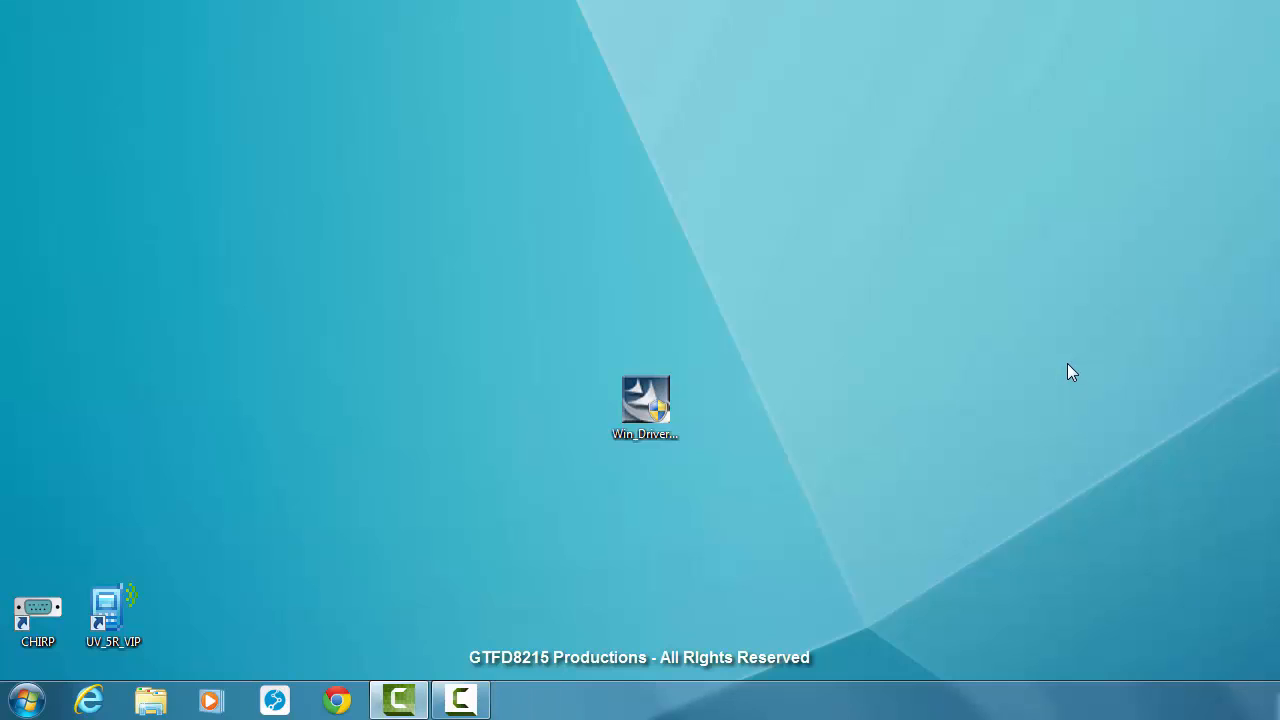
mouse_move(1146, 160)
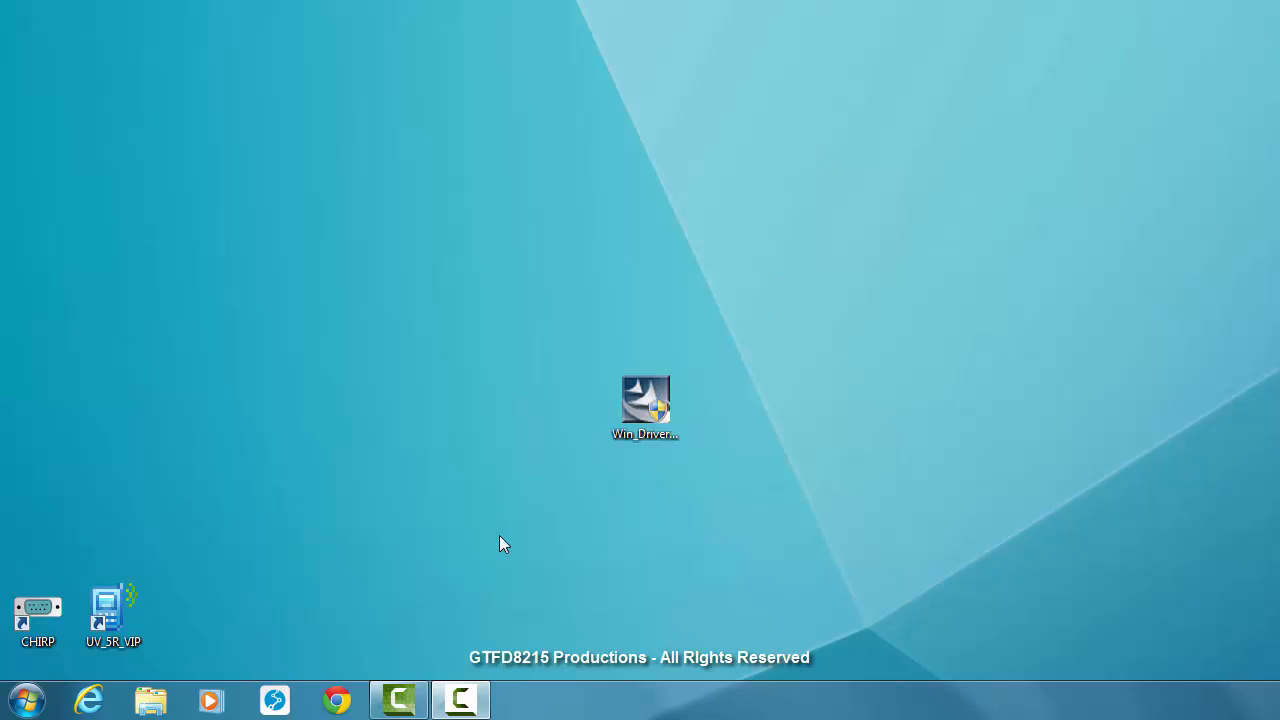
Return to Device Manager via Computer's properties to see the Prolific port on COM5.
click(28, 700)
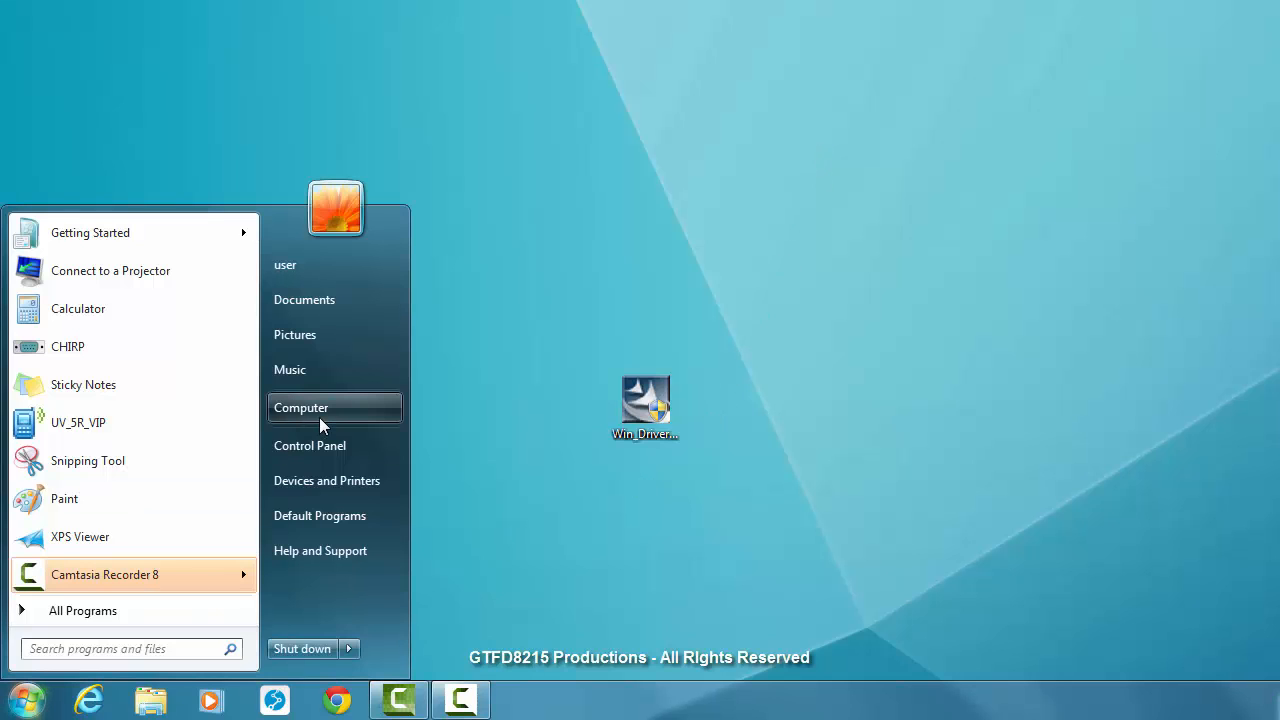
right_click(300, 408)
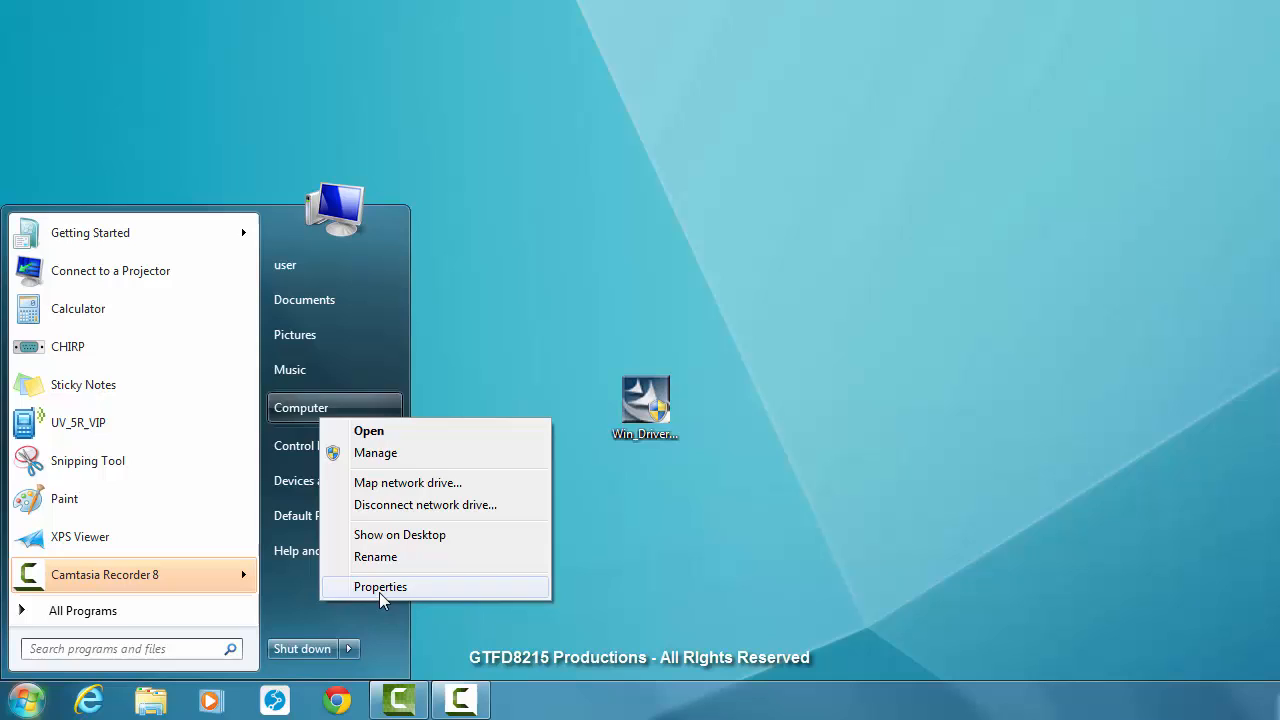
click(380, 588)
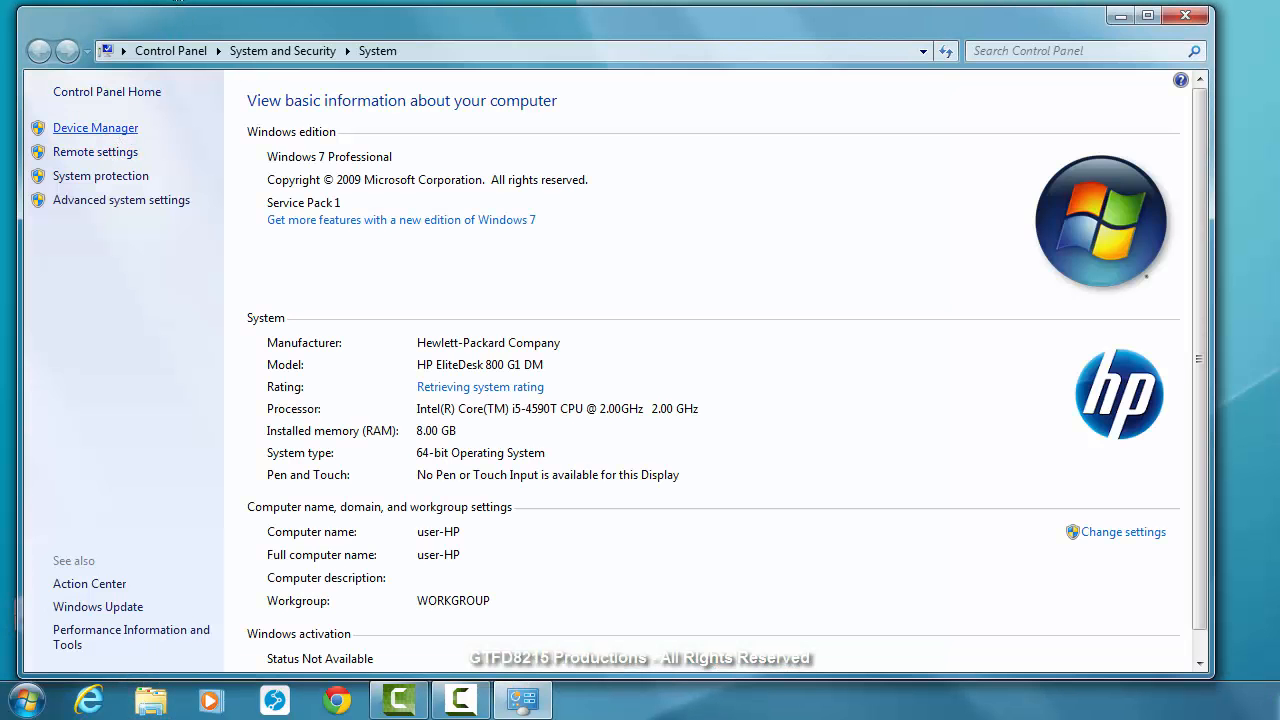
click(480, 386)
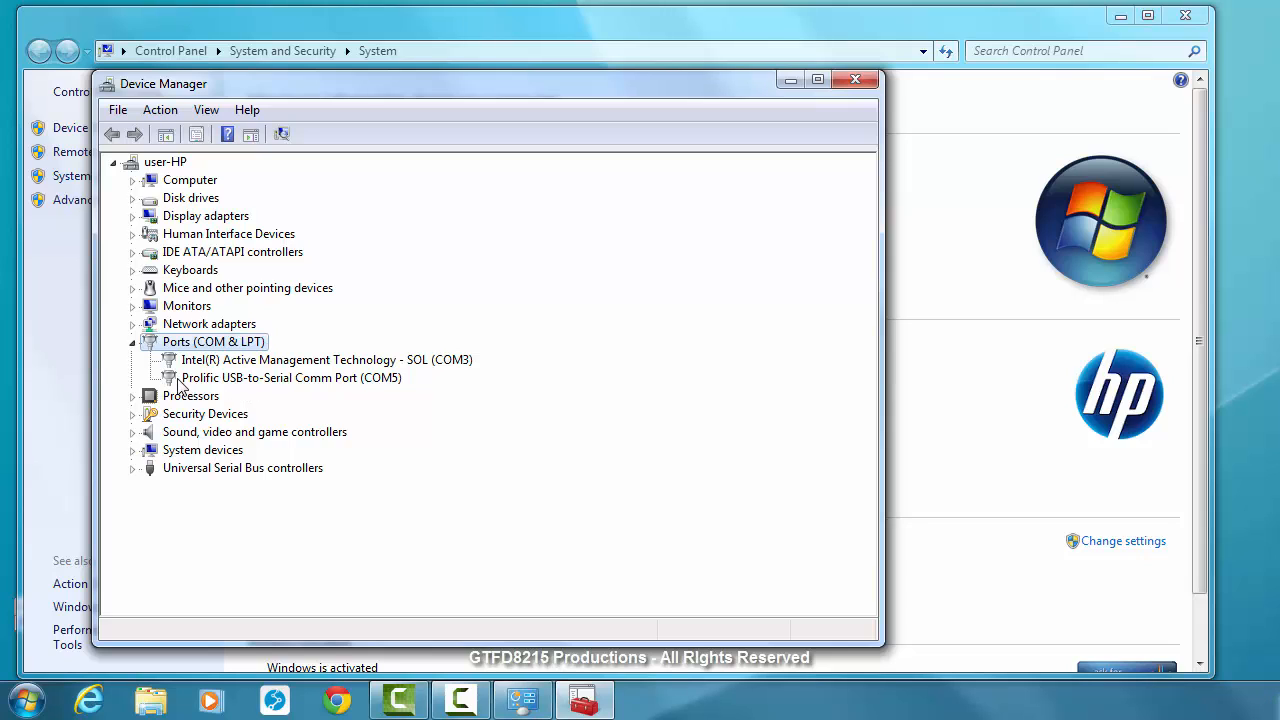
Reinstall the Prolific USB-to-Serial Comm Port driver on COM5 from the installed-driver list and dismiss the success message.
right_click(292, 376)
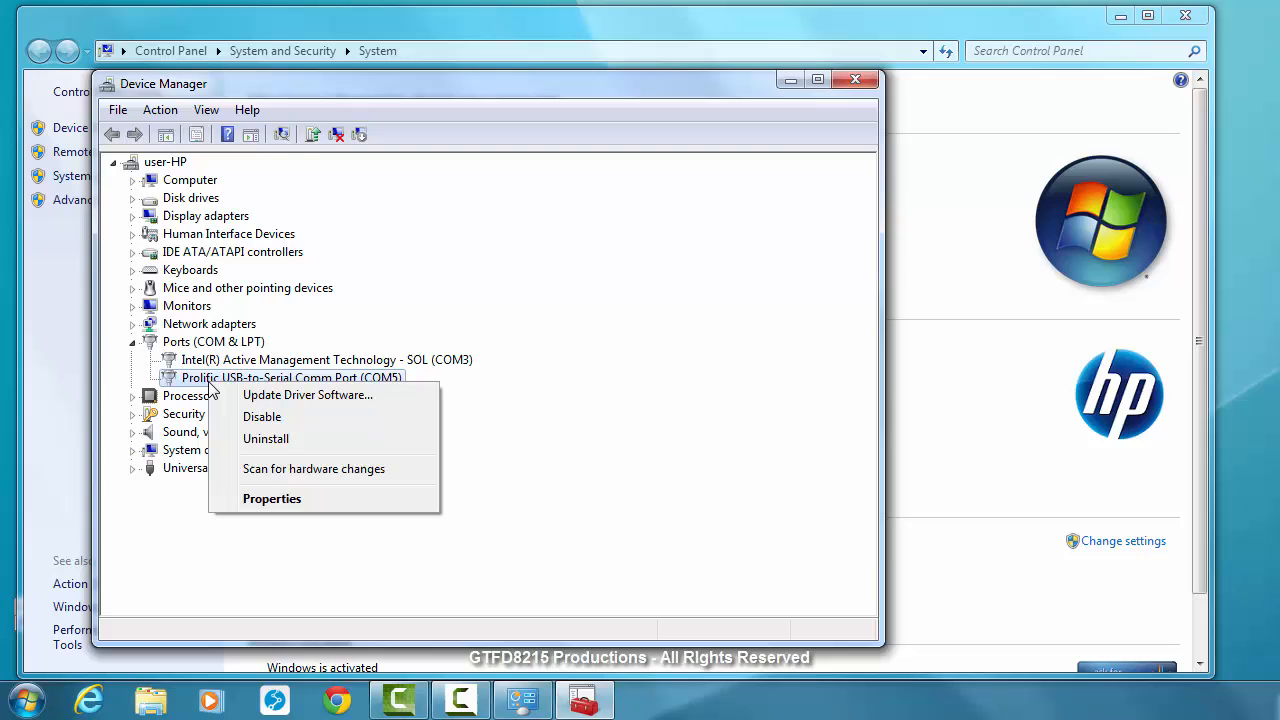
mouse_move(290, 394)
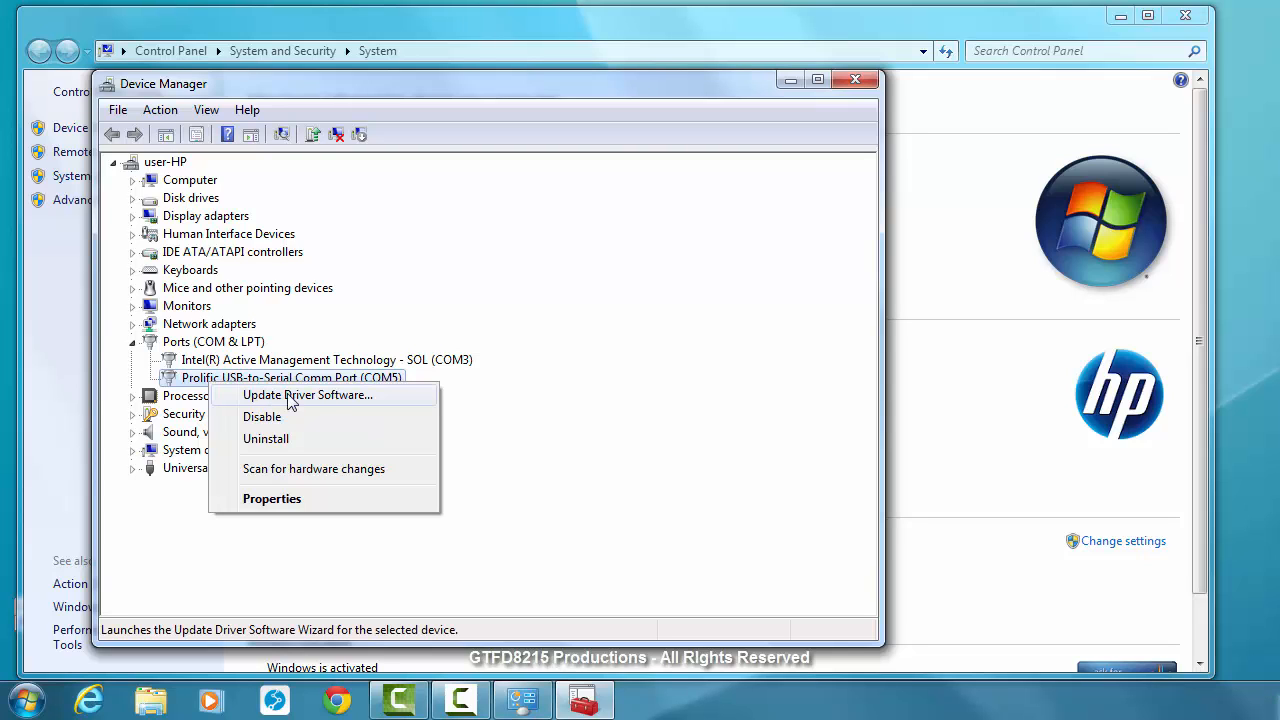
click(308, 394)
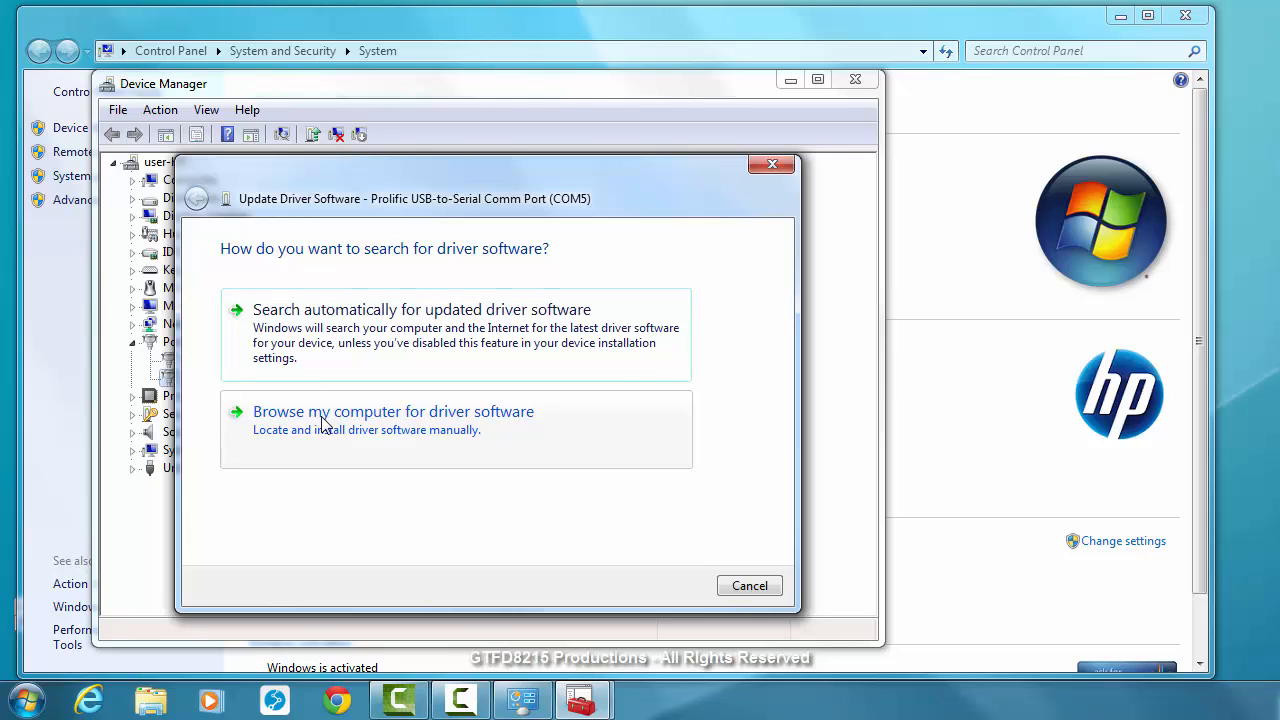
click(392, 412)
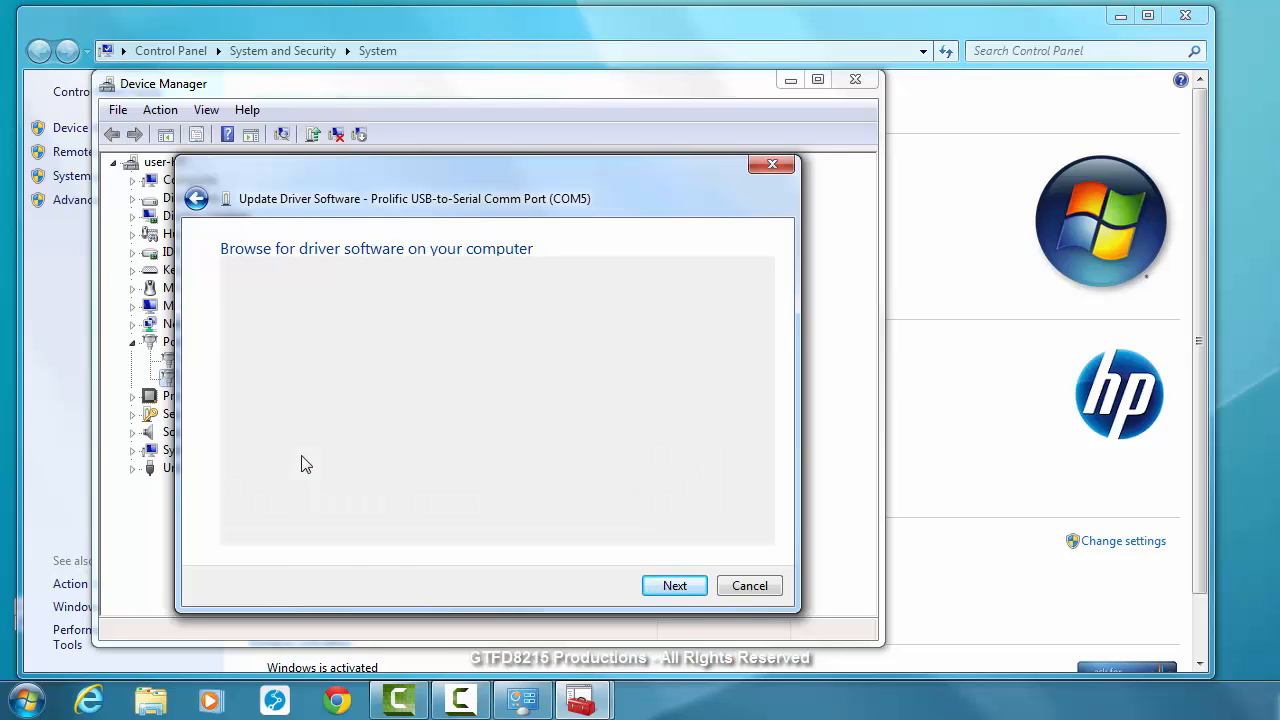
click(674, 584)
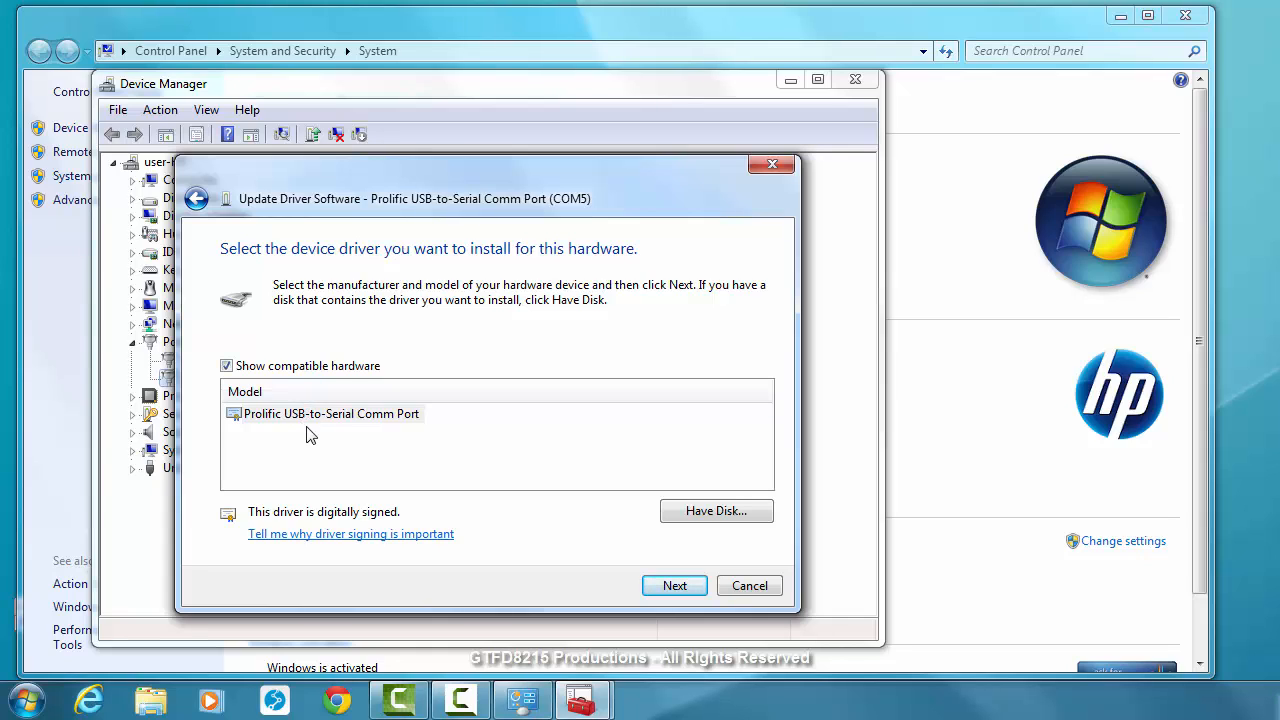
click(332, 390)
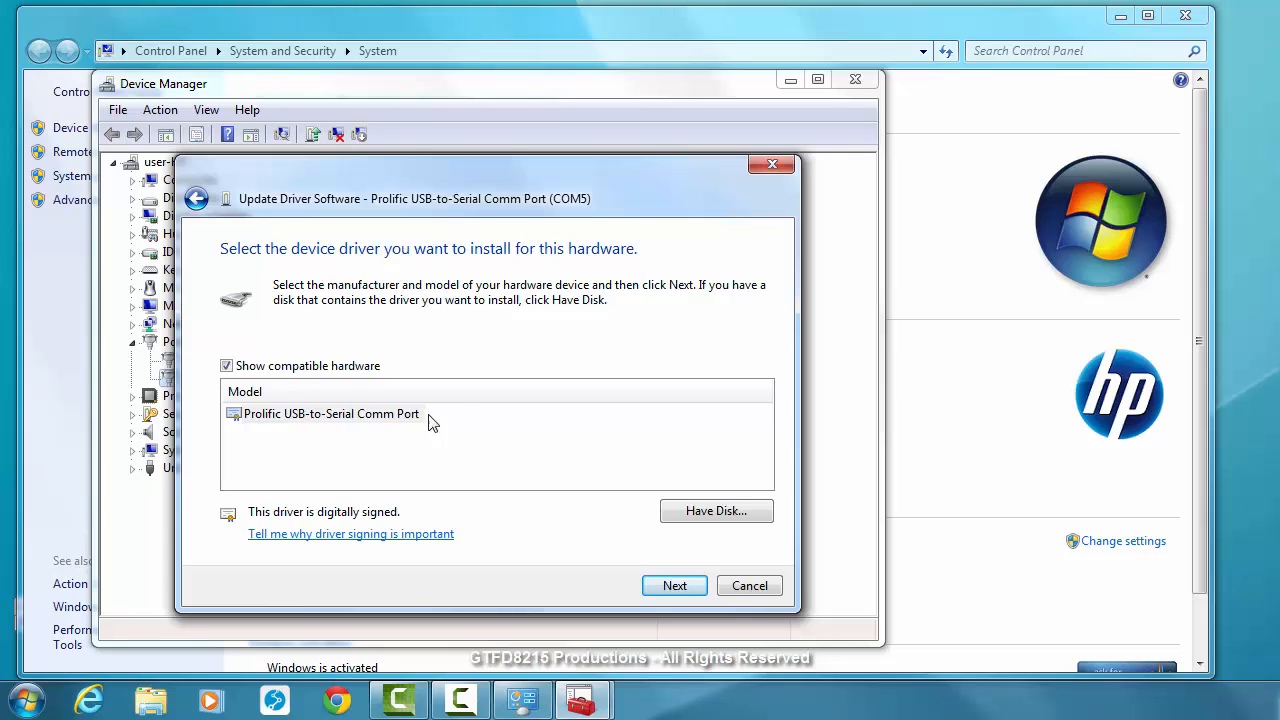
mouse_move(312, 432)
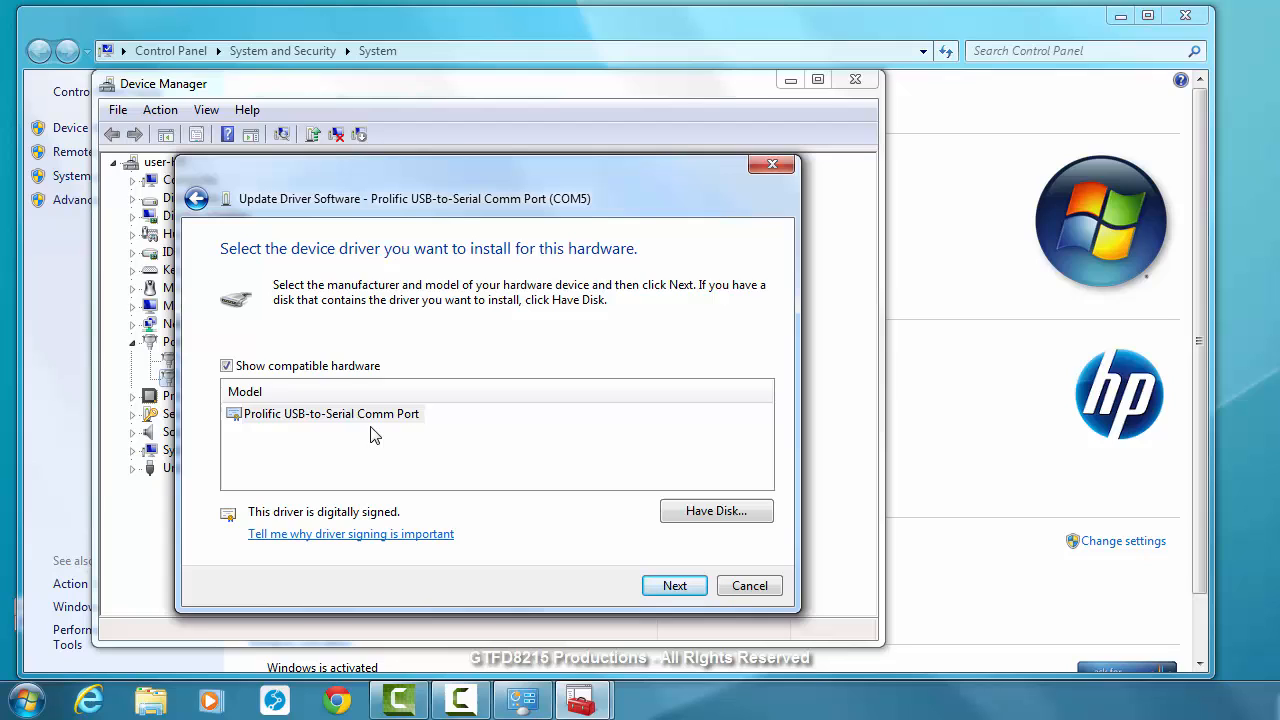
click(674, 584)
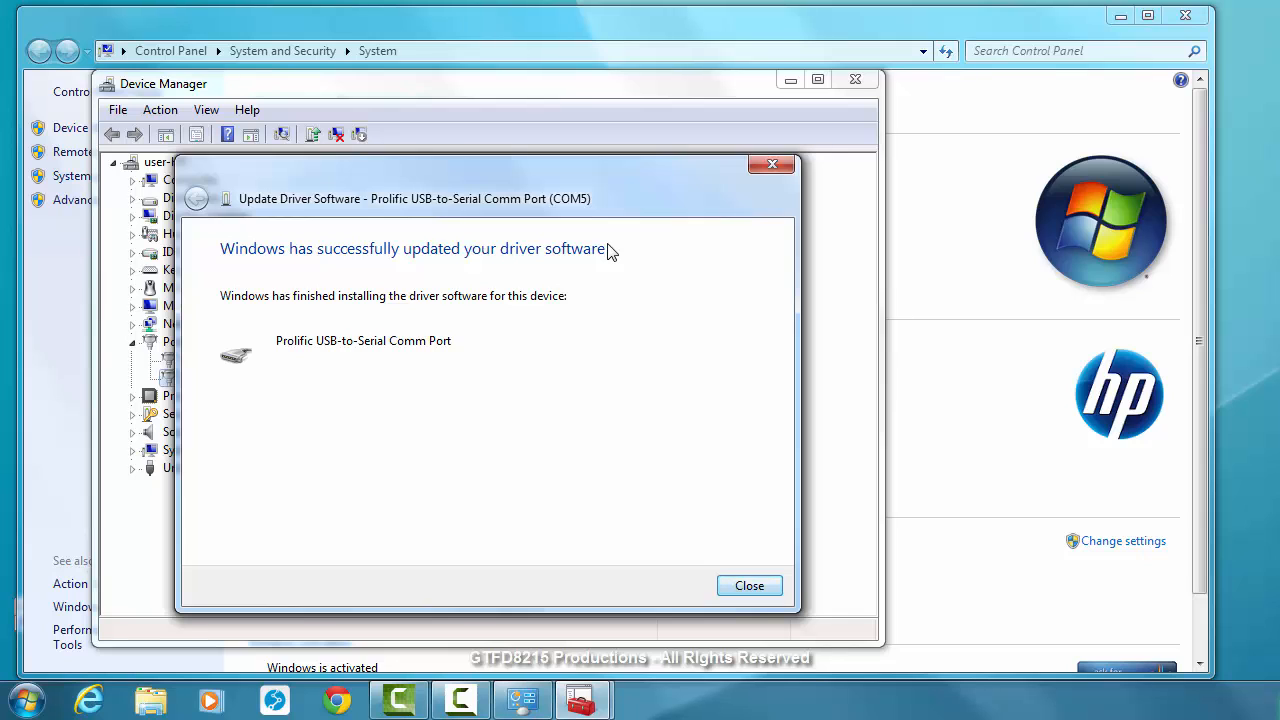
click(748, 584)
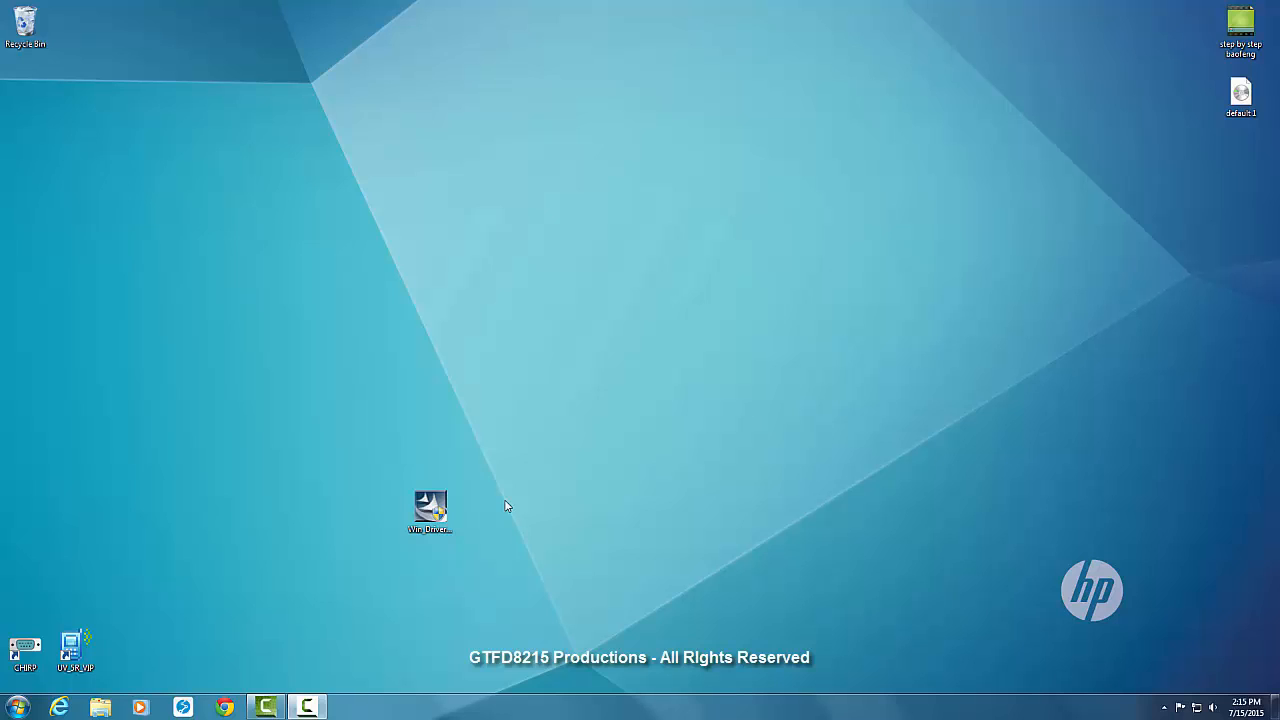
mouse_move(504, 540)
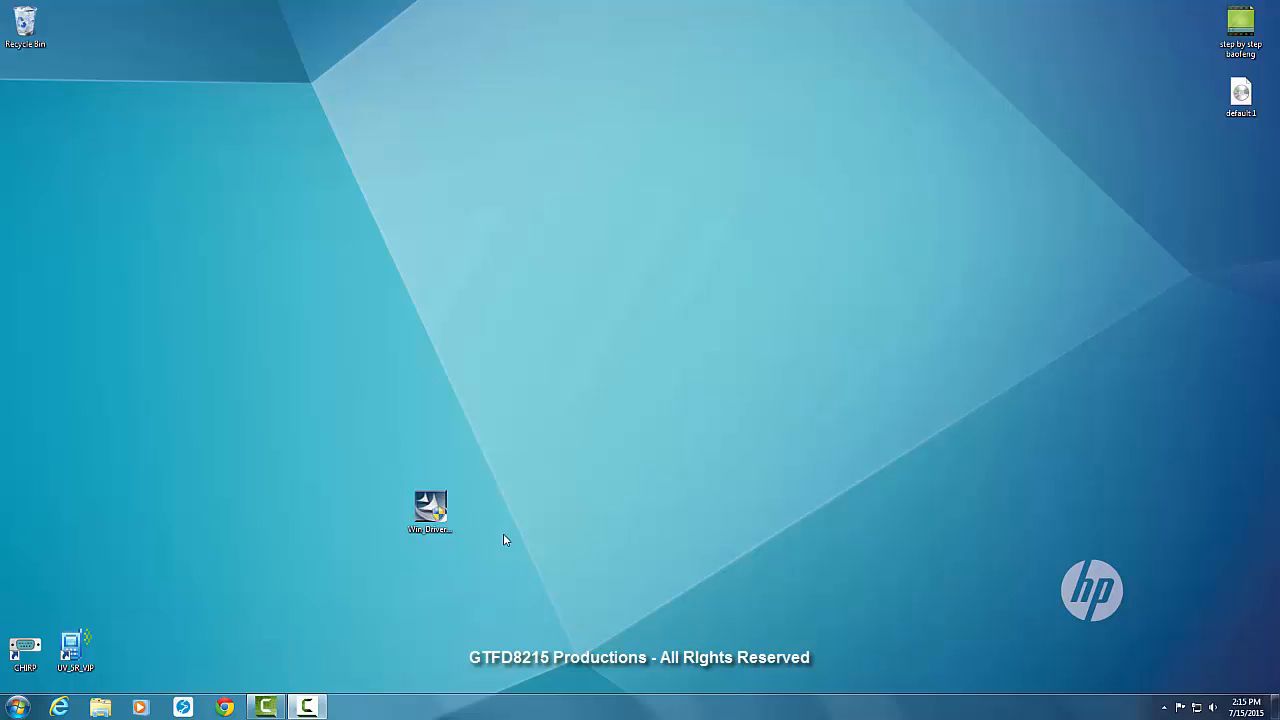
mouse_move(604, 614)
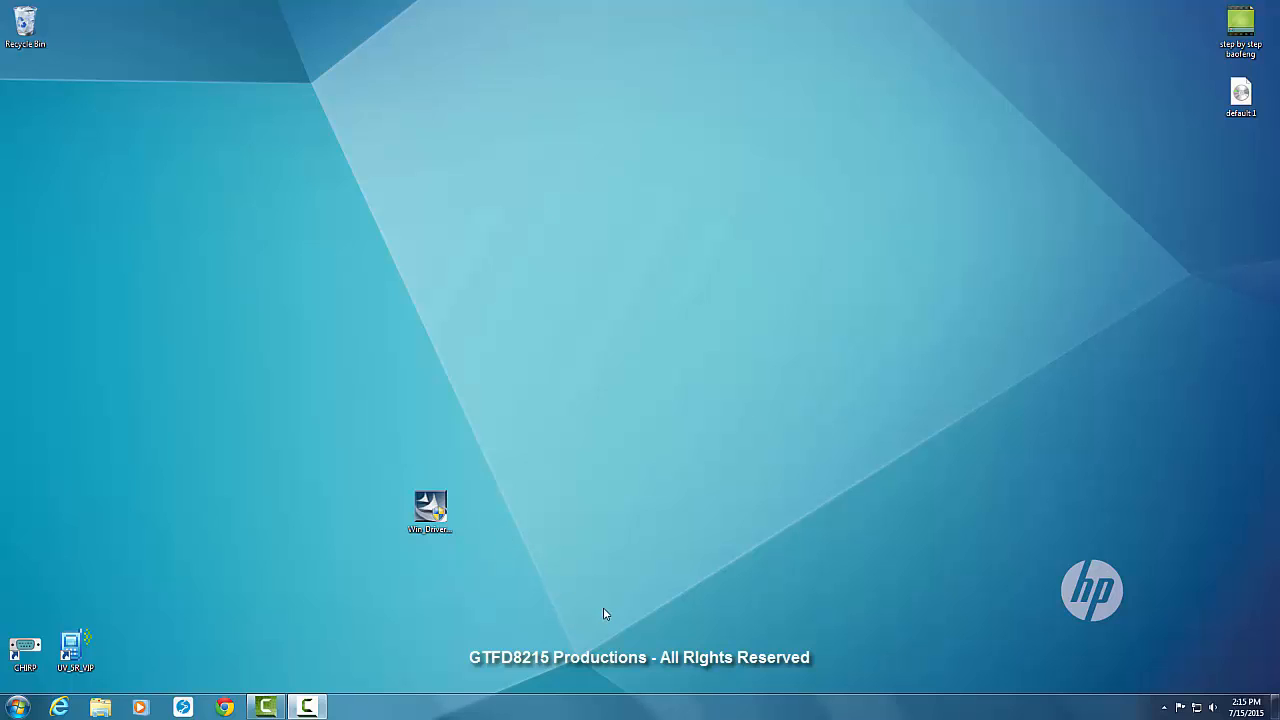
mouse_move(296, 580)
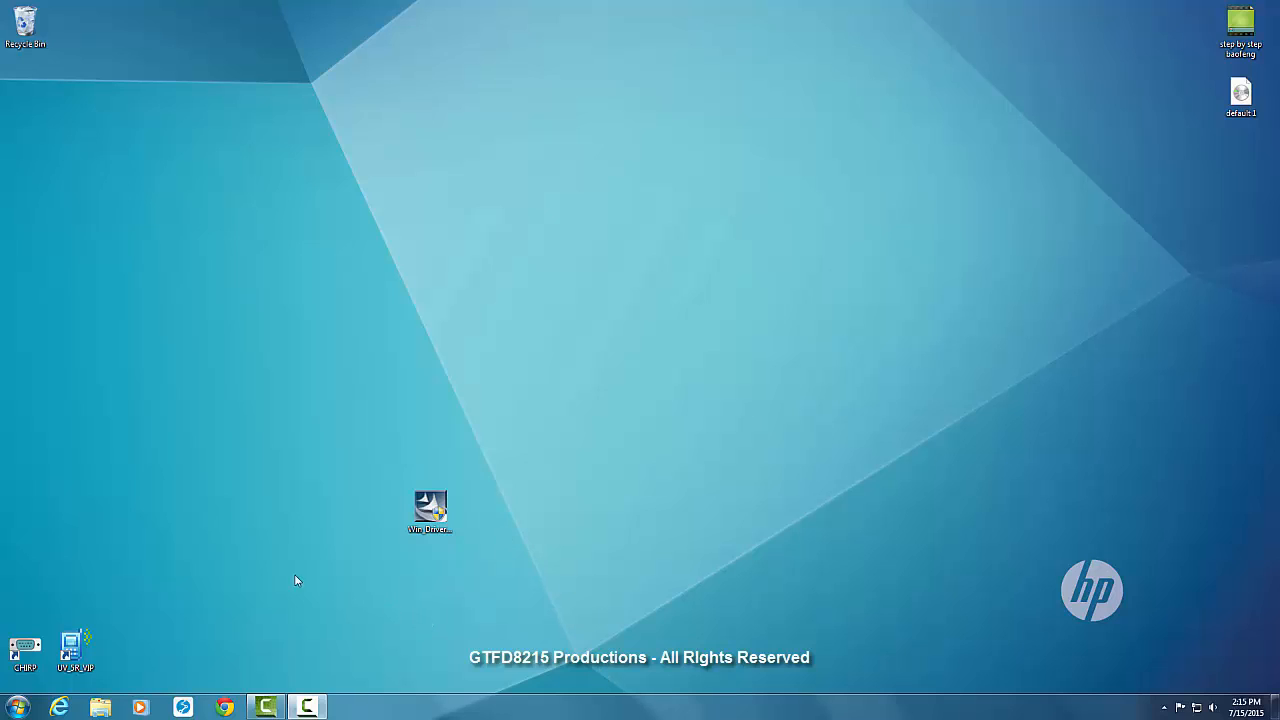
mouse_move(258, 568)
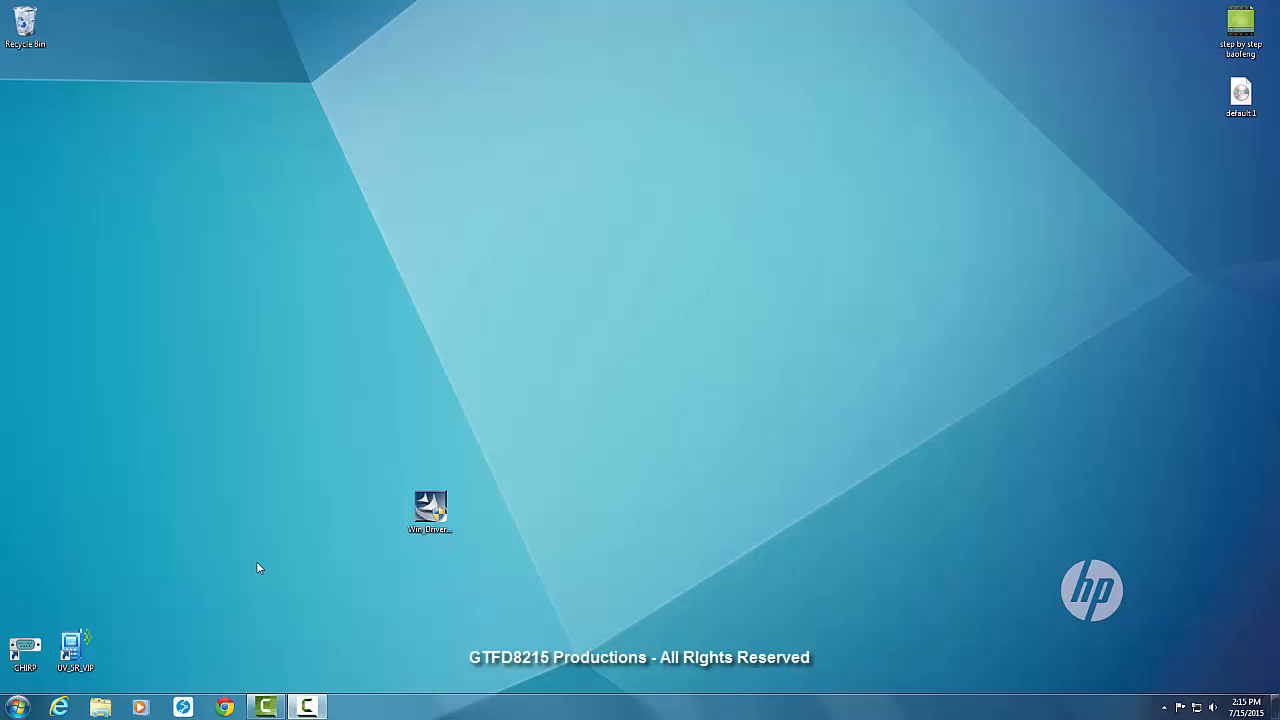
Launch the UV_5R_VIP programming software from its desktop shortcut.
click(76, 652)
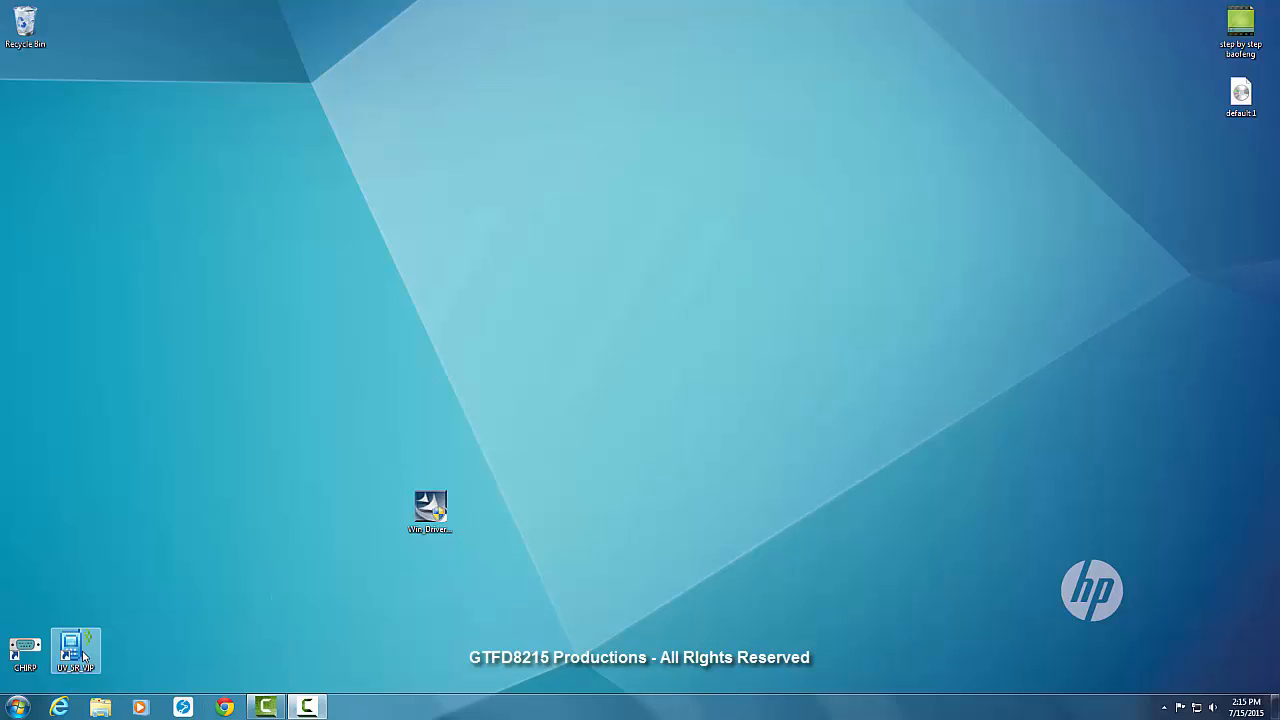
double_click(76, 650)
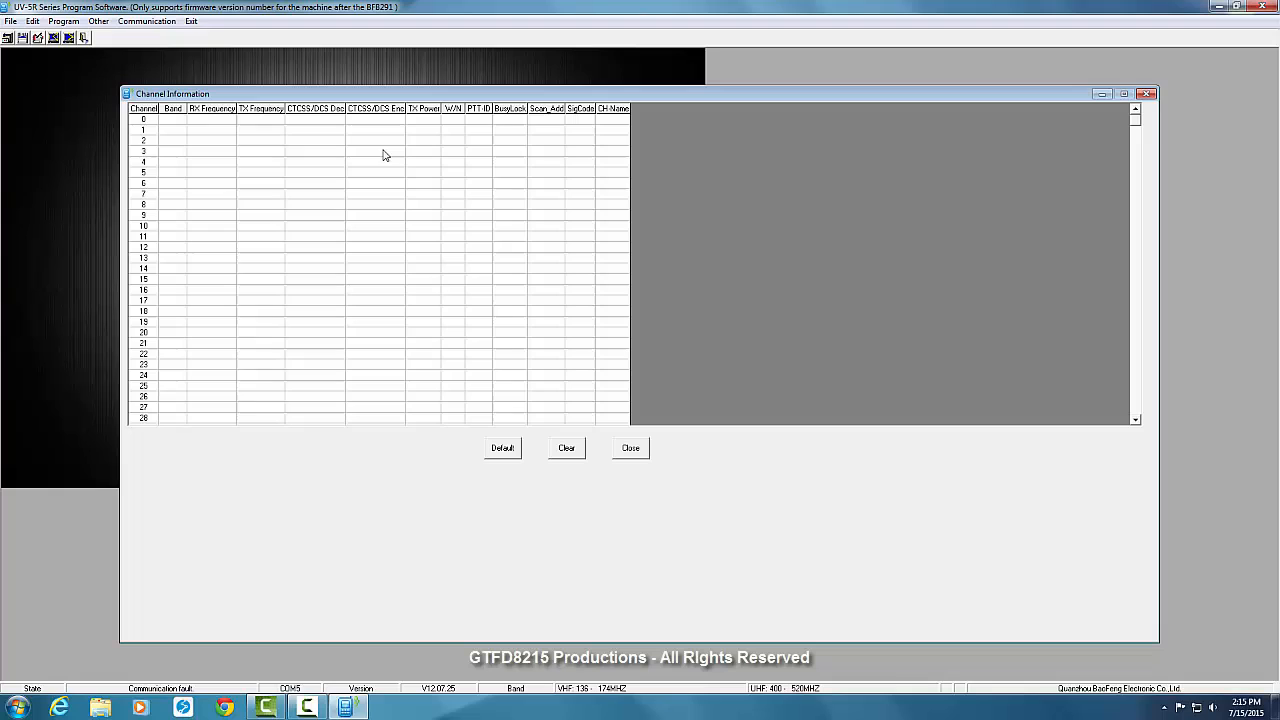
Set the communication port to COM5 and read the radio's channel data into the table.
click(146, 20)
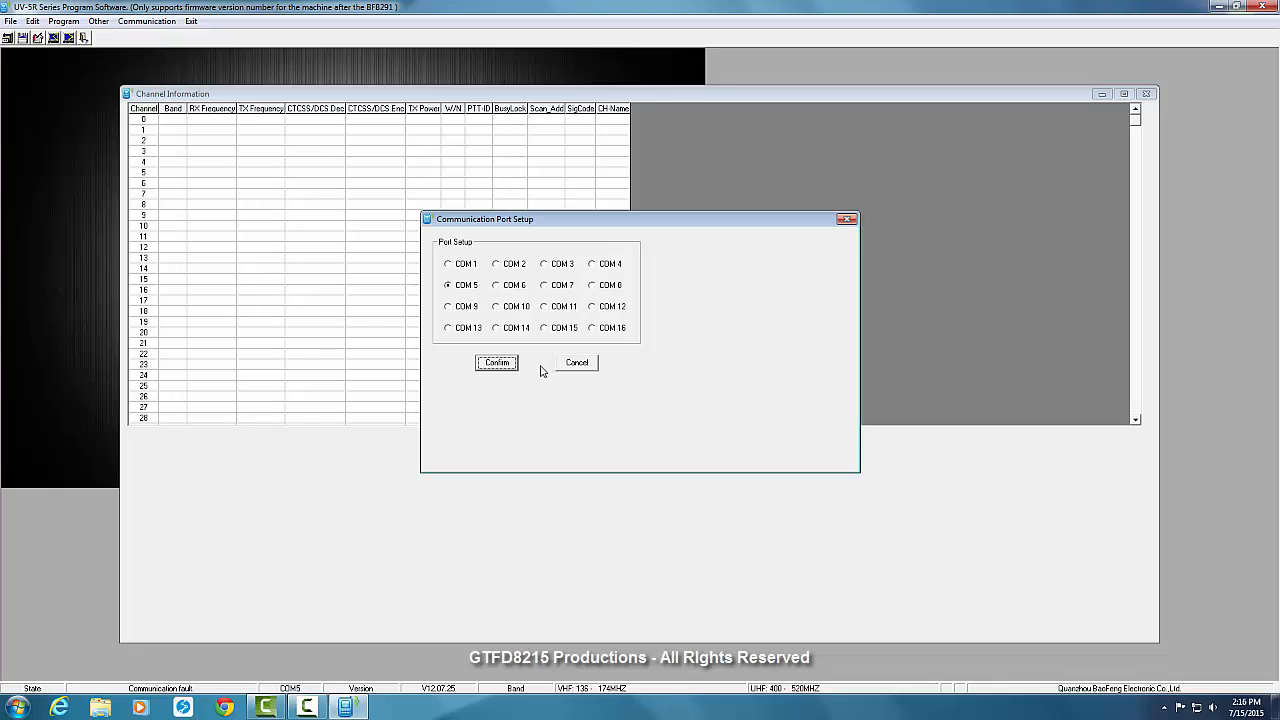
click(64, 20)
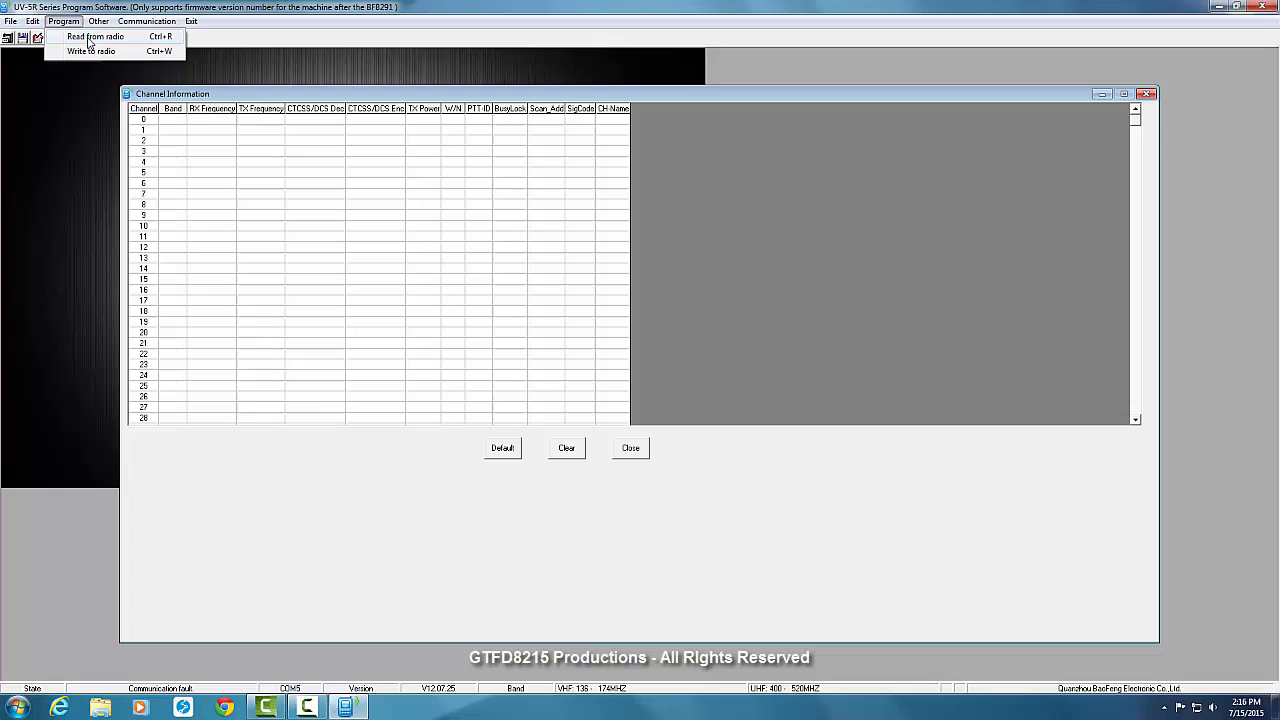
click(96, 36)
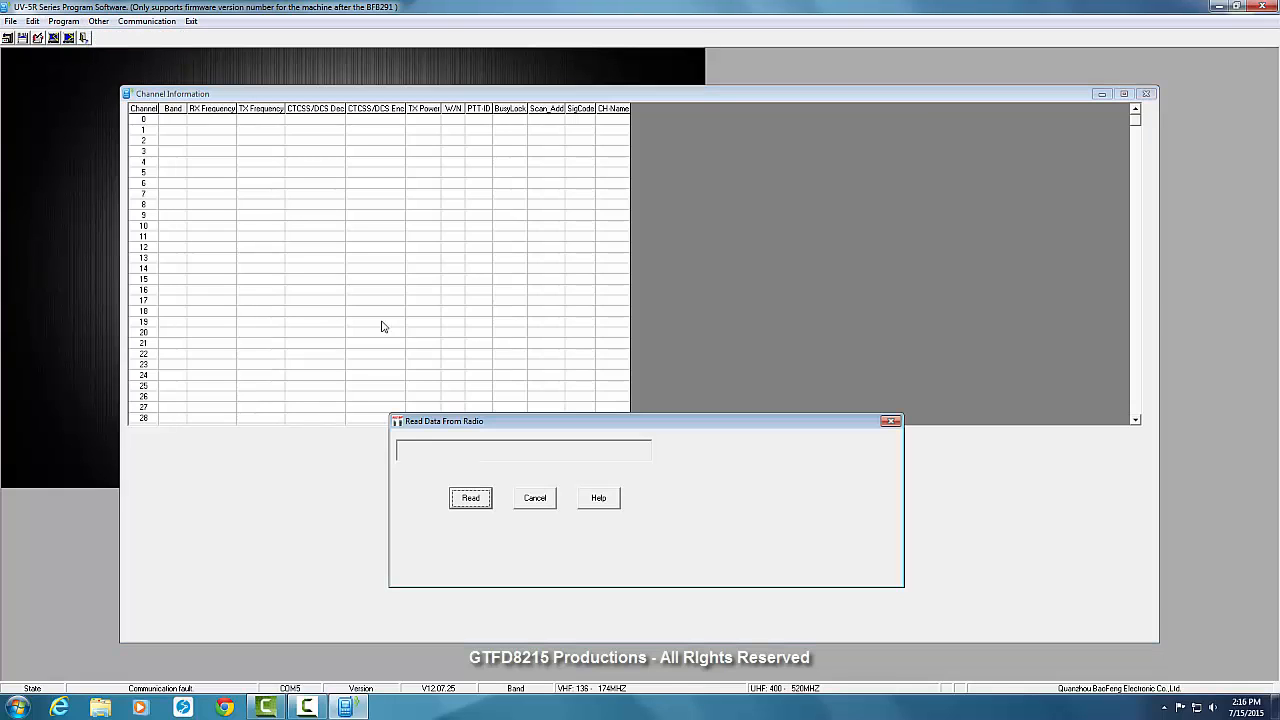
click(470, 496)
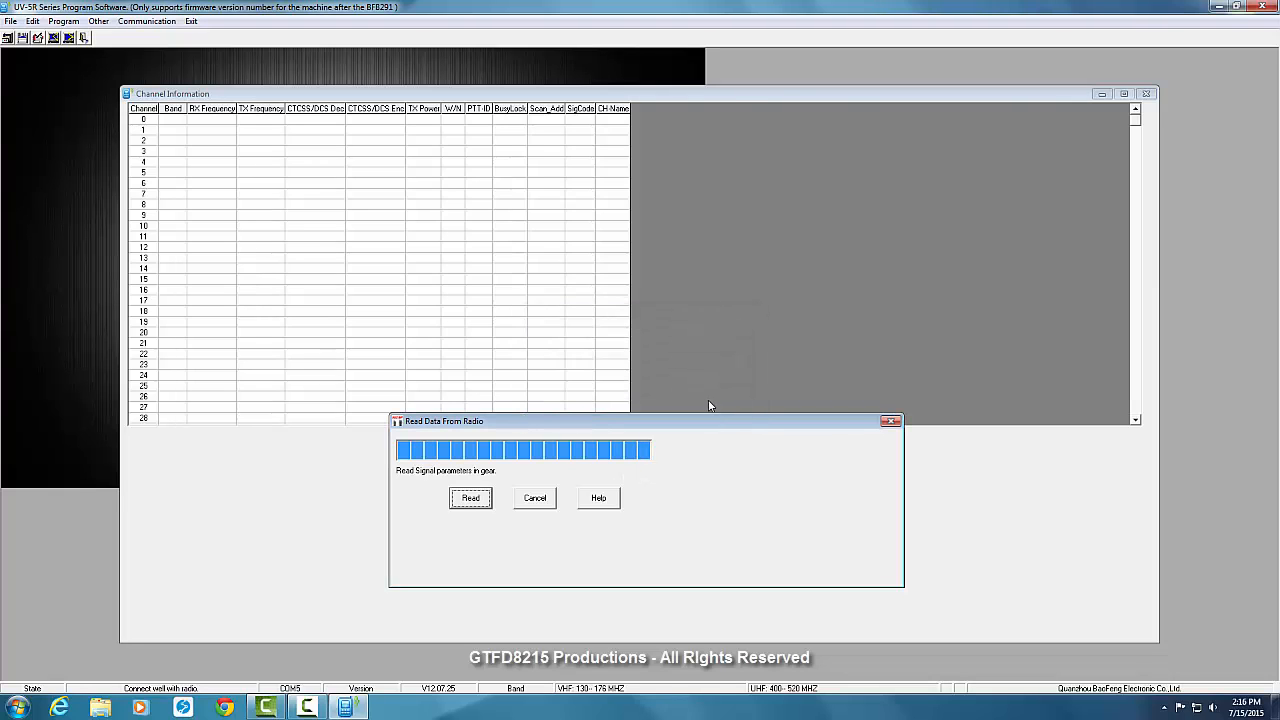
click(470, 498)
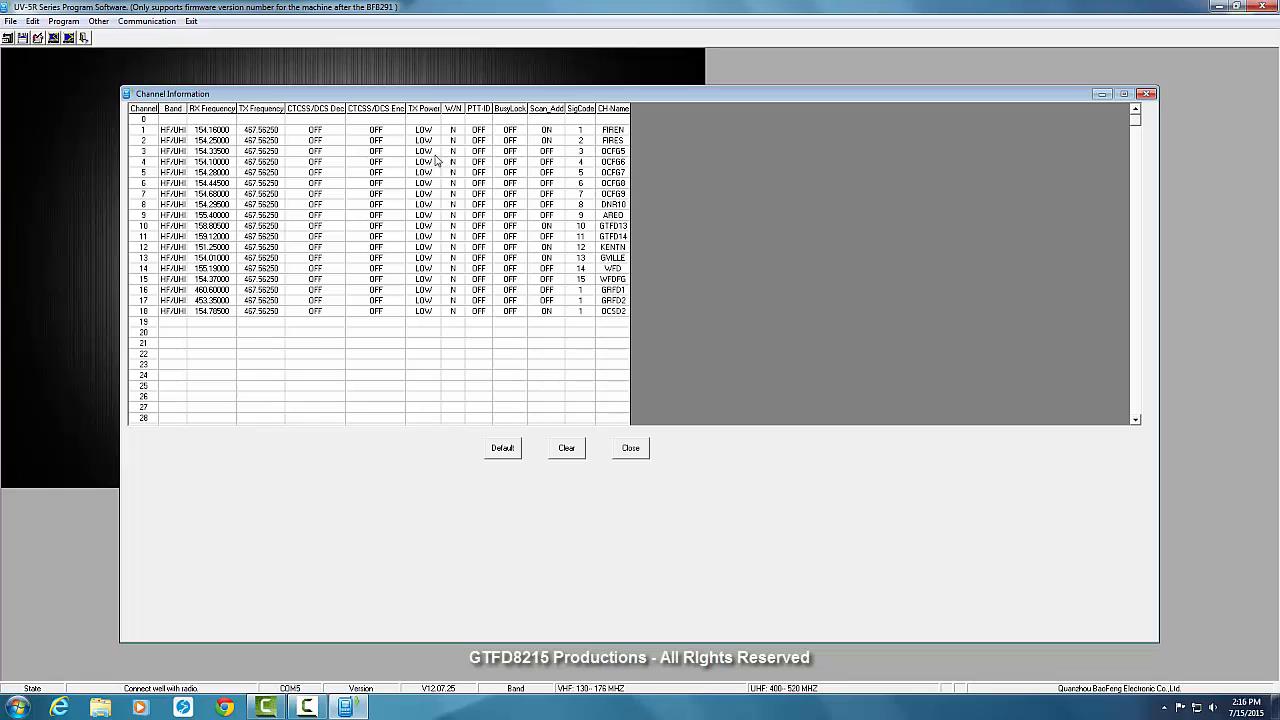
mouse_move(148, 332)
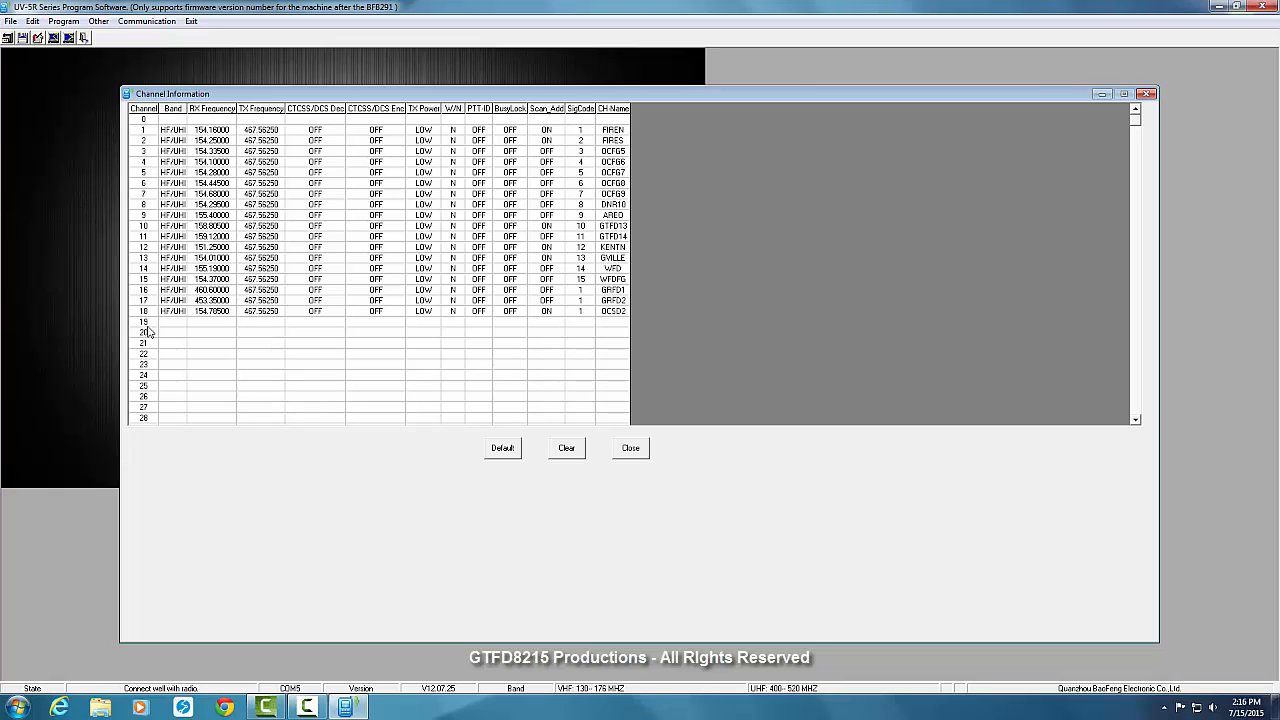
mouse_move(400, 356)
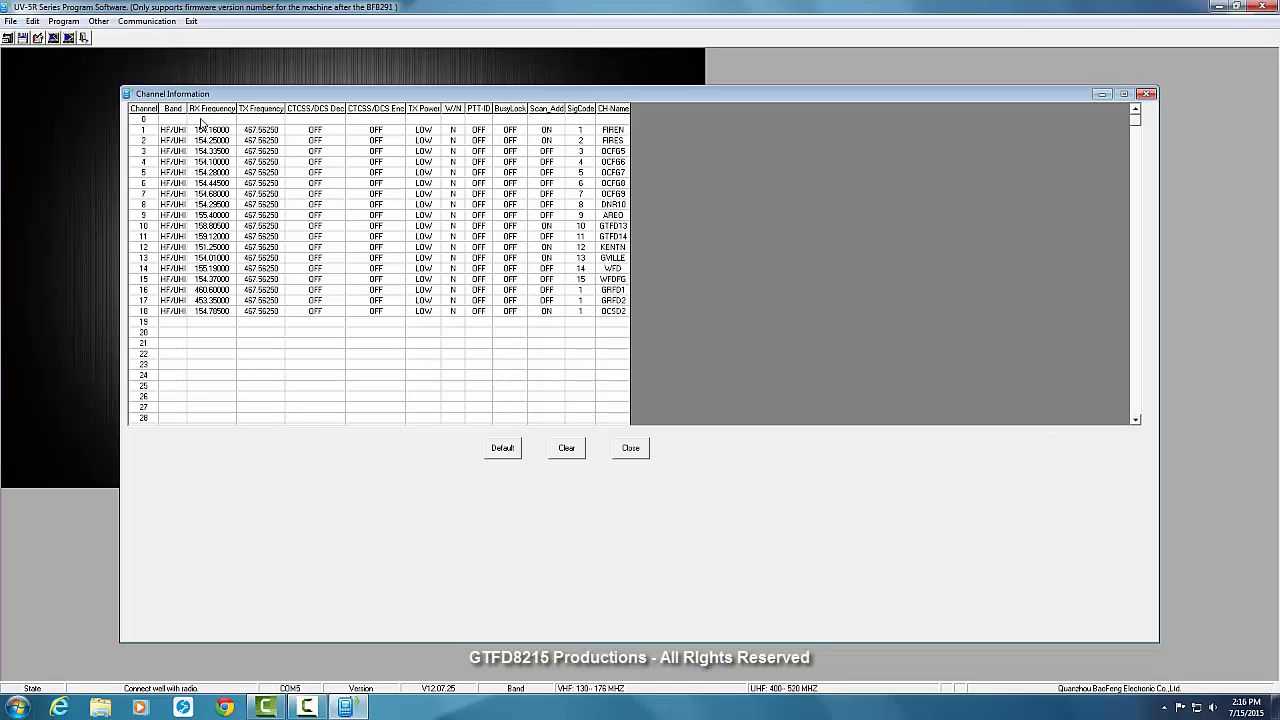
mouse_move(196, 118)
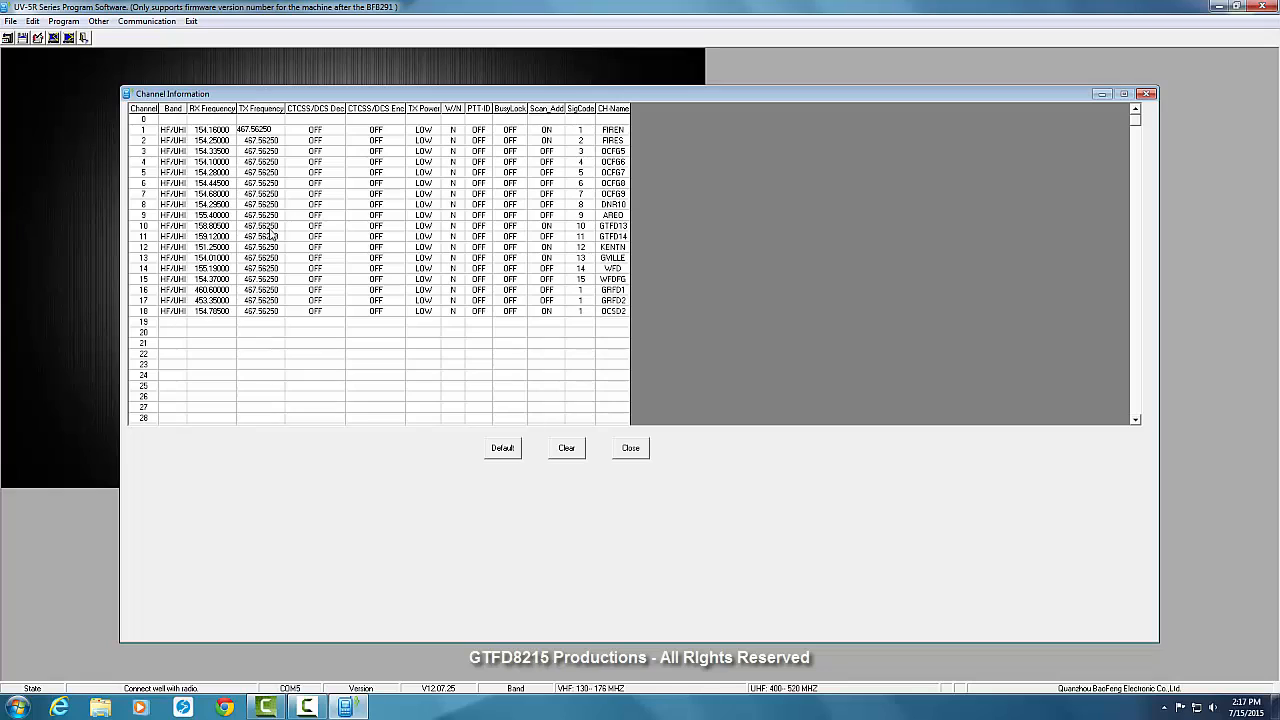
mouse_move(240, 124)
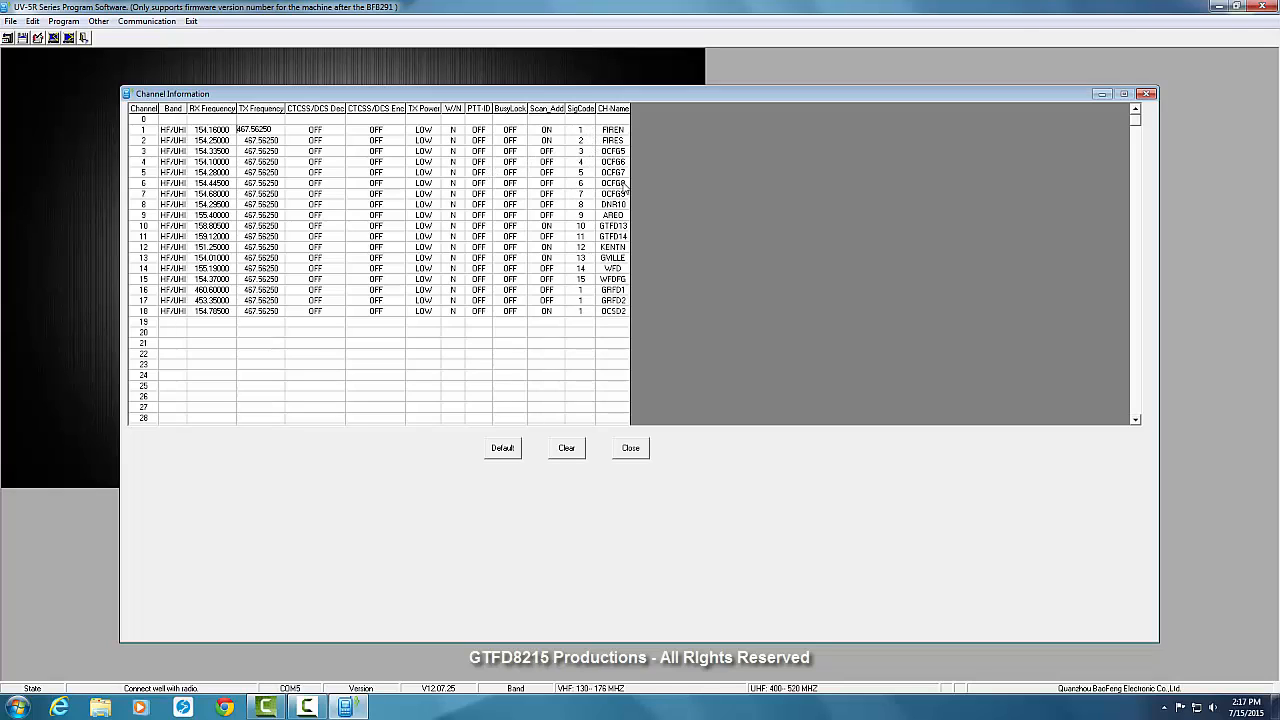
mouse_move(632, 292)
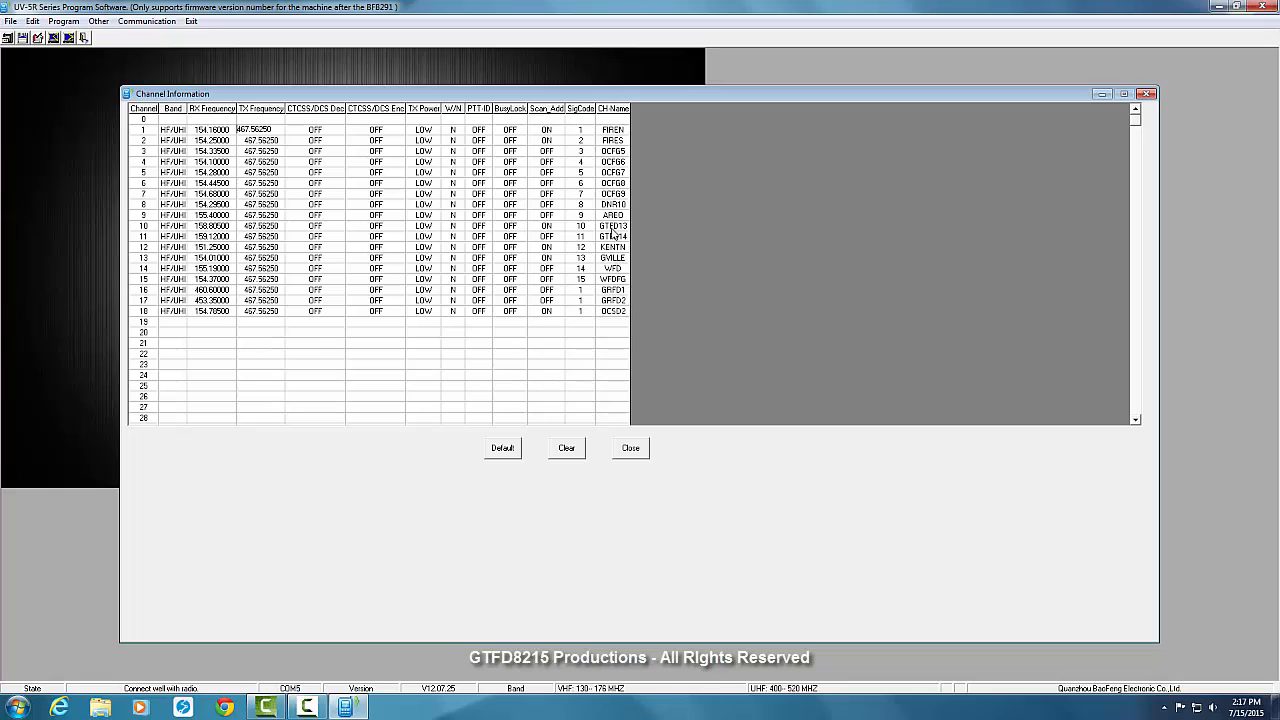
mouse_move(612, 234)
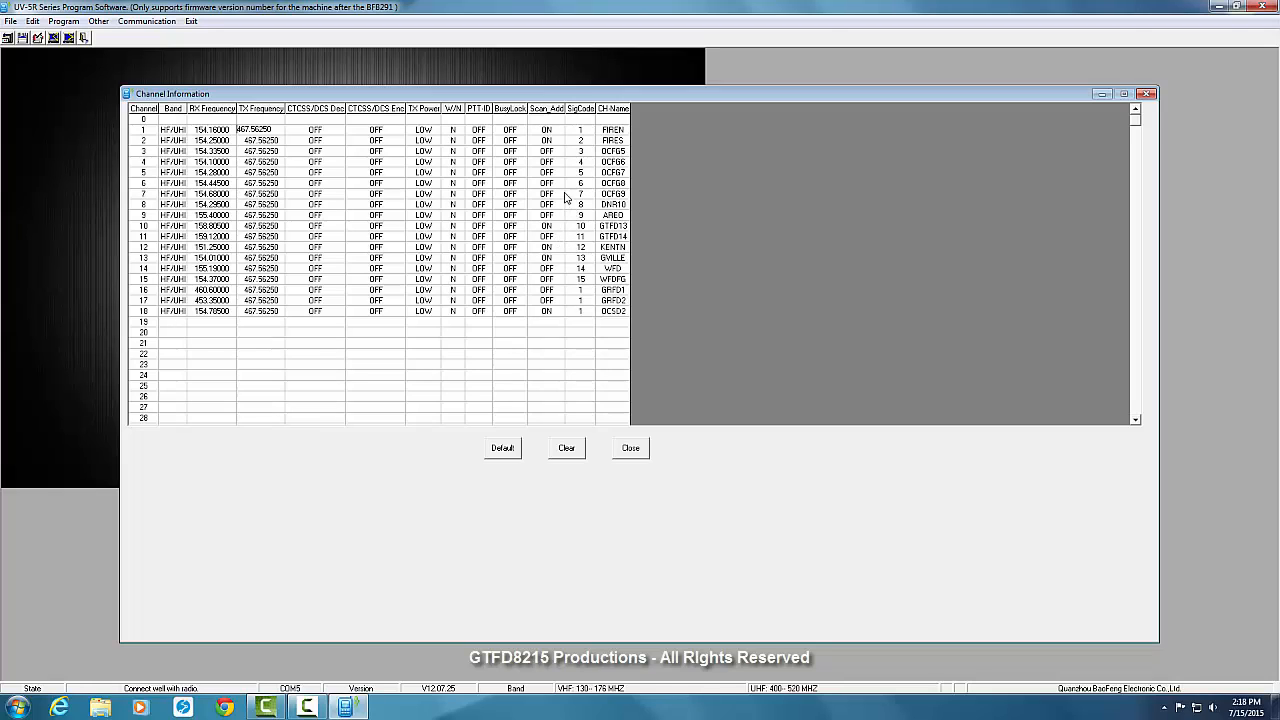
mouse_move(564, 190)
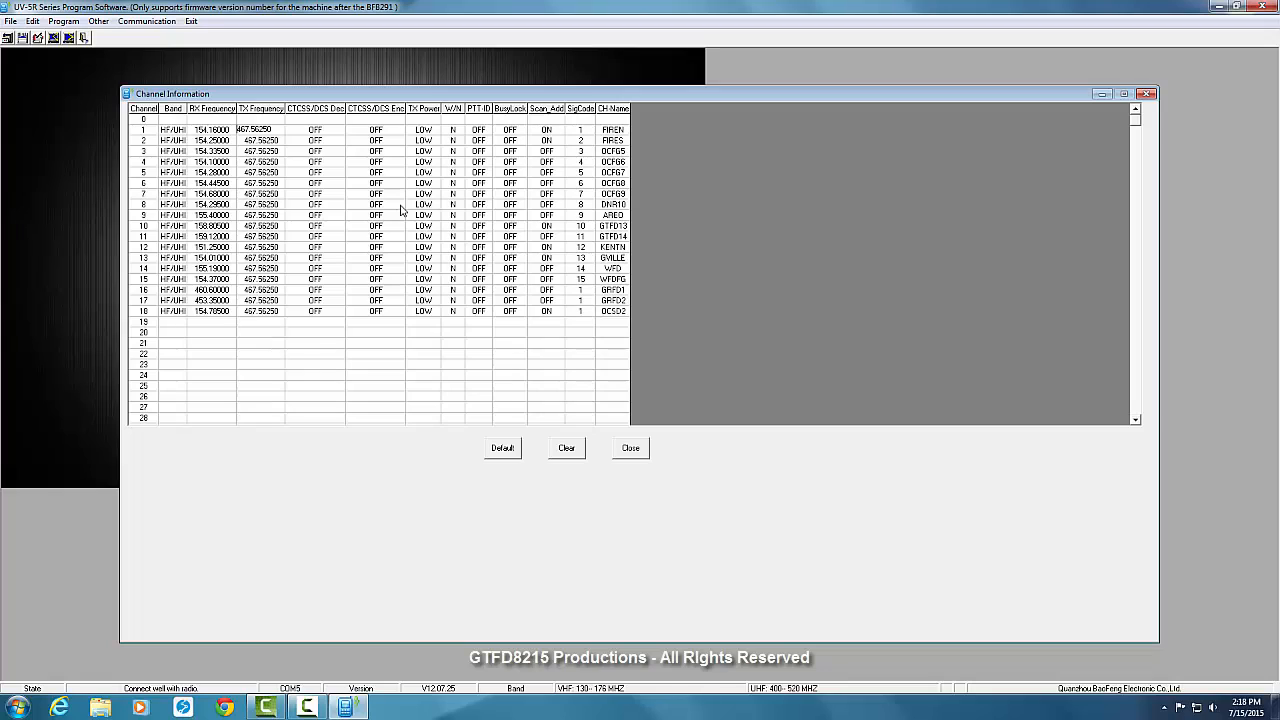
mouse_move(576, 156)
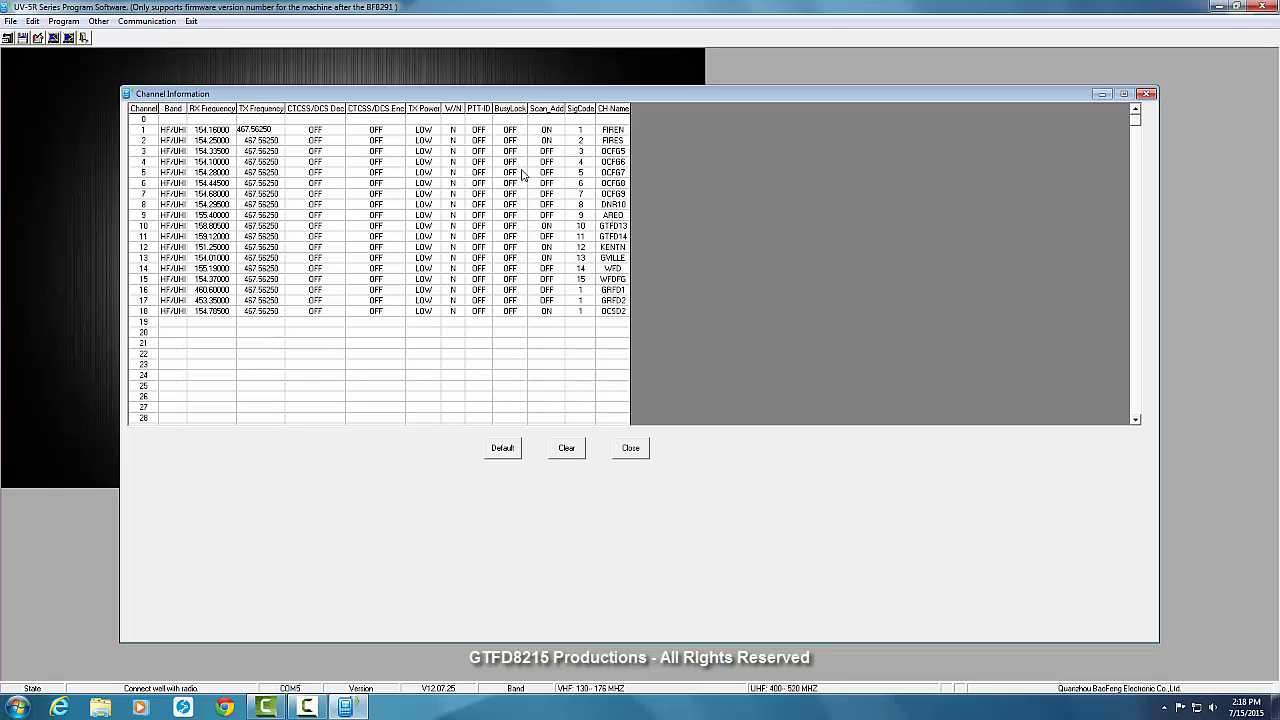
mouse_move(424, 116)
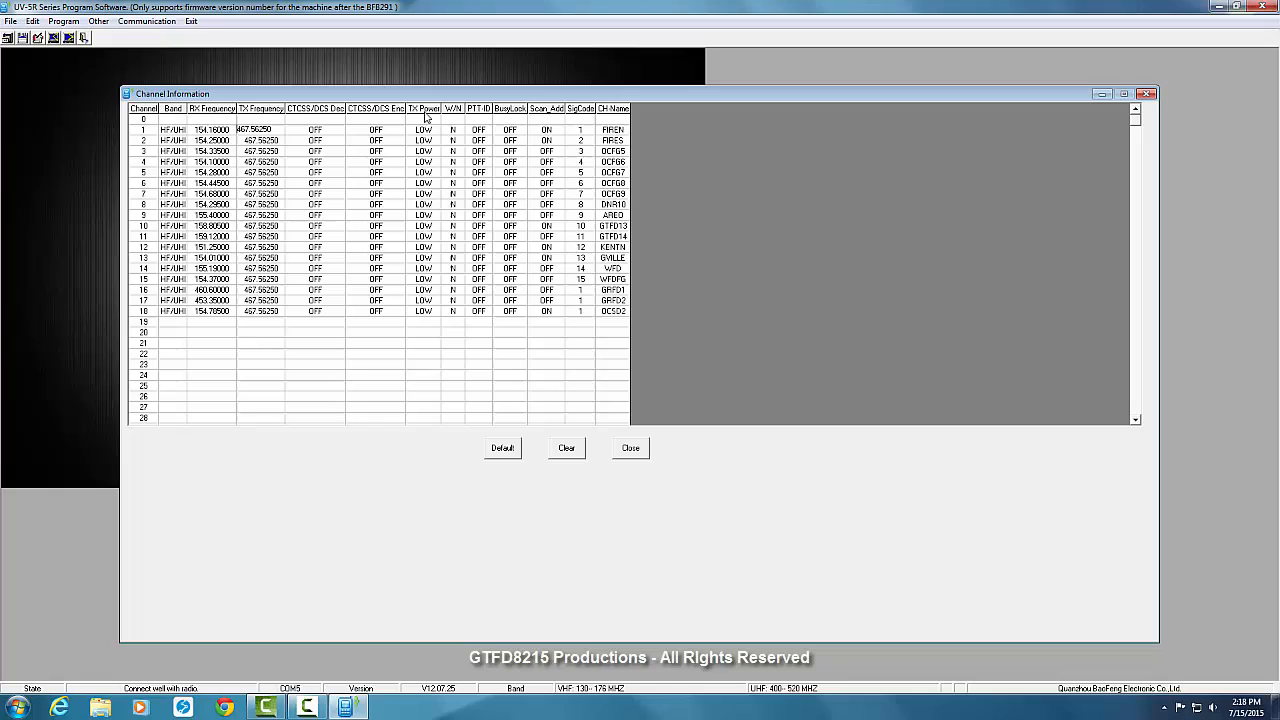
mouse_move(408, 336)
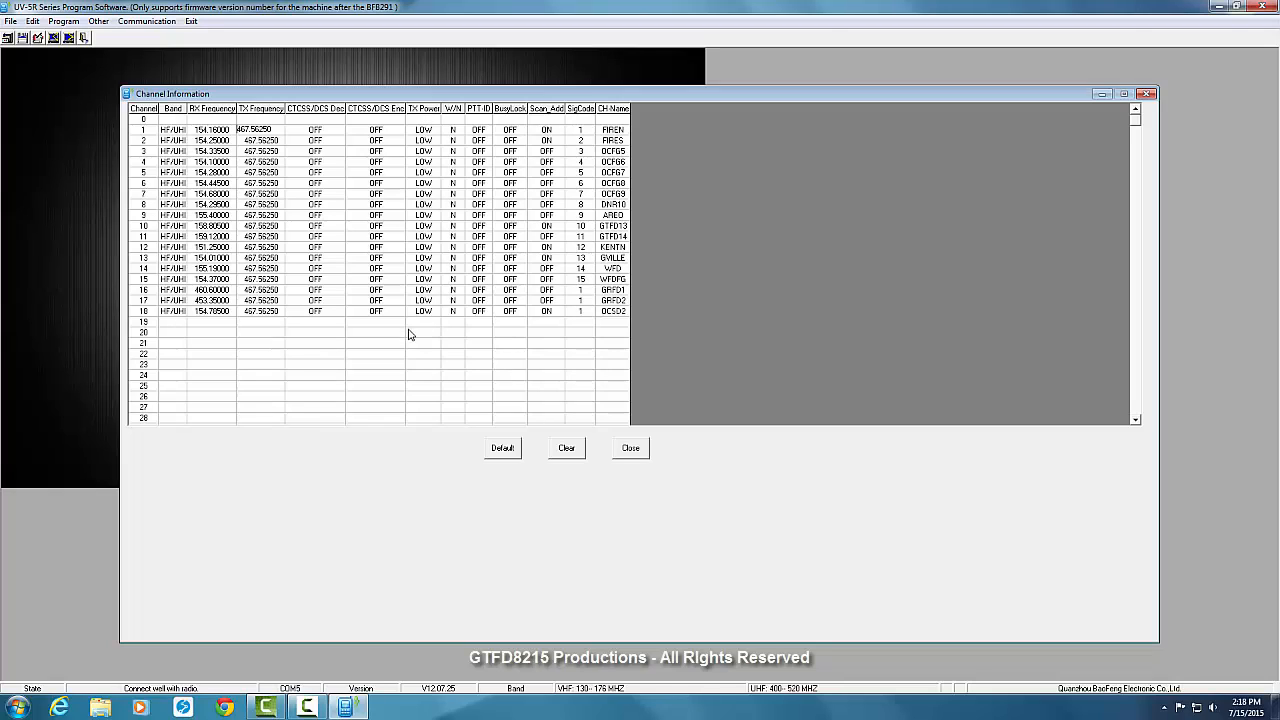
mouse_move(430, 312)
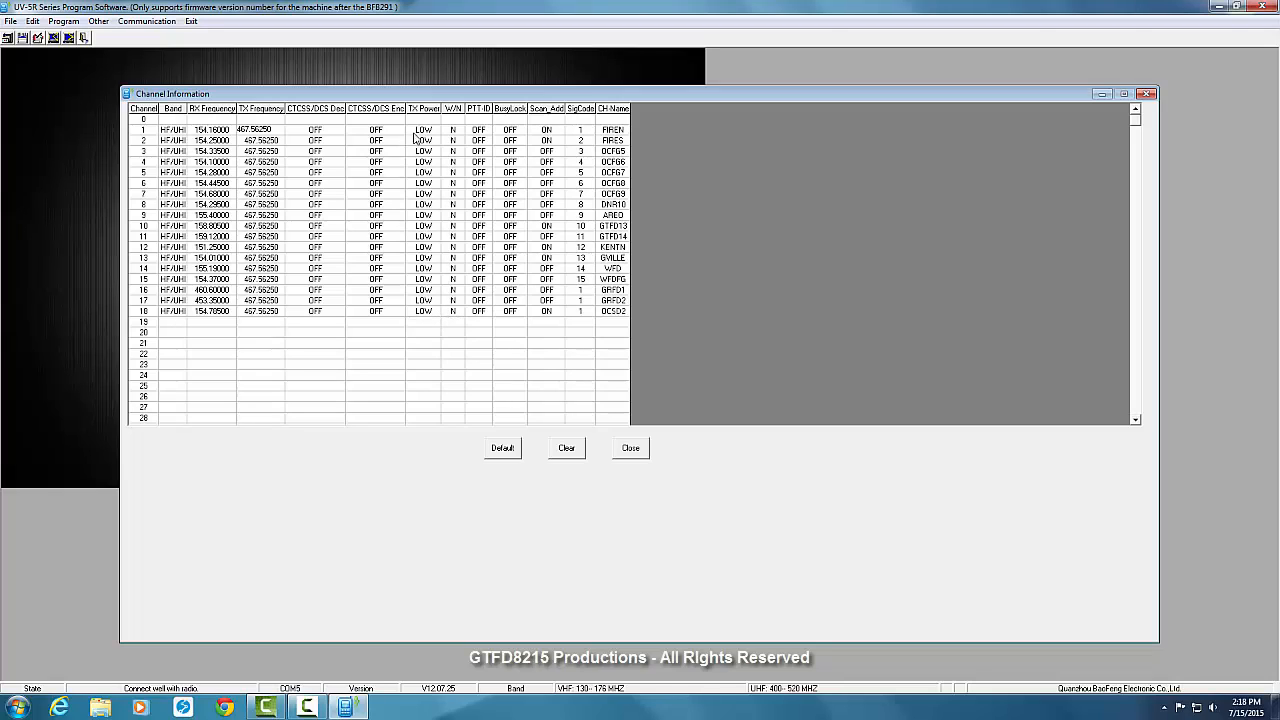
mouse_move(432, 136)
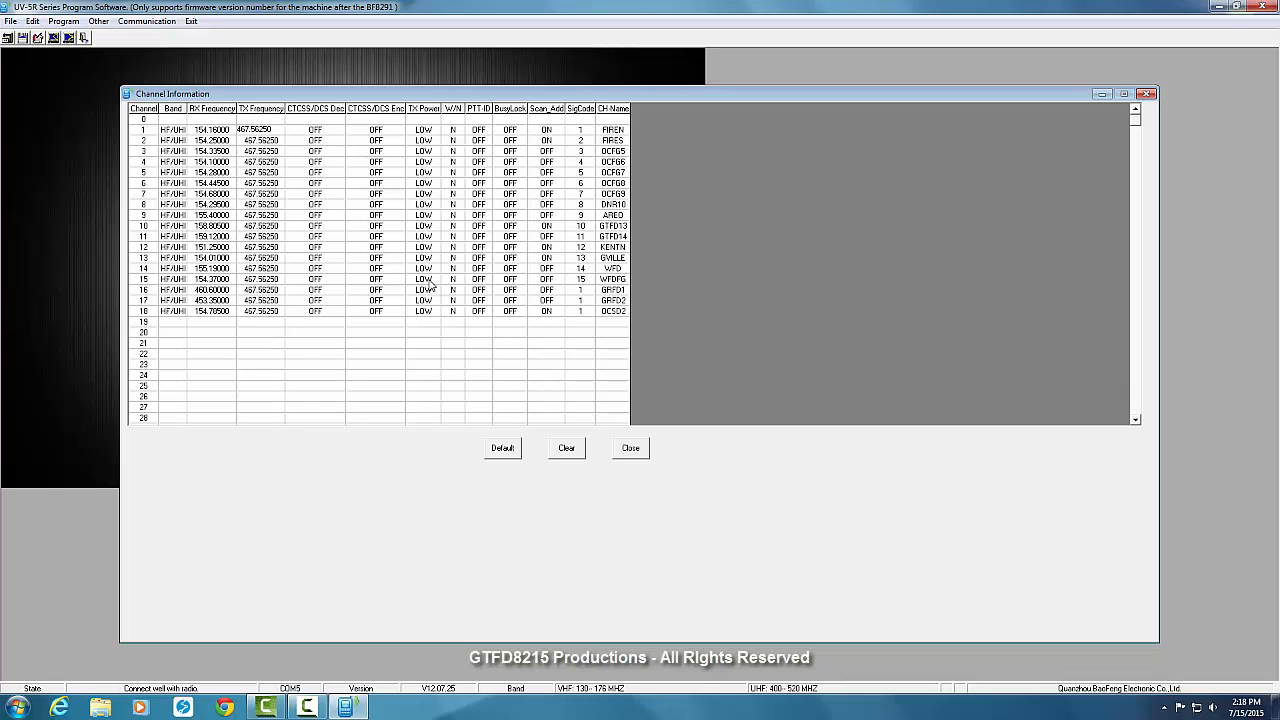
Close the Channel Information window, leaving the main Baofeng screen.
click(630, 448)
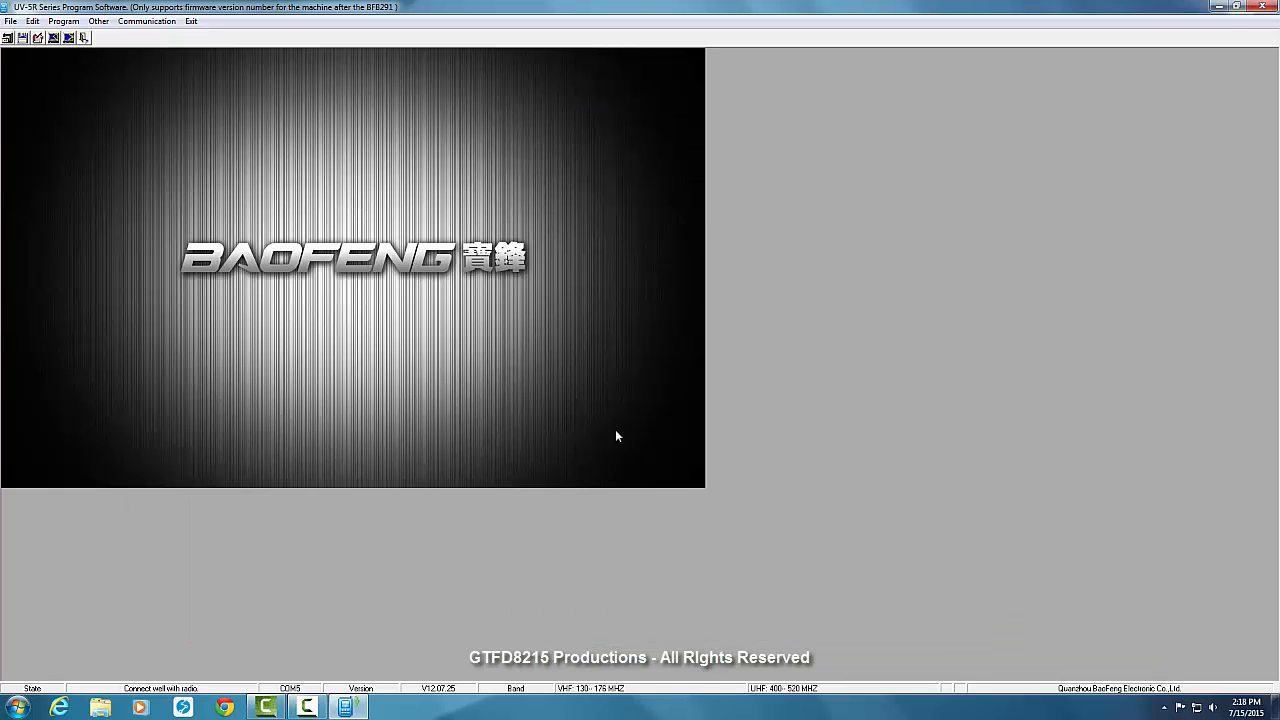
Check the Program menu, then bring up Optional Features from the Edit menu.
click(64, 20)
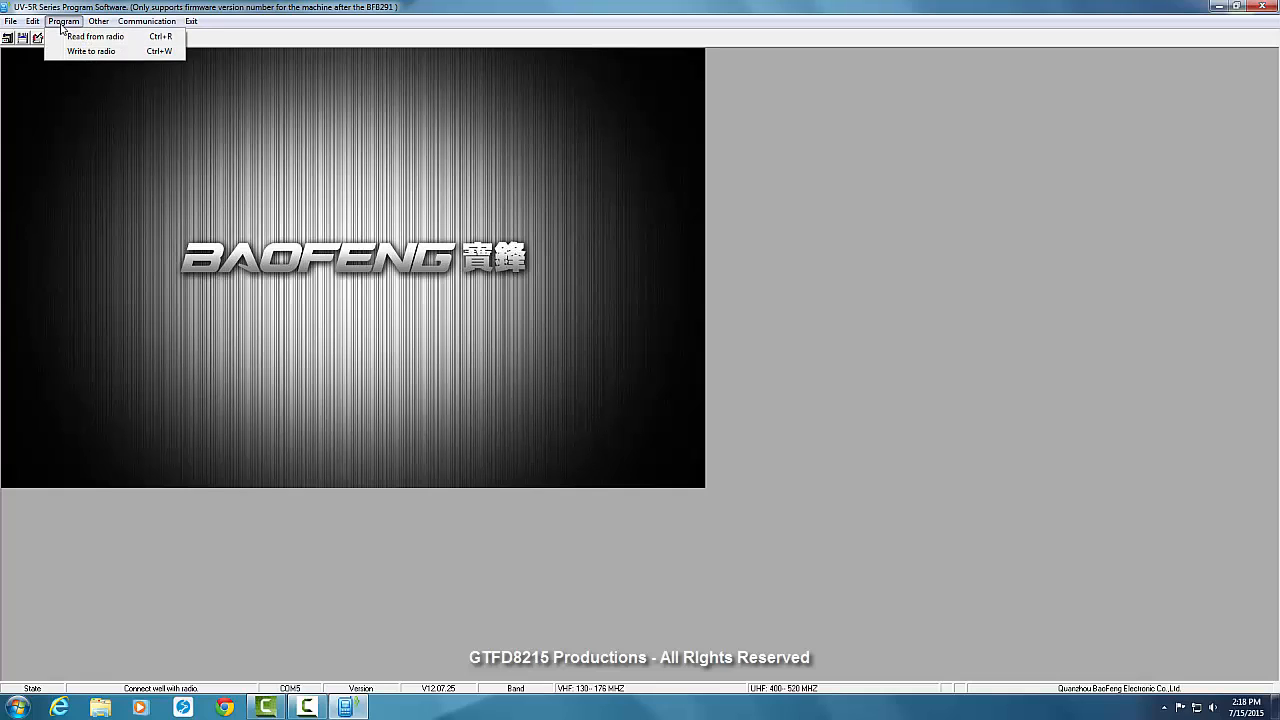
click(32, 20)
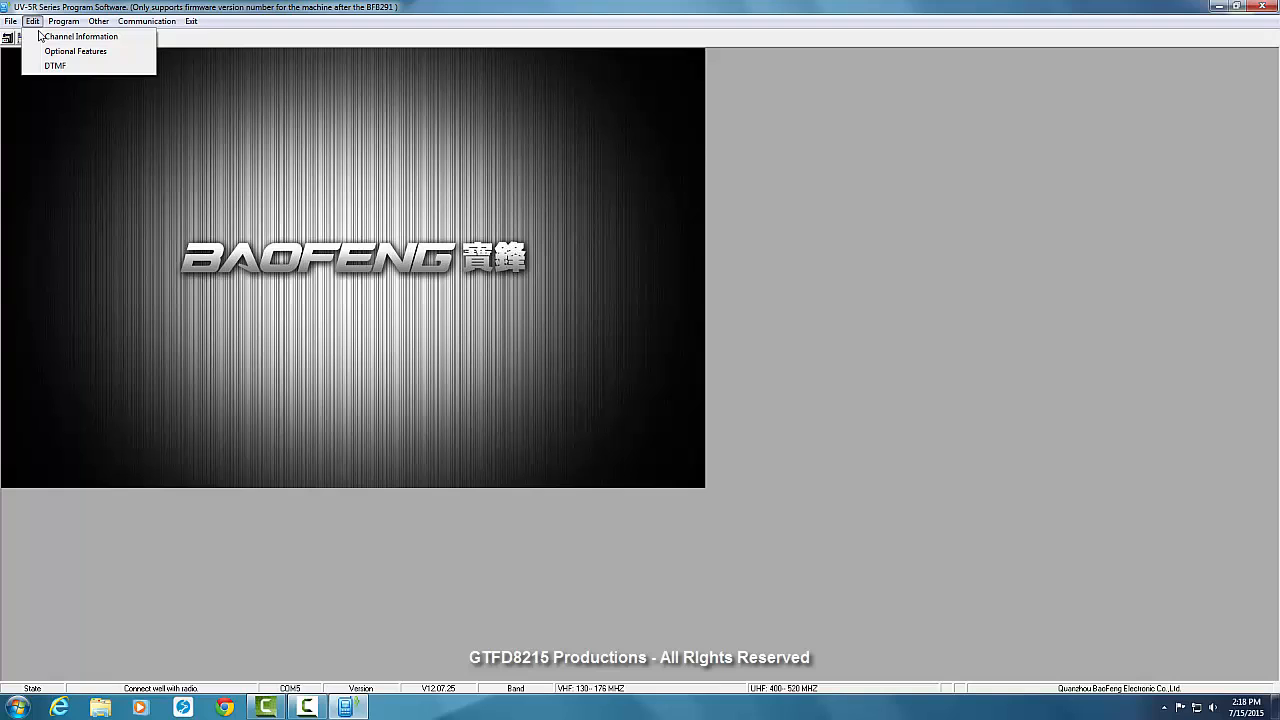
mouse_move(76, 52)
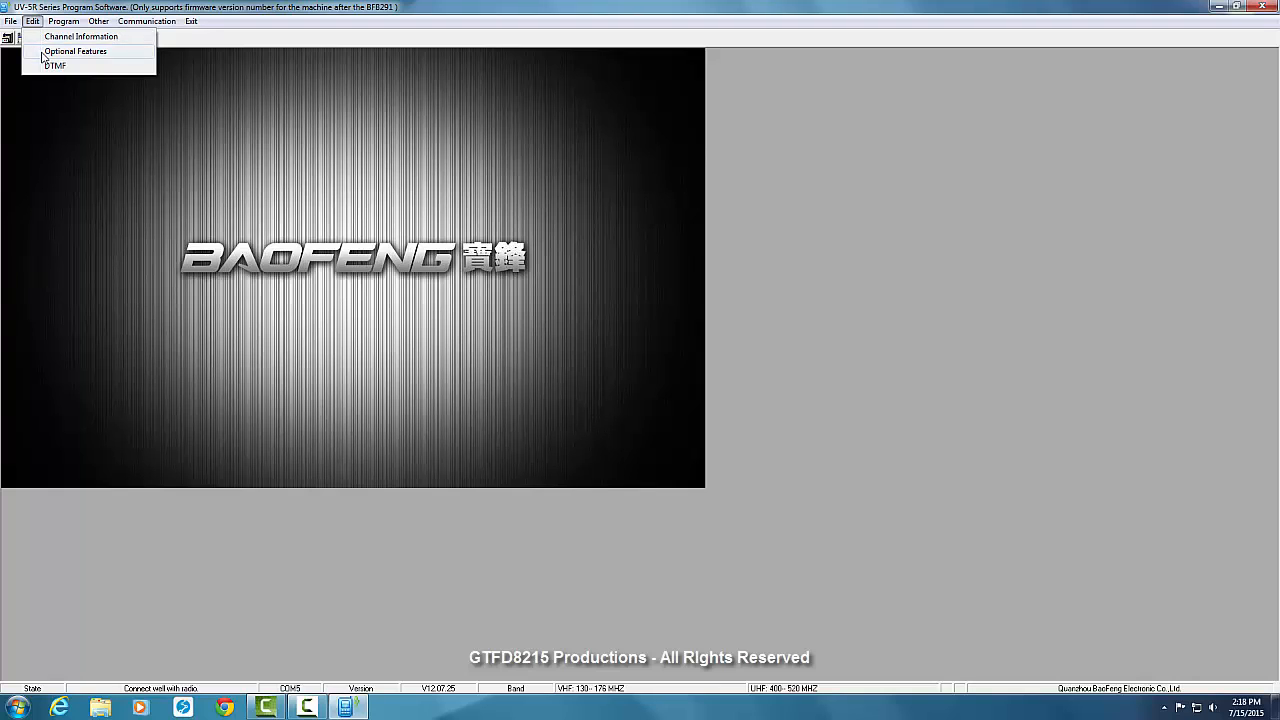
click(76, 52)
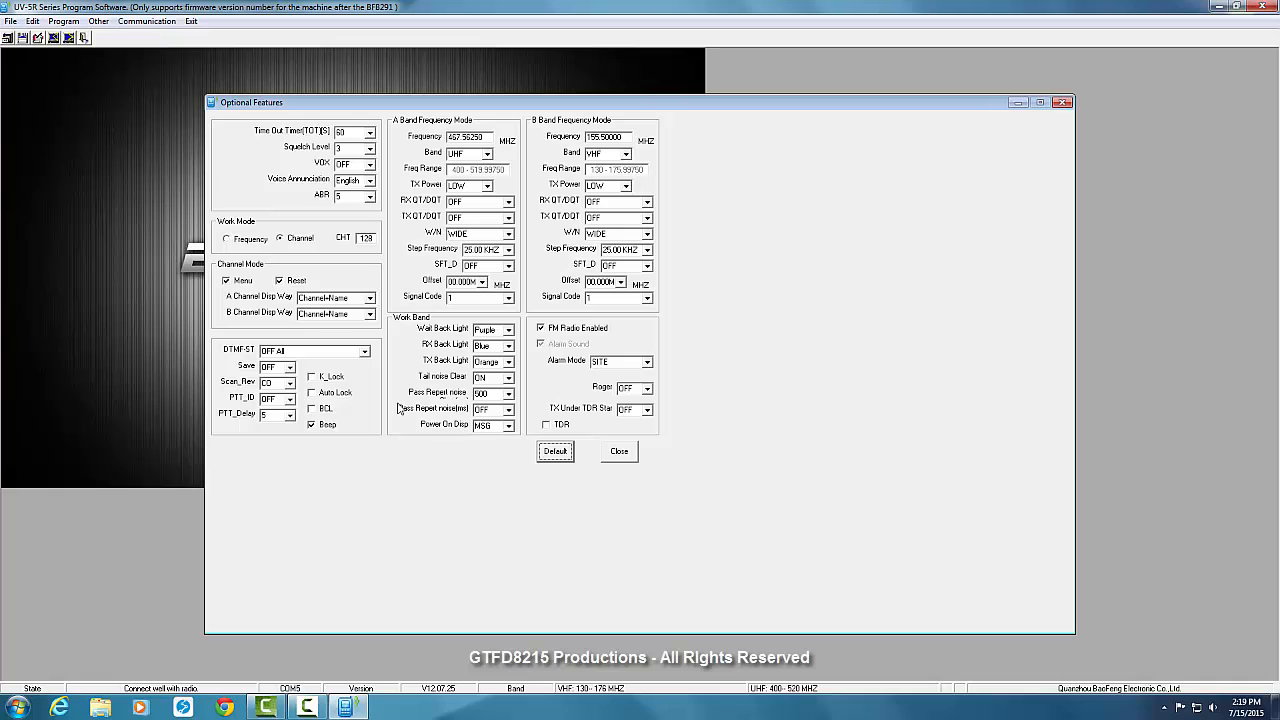
mouse_move(230, 232)
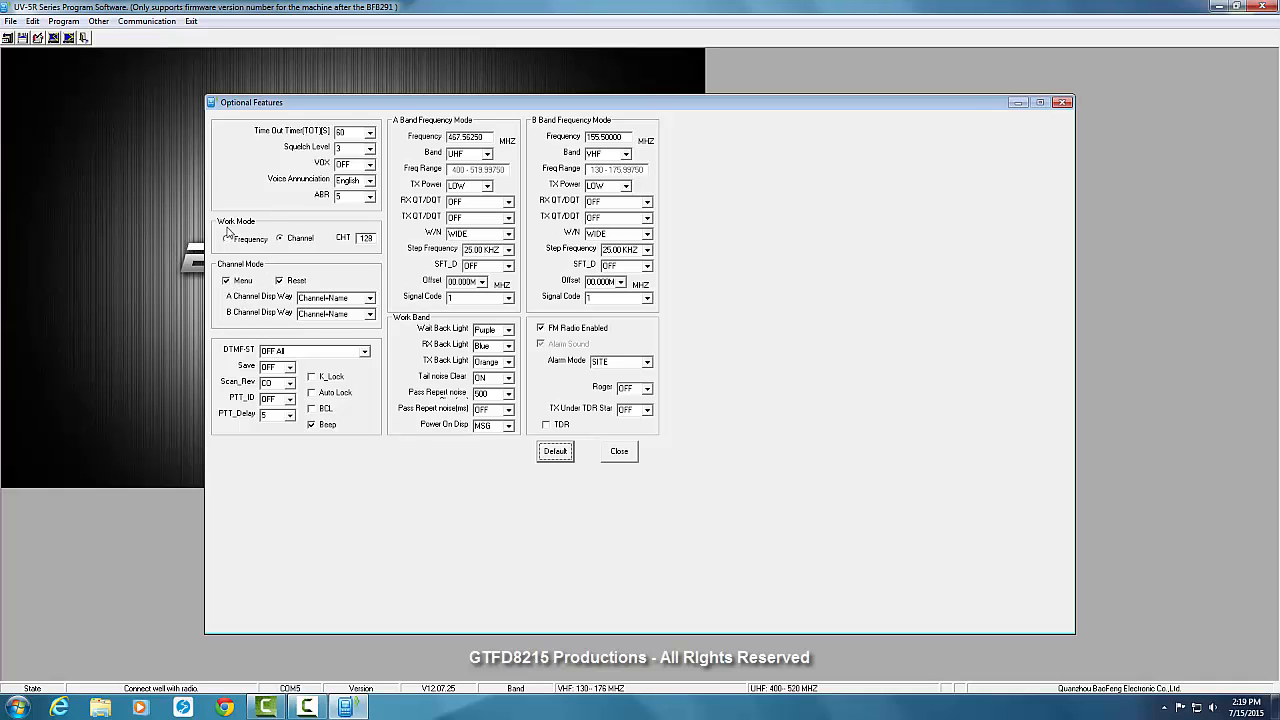
click(282, 238)
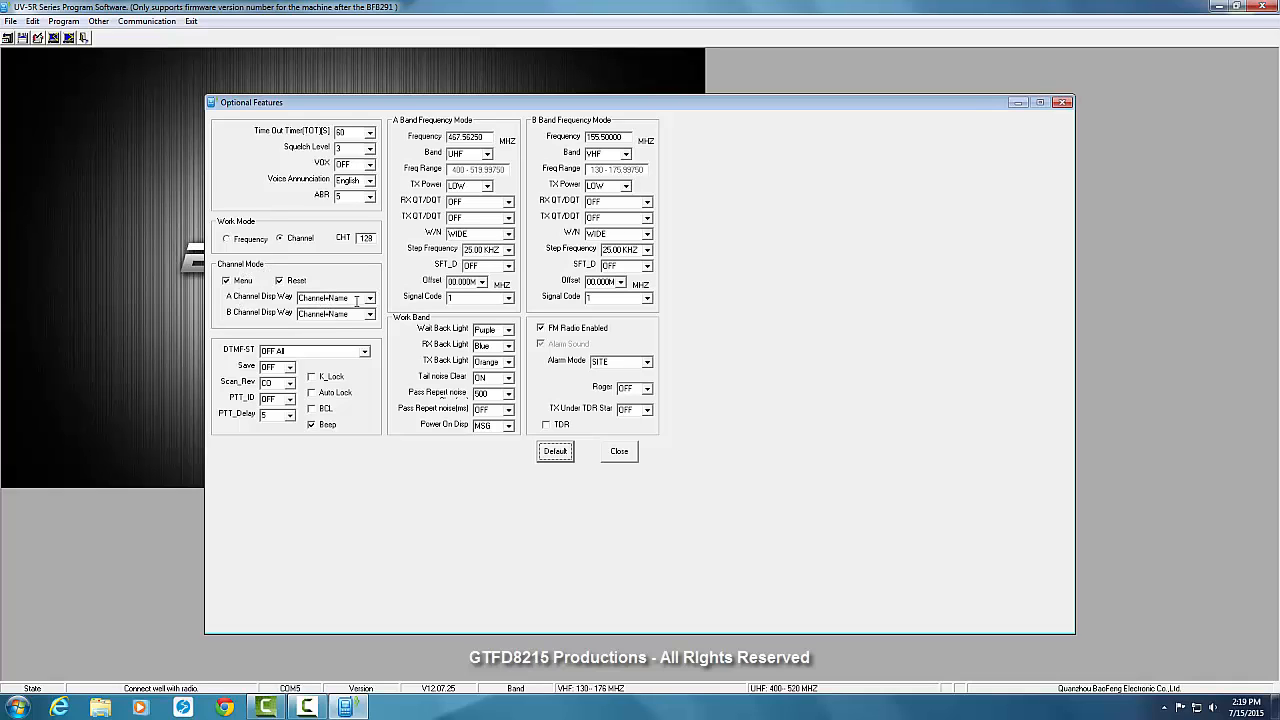
Keep the current A Channel Disp Mode choice and close Optional Features.
click(370, 296)
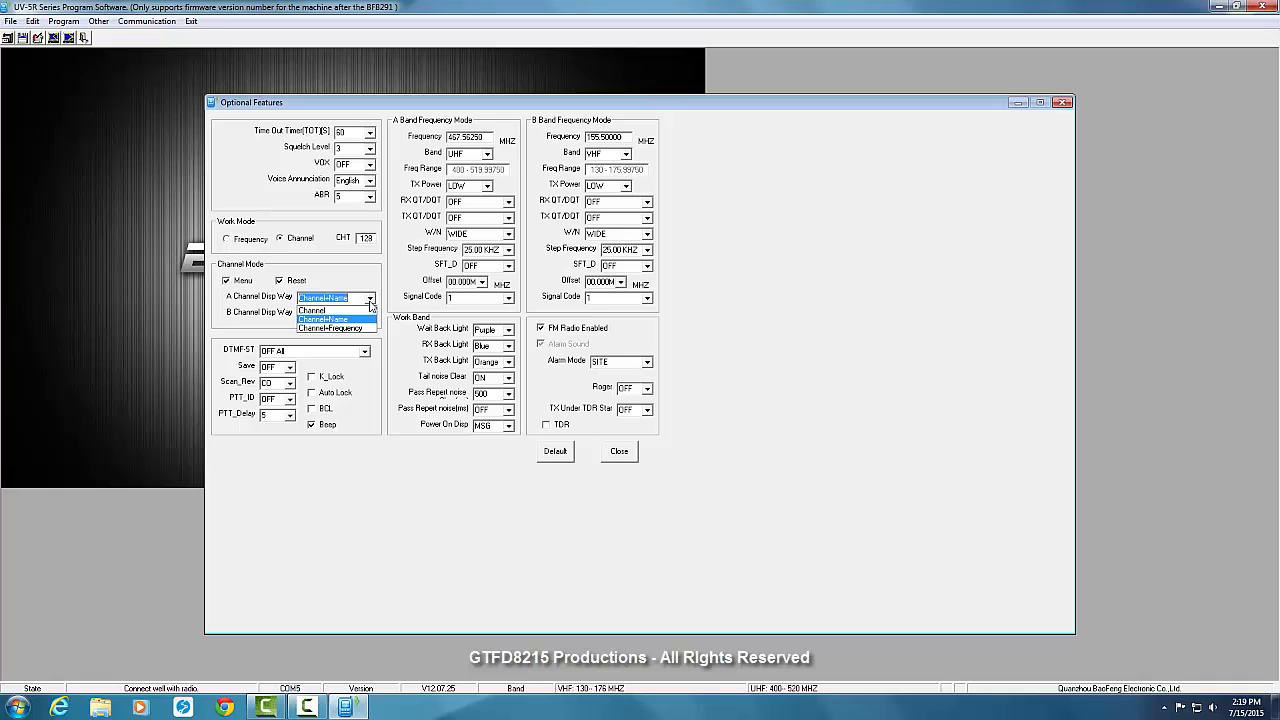
click(322, 312)
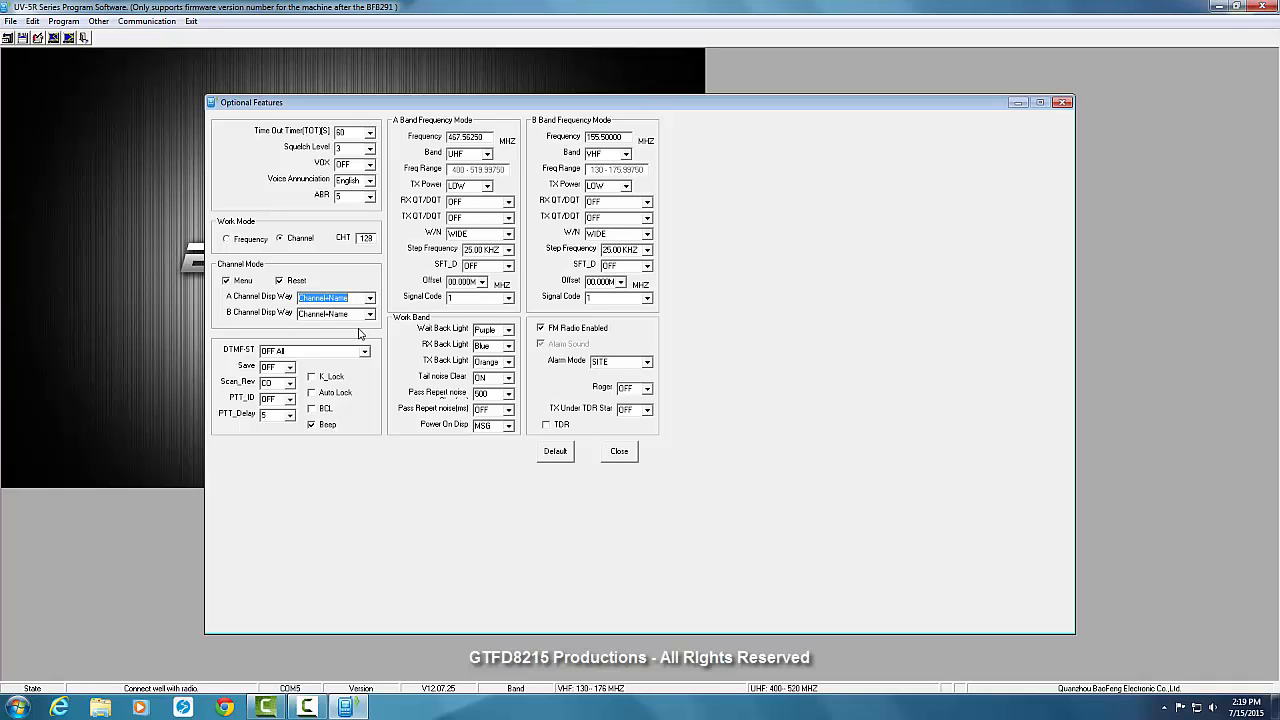
mouse_move(360, 332)
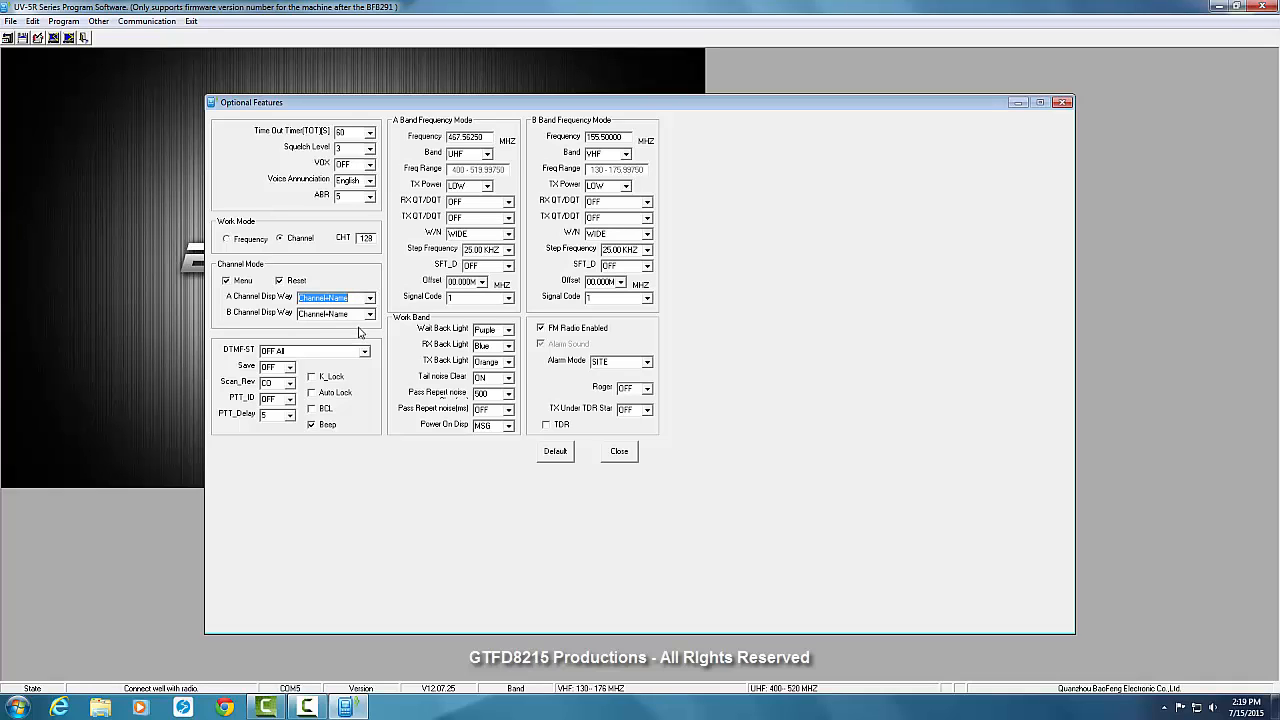
mouse_move(396, 414)
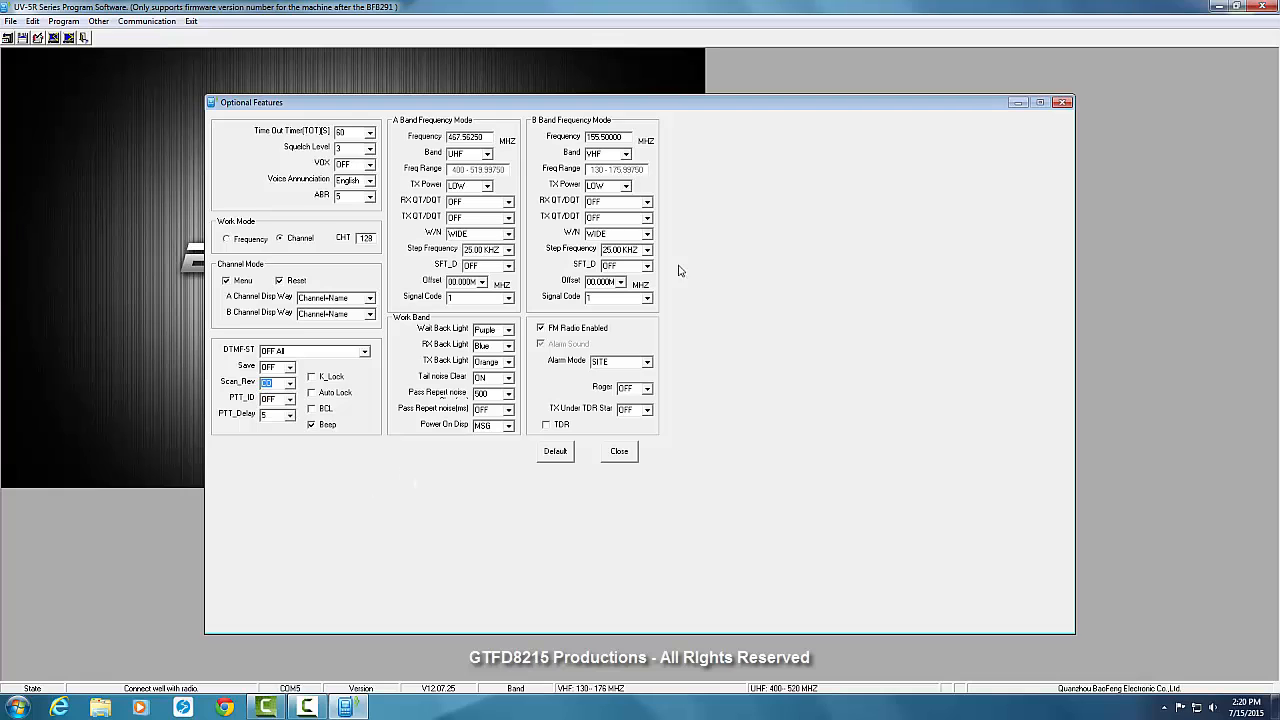
mouse_move(648, 536)
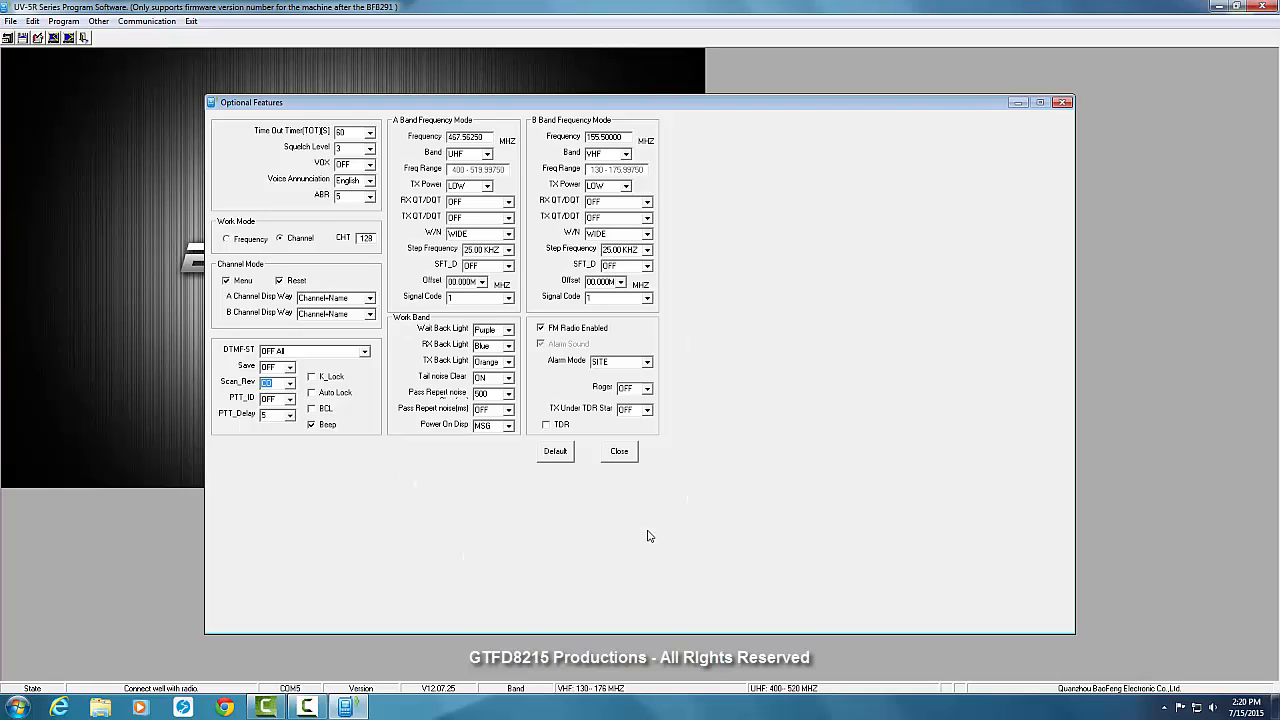
click(618, 452)
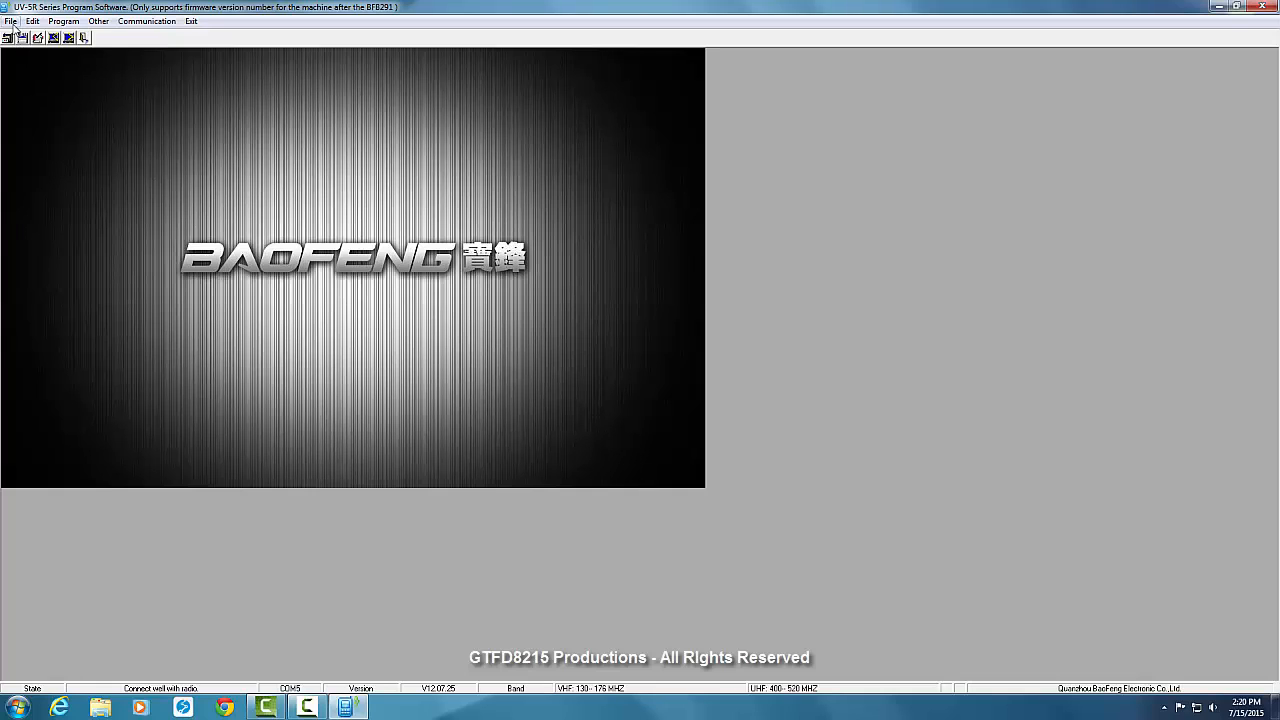
click(12, 20)
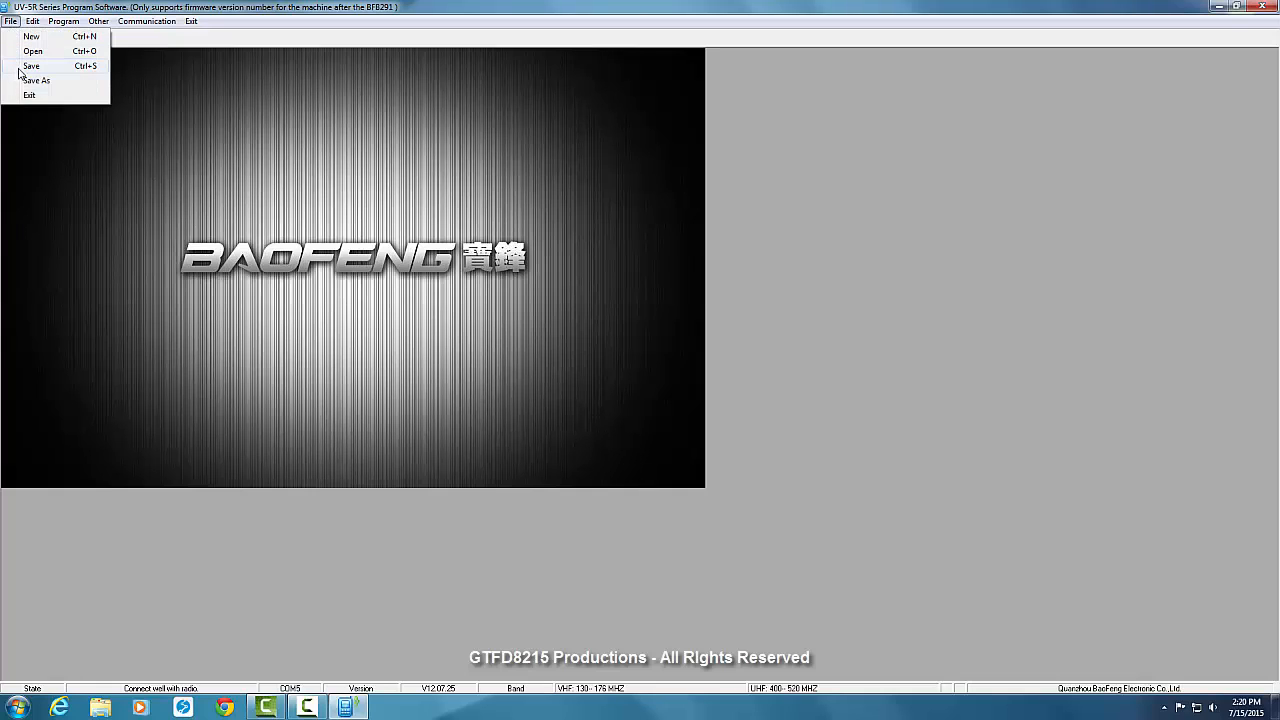
click(36, 80)
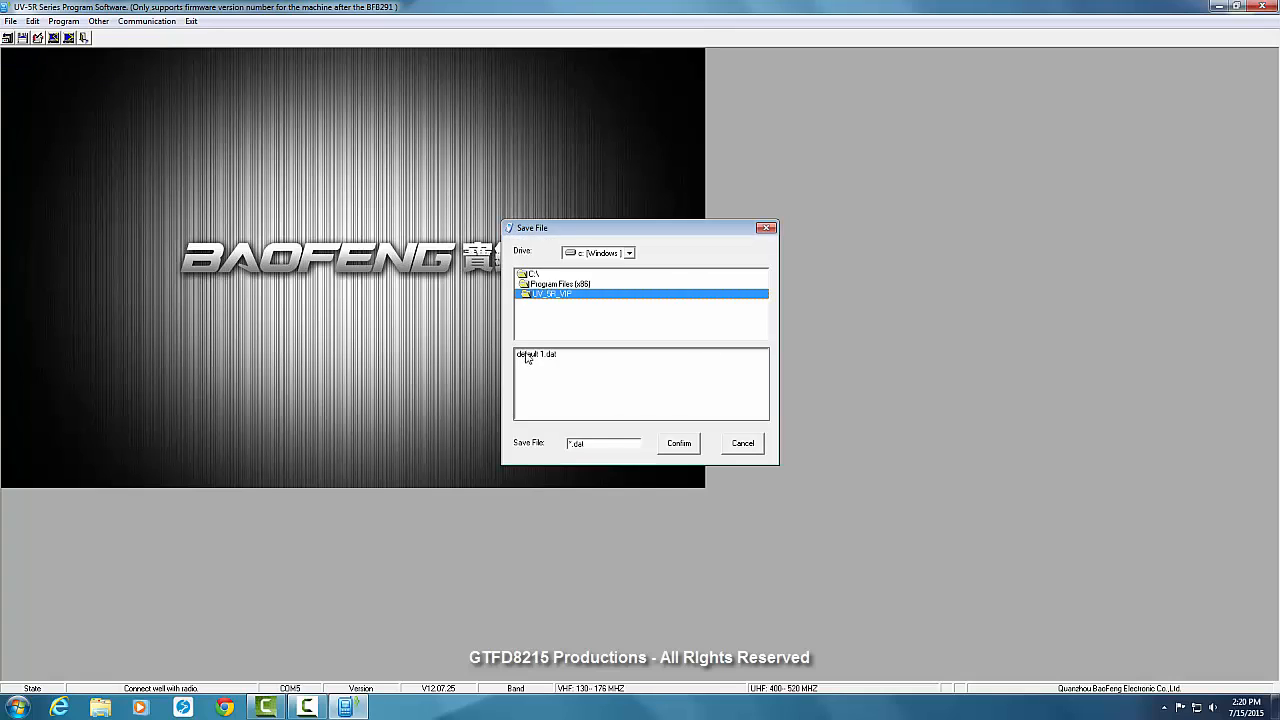
click(678, 444)
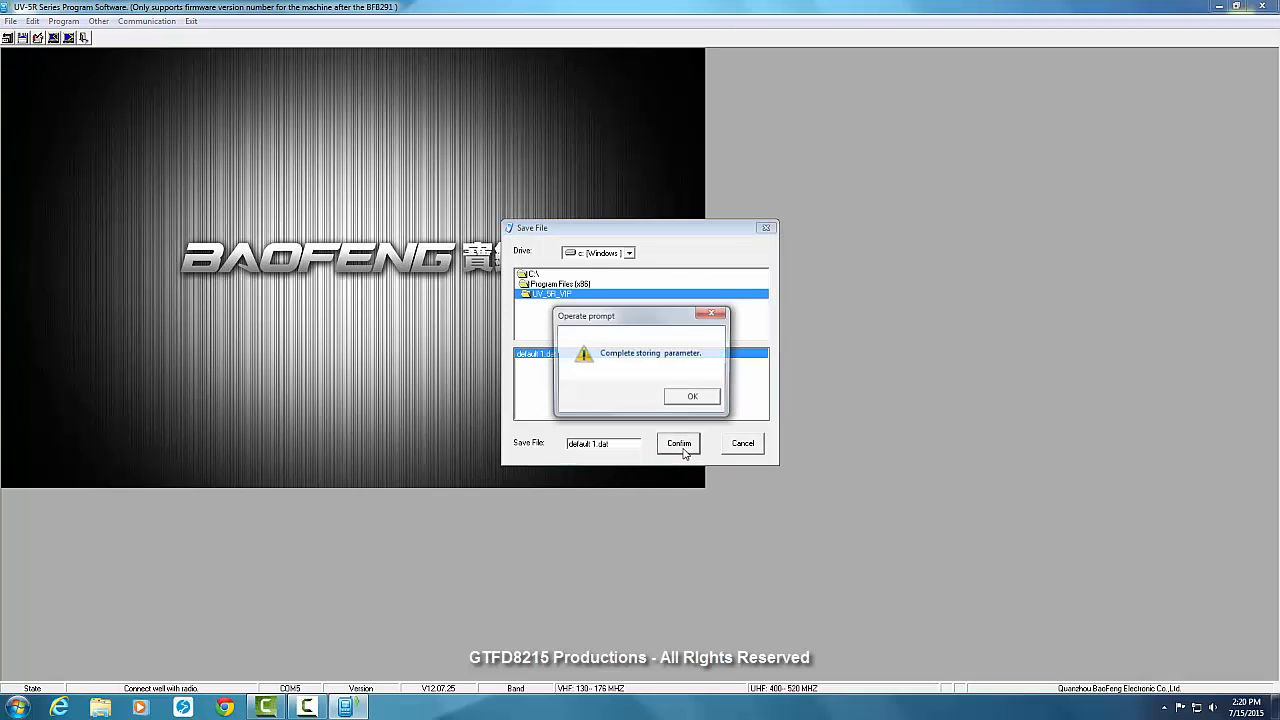
click(692, 396)
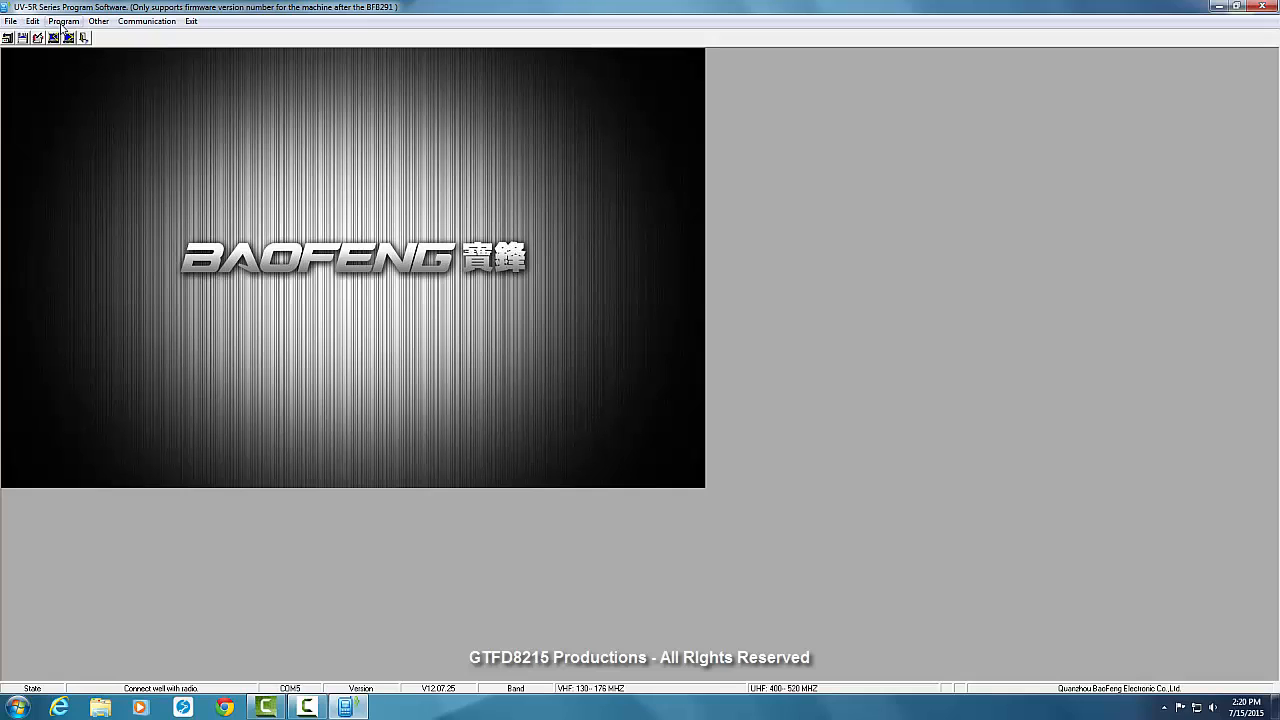
Write the parameters to the radio via Program > Write to radio.
click(64, 20)
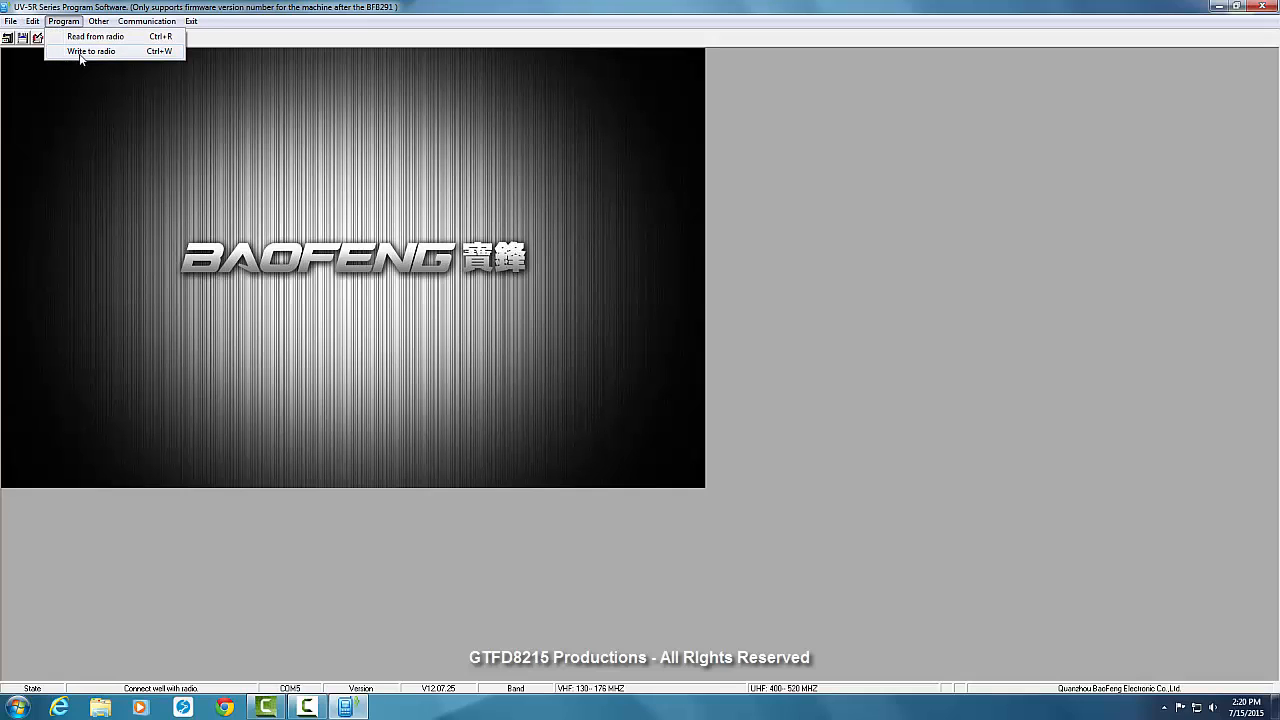
click(92, 52)
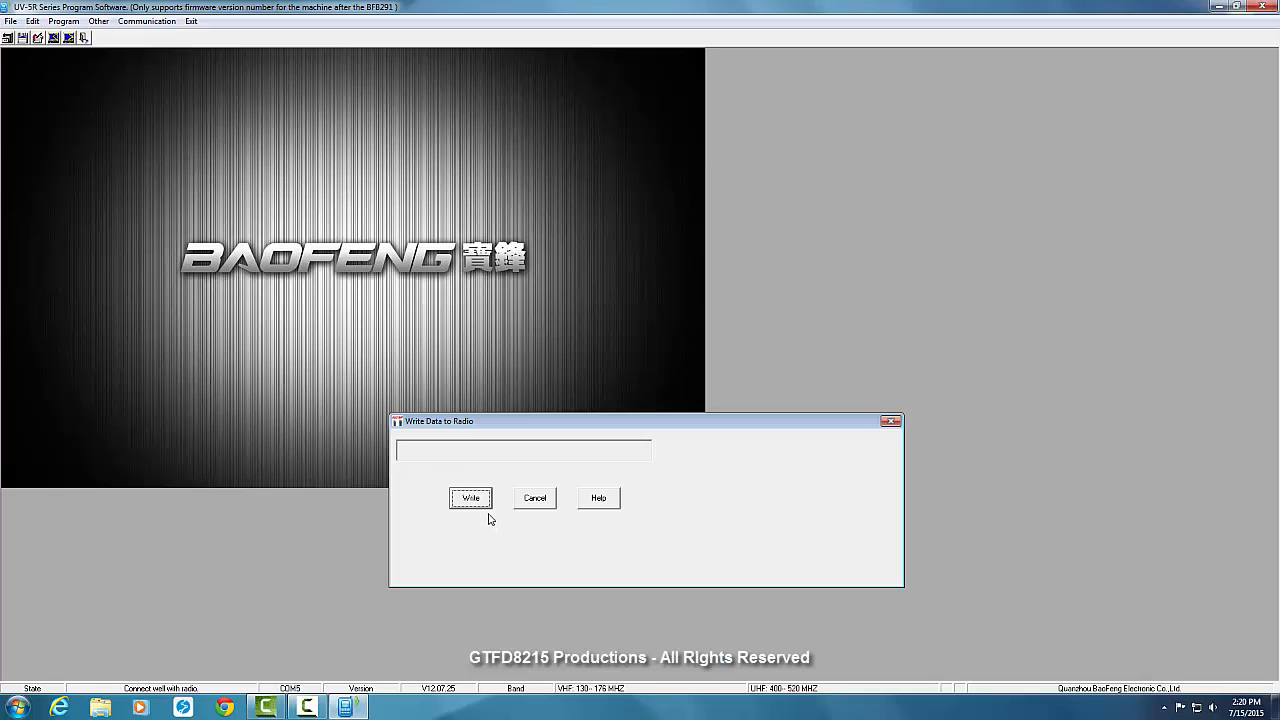
click(470, 498)
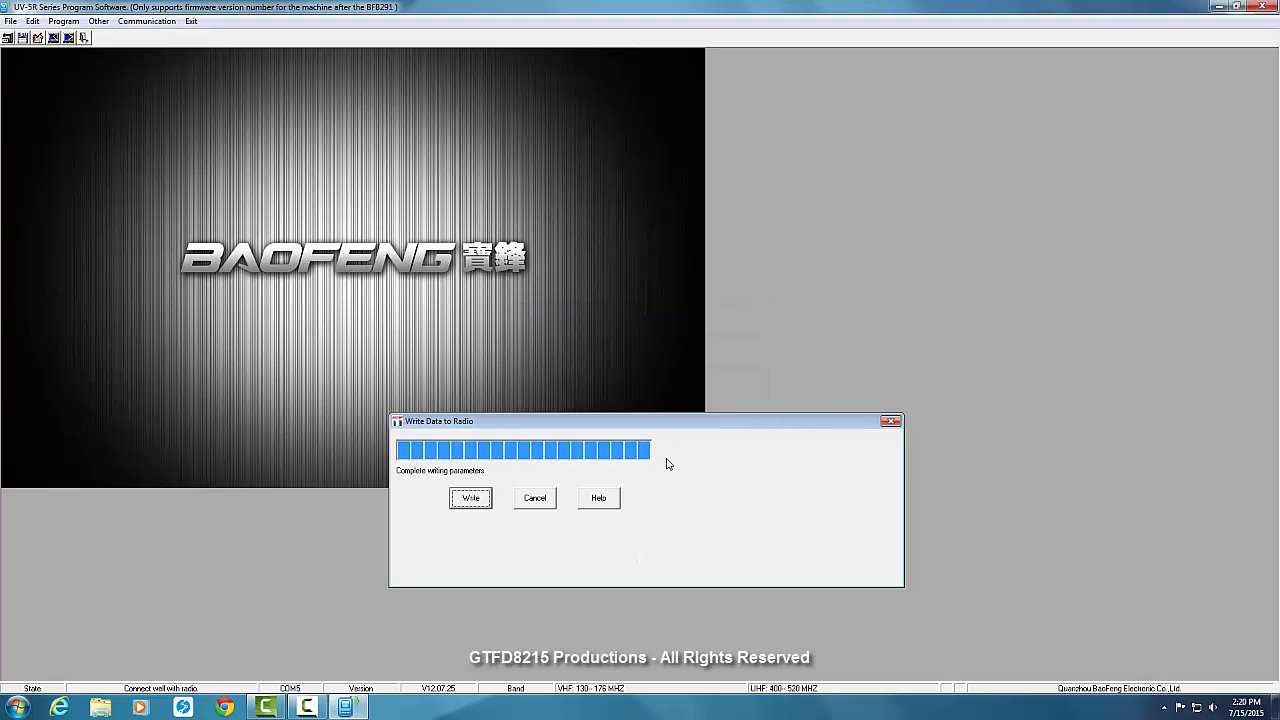
mouse_move(532, 532)
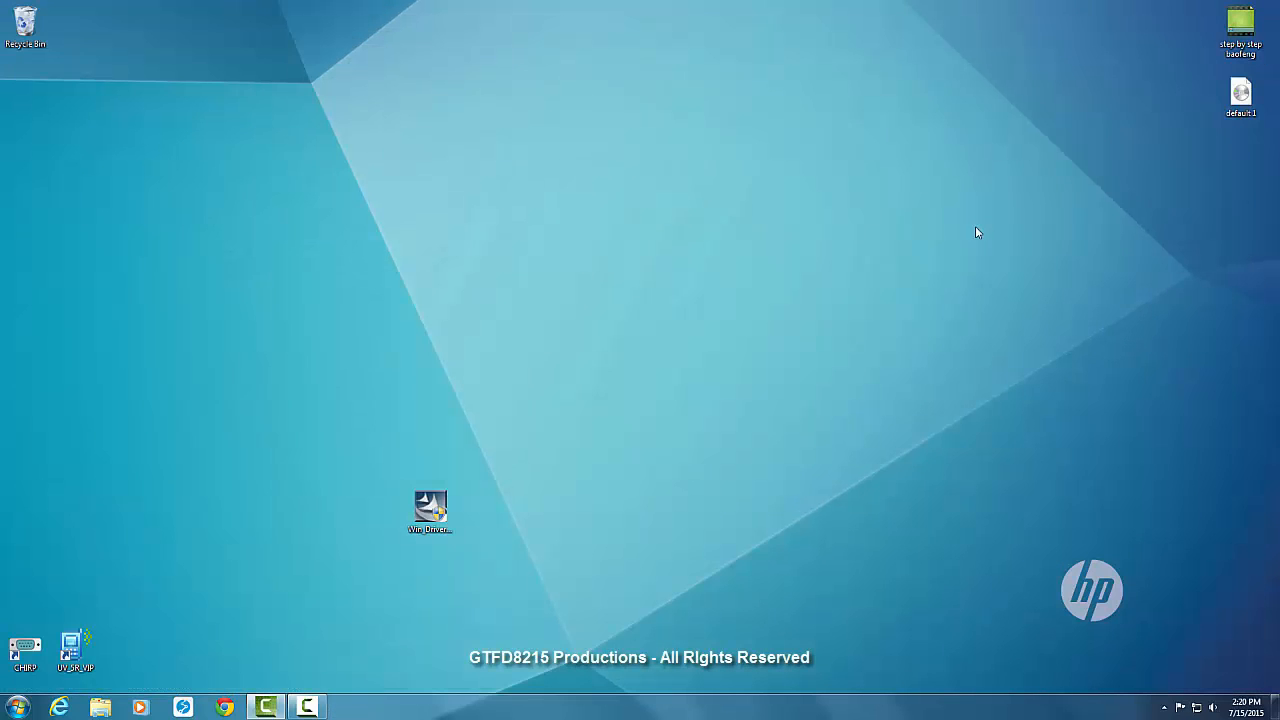
mouse_move(516, 612)
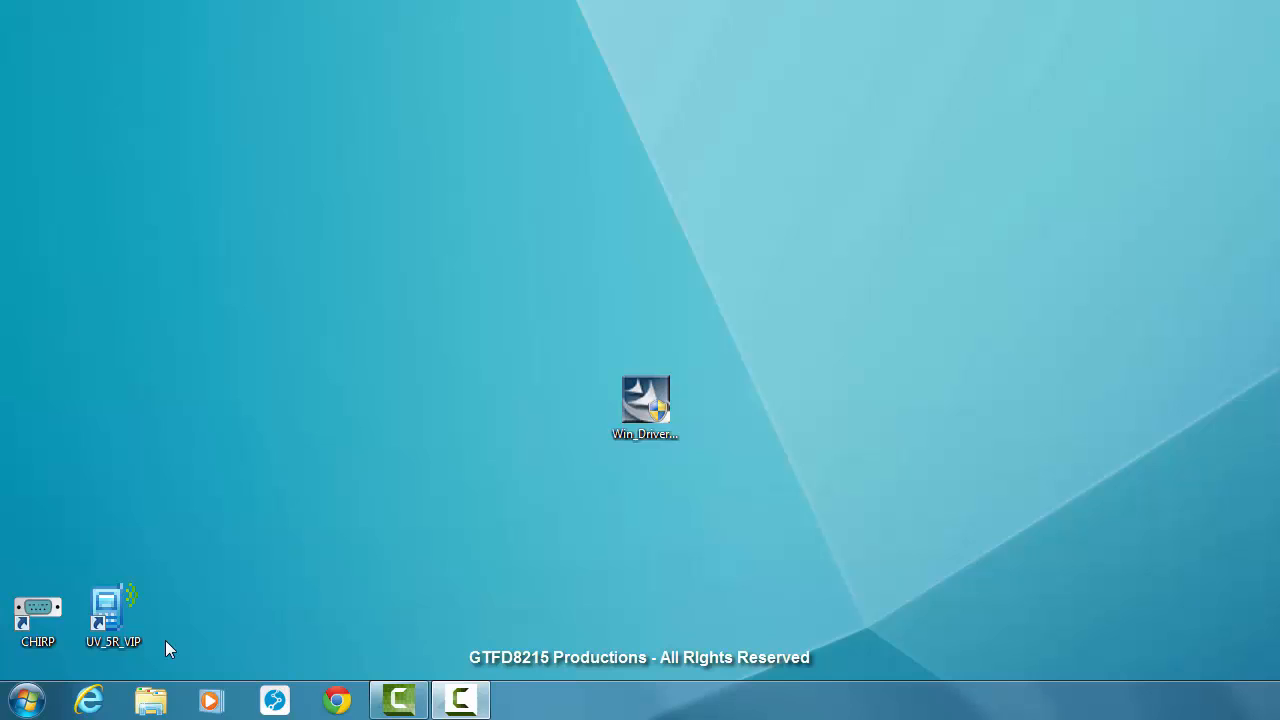
Launch CHIRP and start Download From Radio on COM5 as a Baofeng UV-5R.
click(38, 612)
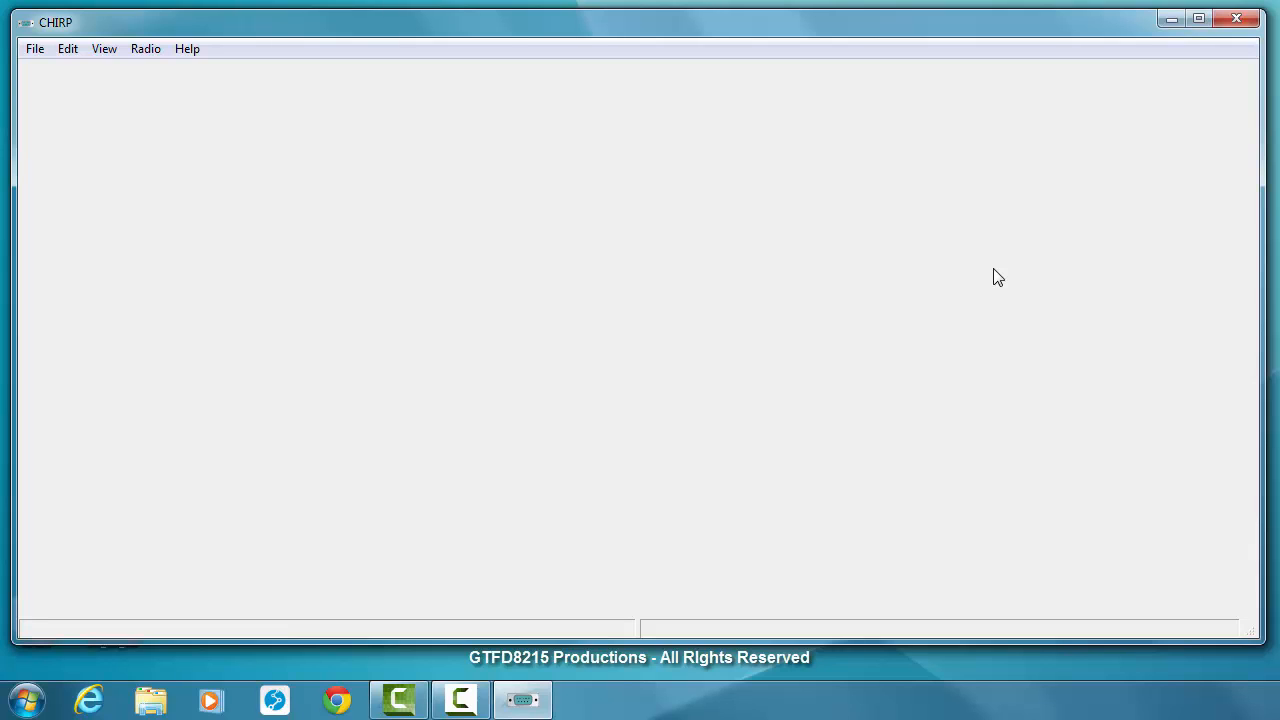
mouse_move(992, 268)
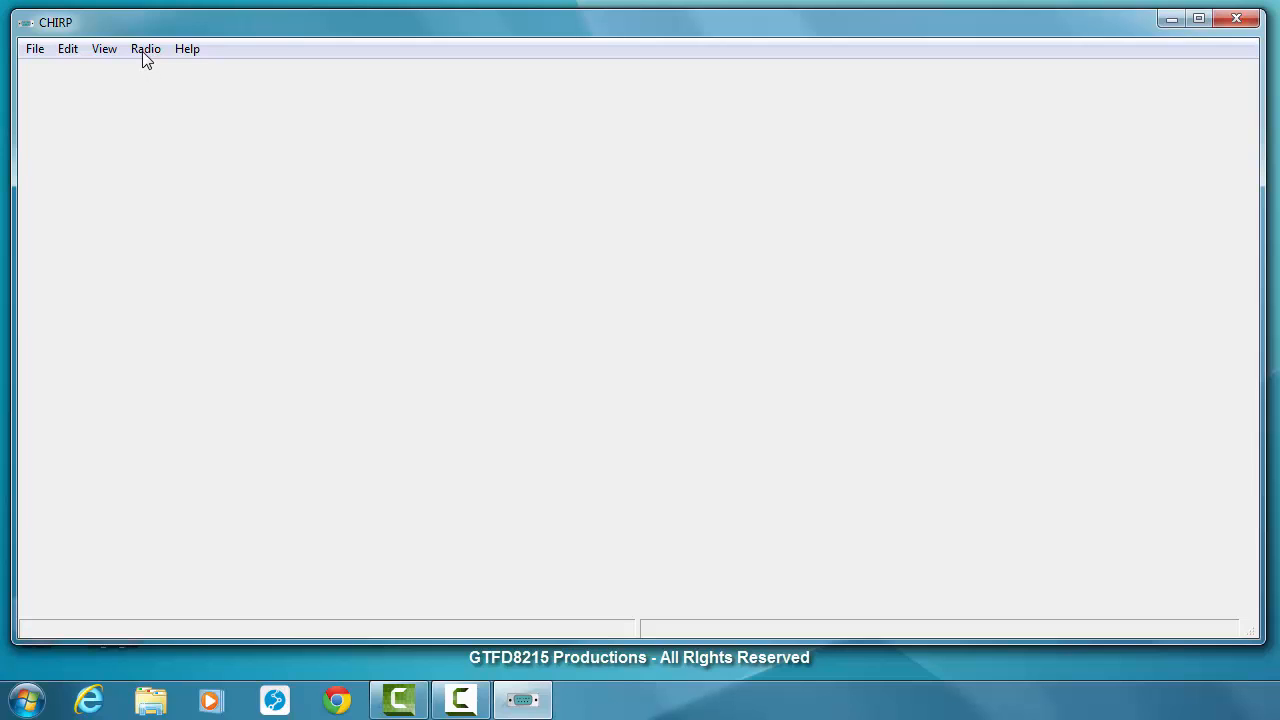
click(144, 48)
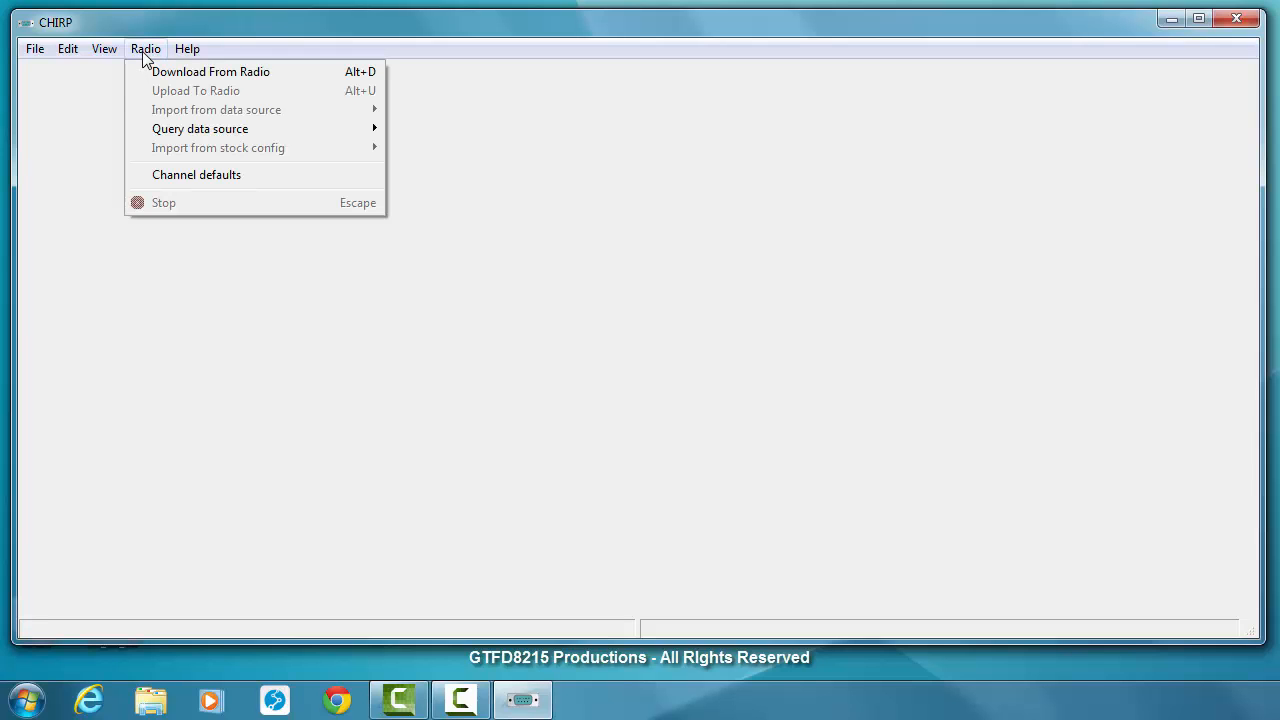
mouse_move(210, 76)
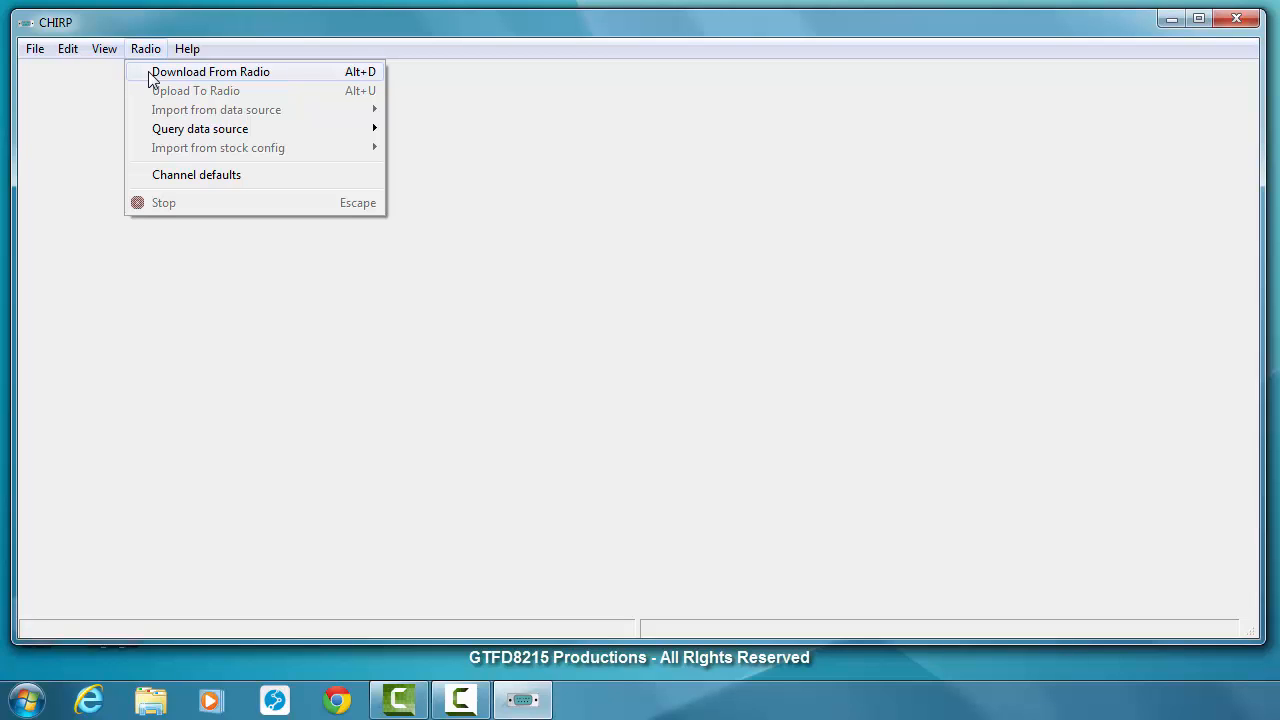
click(212, 72)
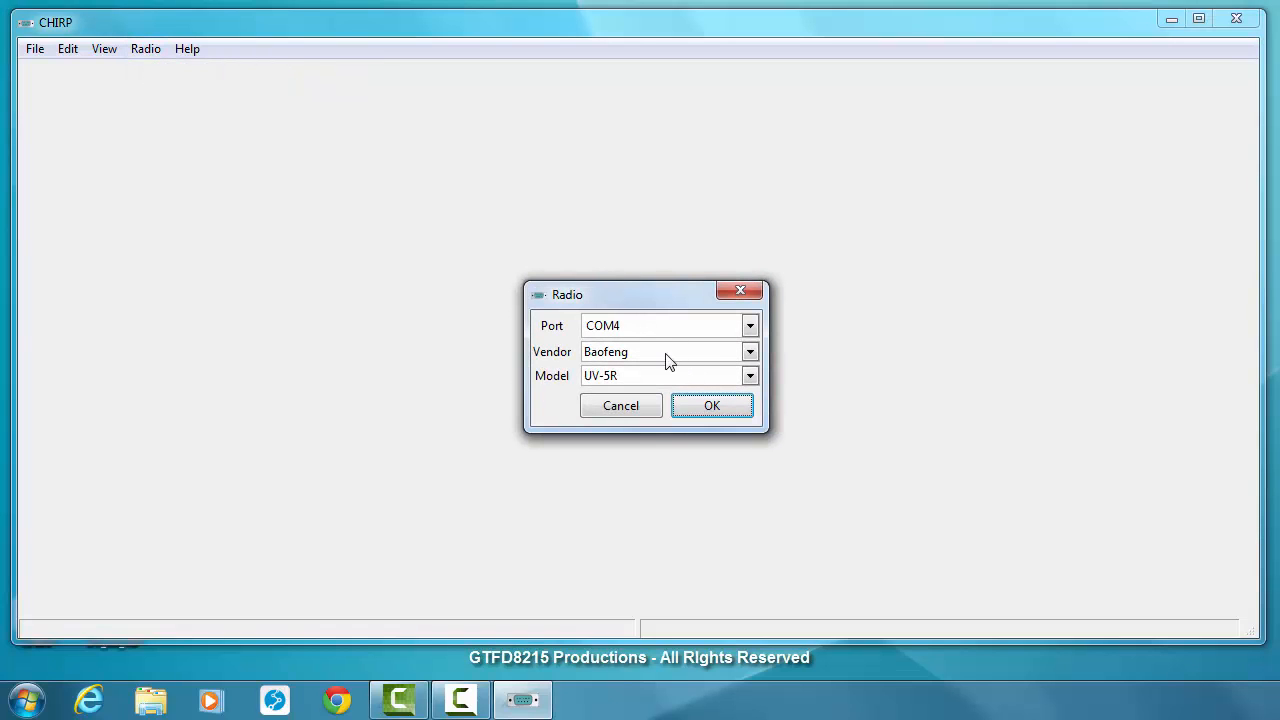
click(748, 324)
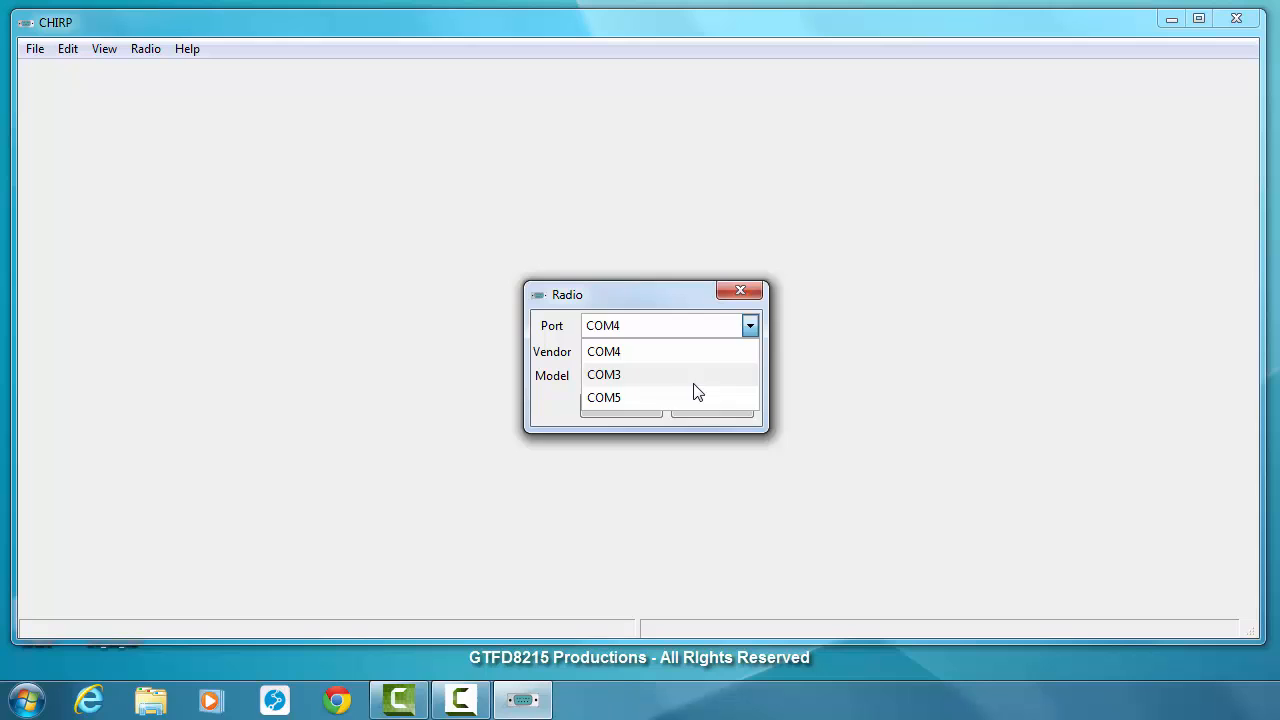
click(604, 396)
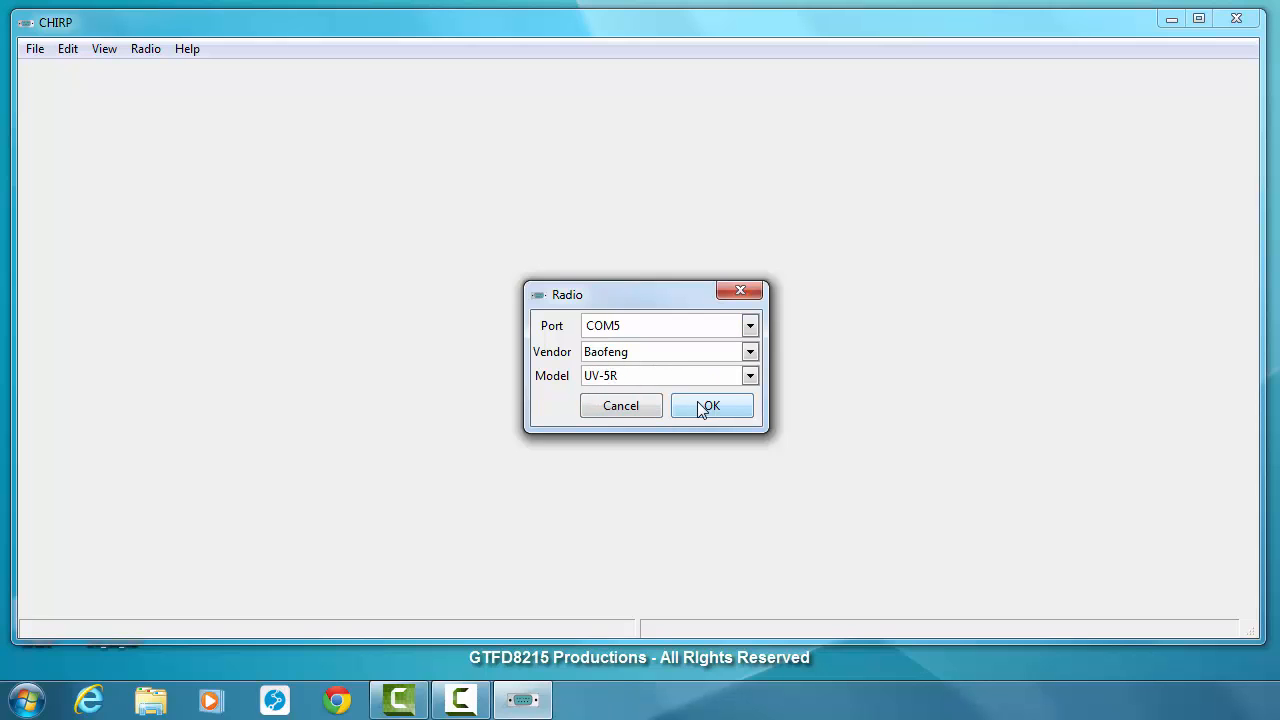
click(710, 404)
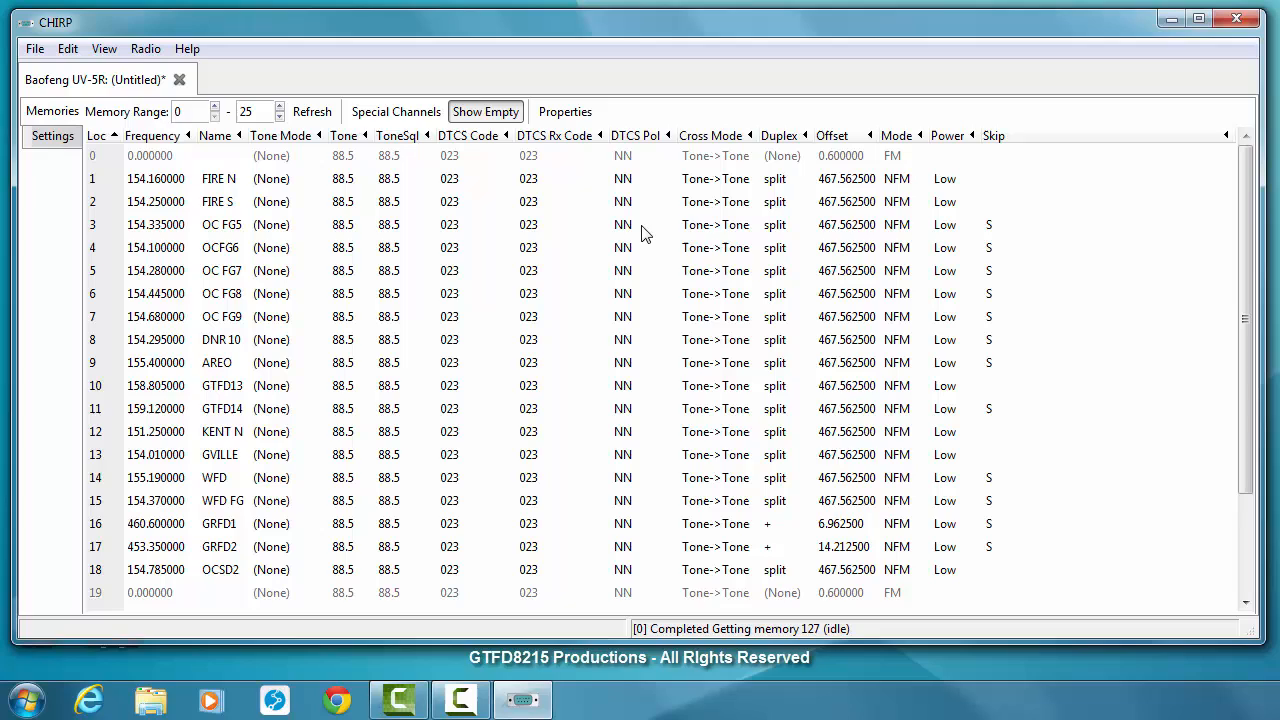
mouse_move(758, 200)
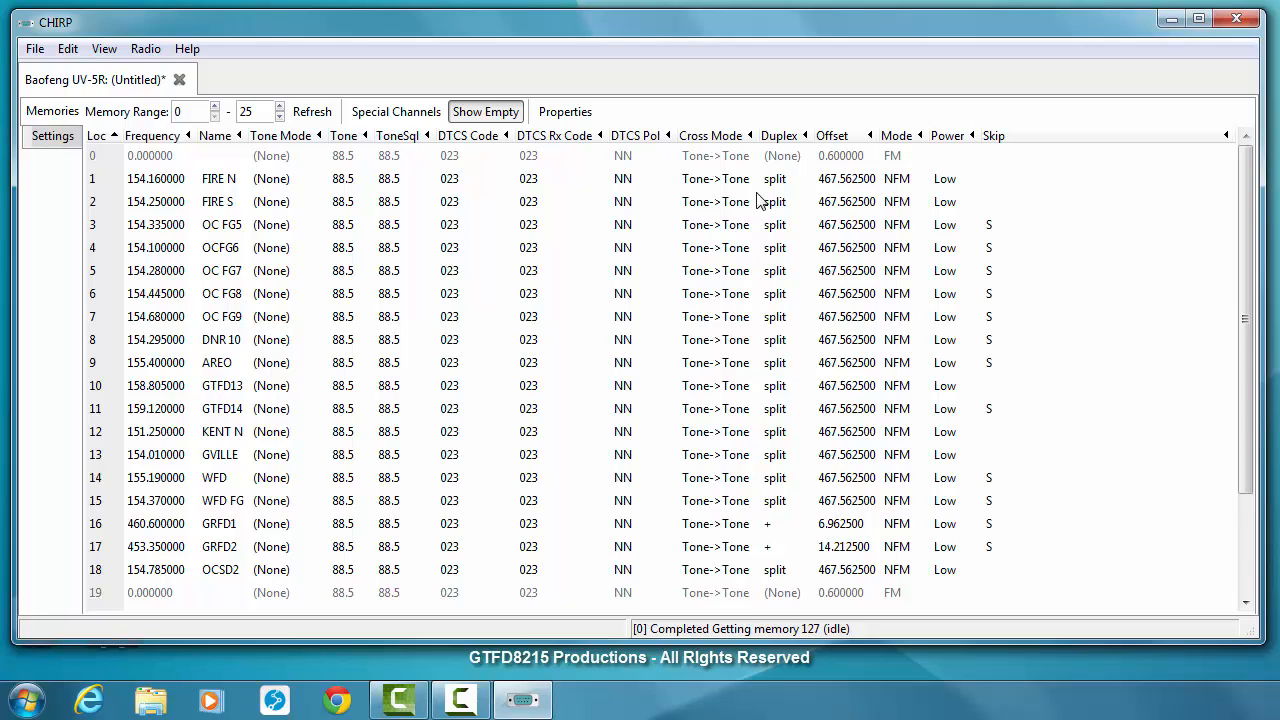
mouse_move(140, 248)
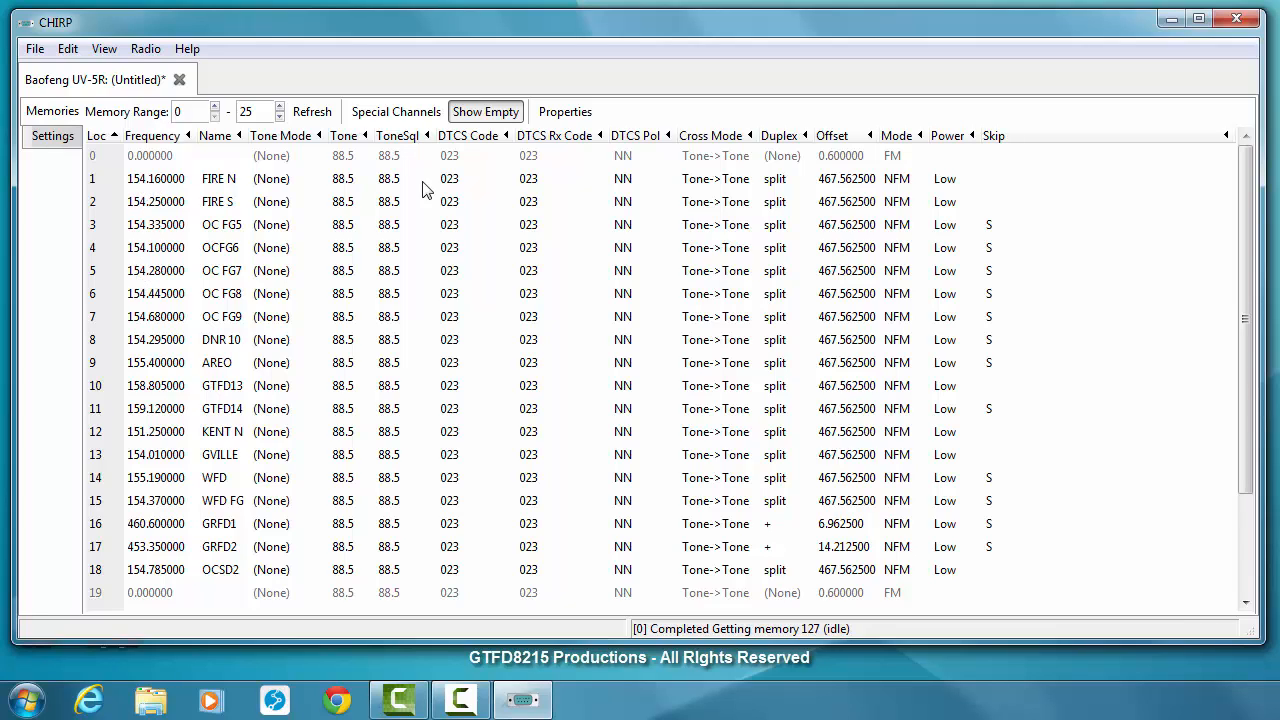
mouse_move(840, 220)
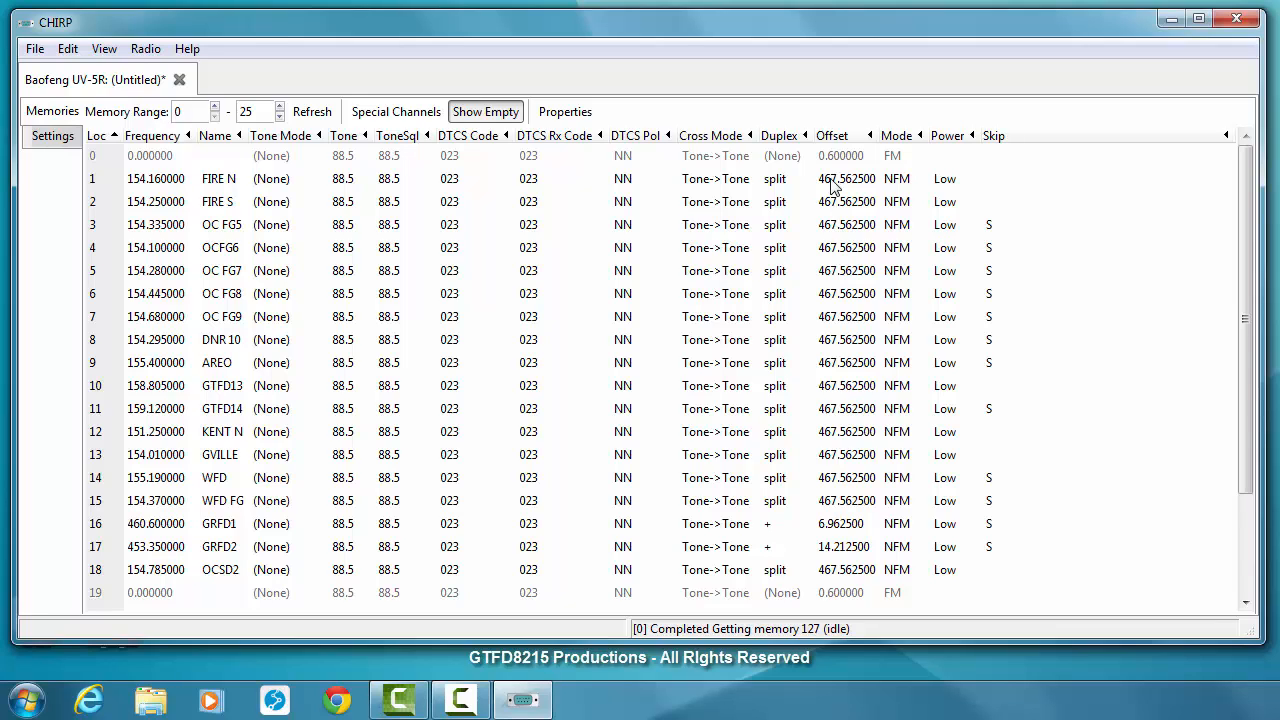
mouse_move(762, 190)
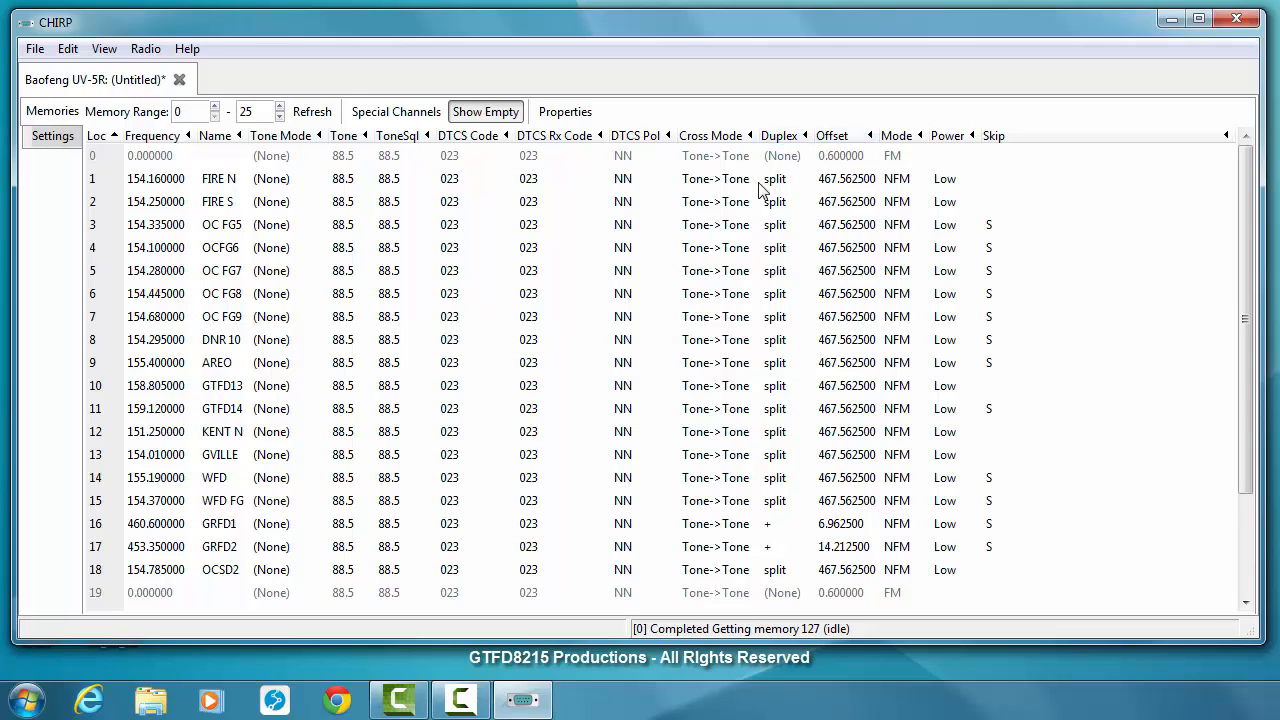
mouse_move(784, 190)
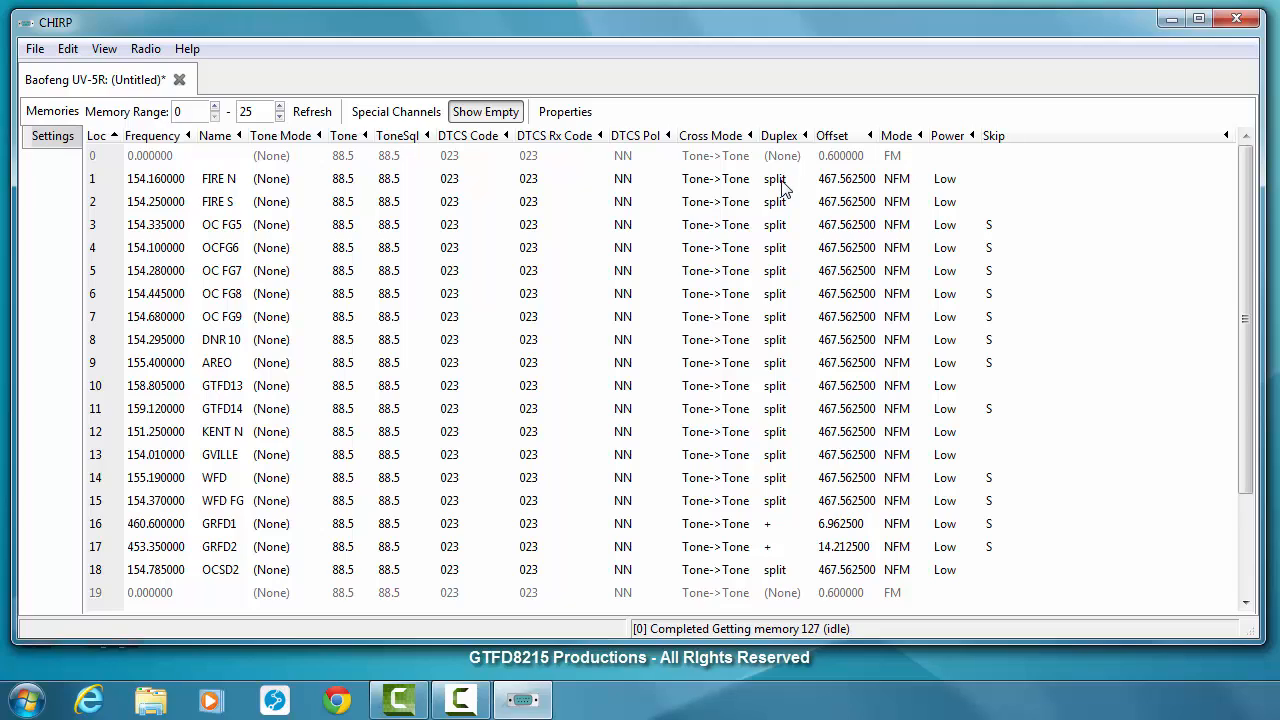
mouse_move(848, 188)
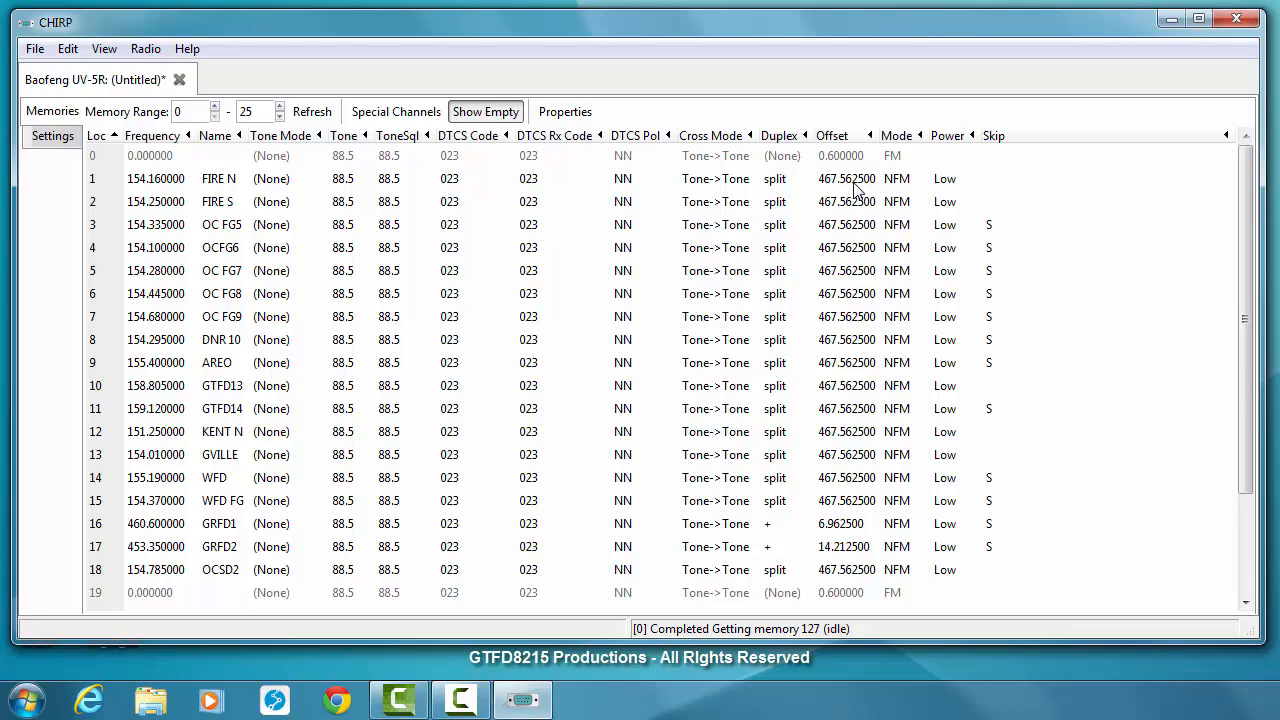
mouse_move(850, 192)
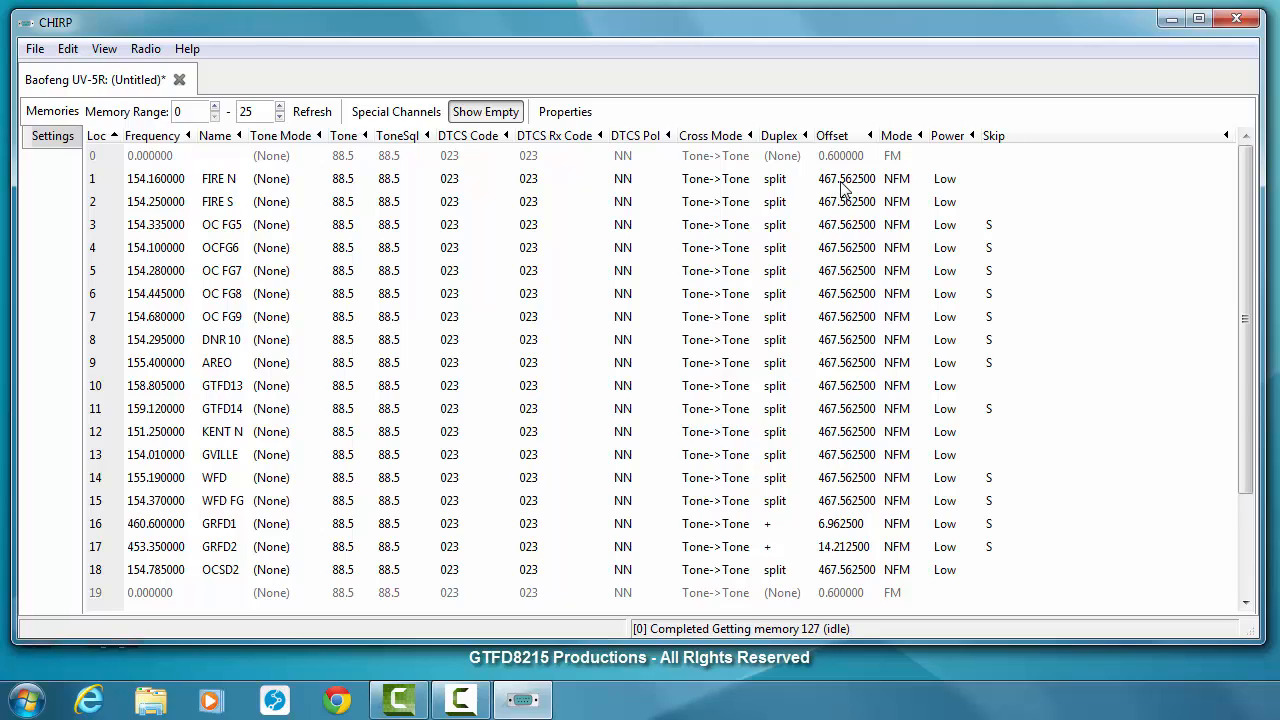
mouse_move(862, 188)
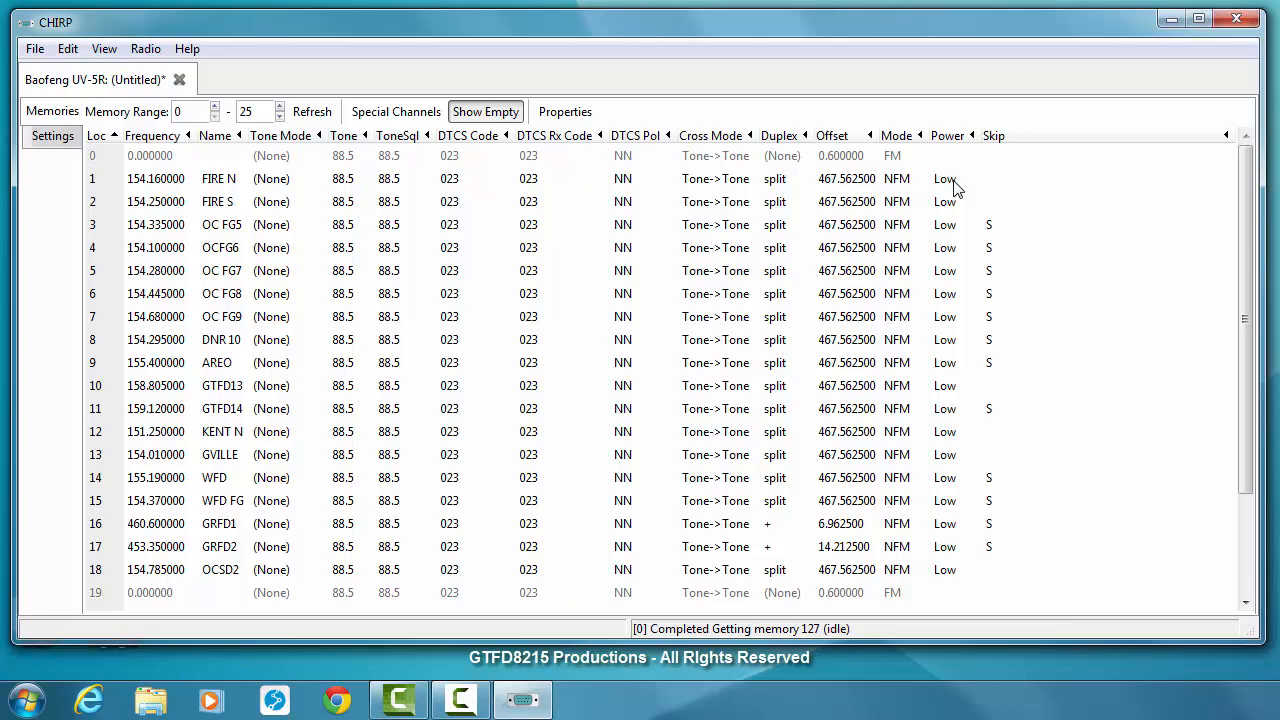
mouse_move(224, 150)
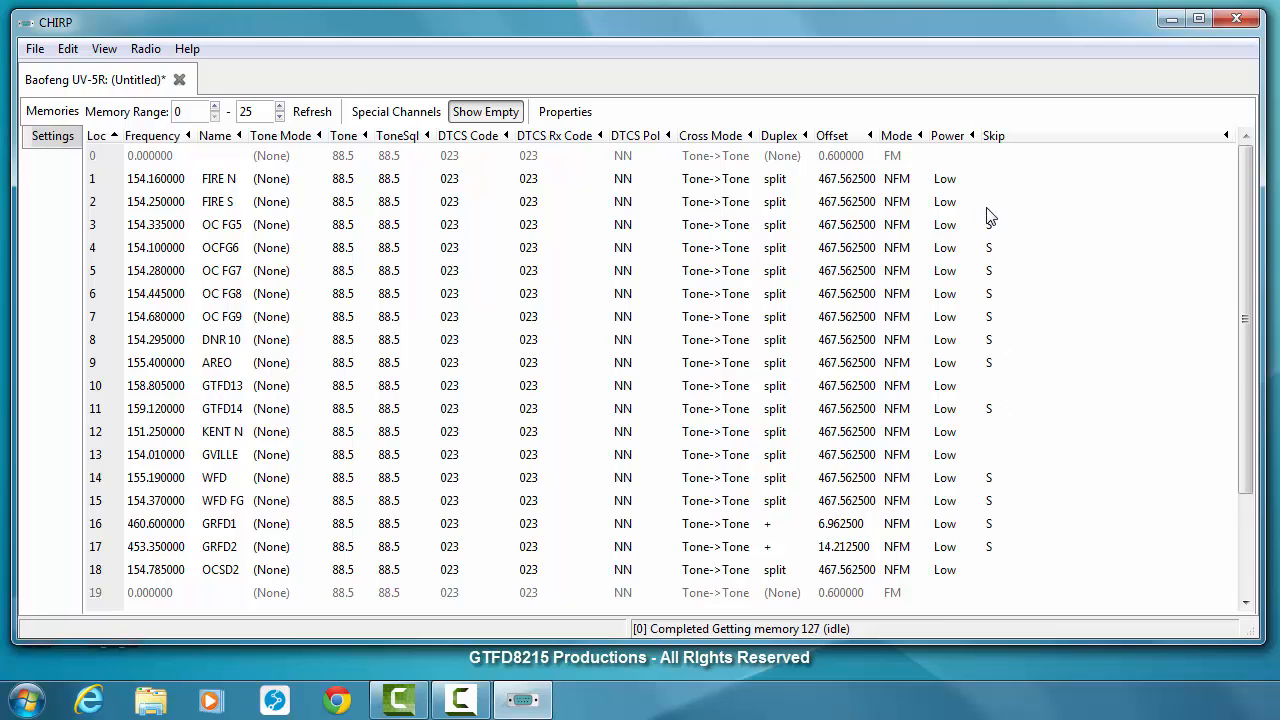
mouse_move(1024, 212)
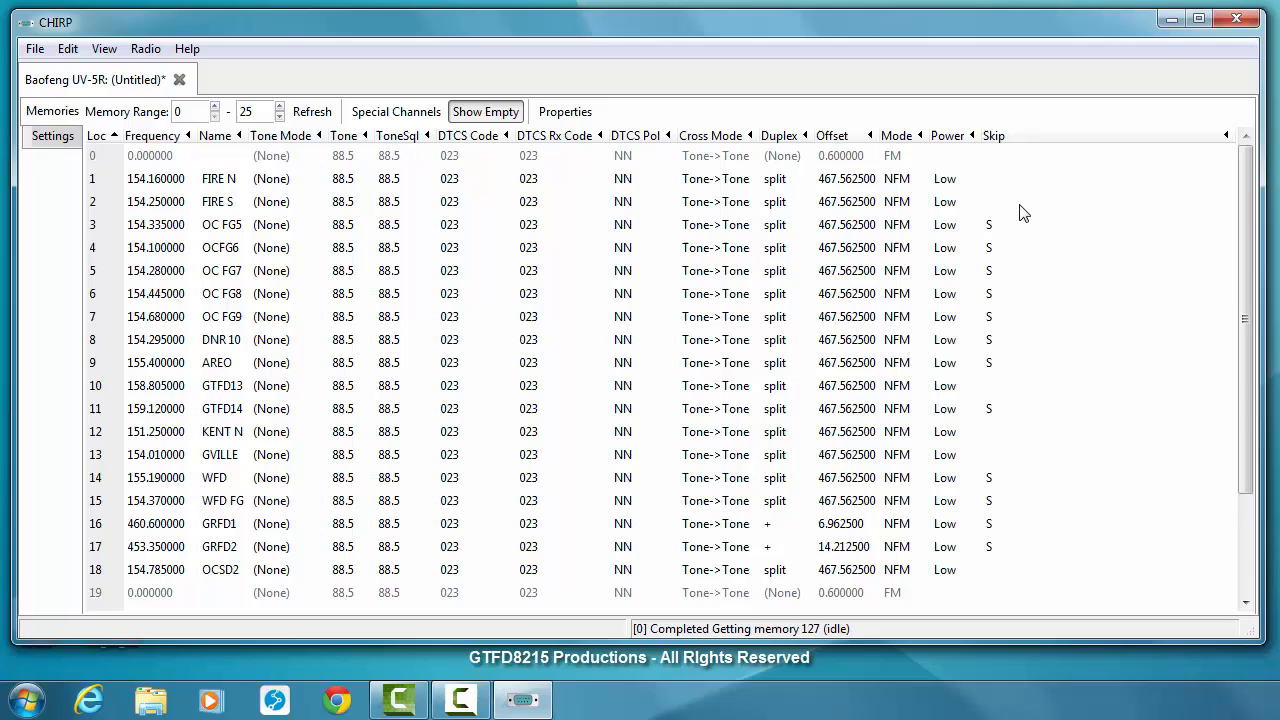
mouse_move(994, 236)
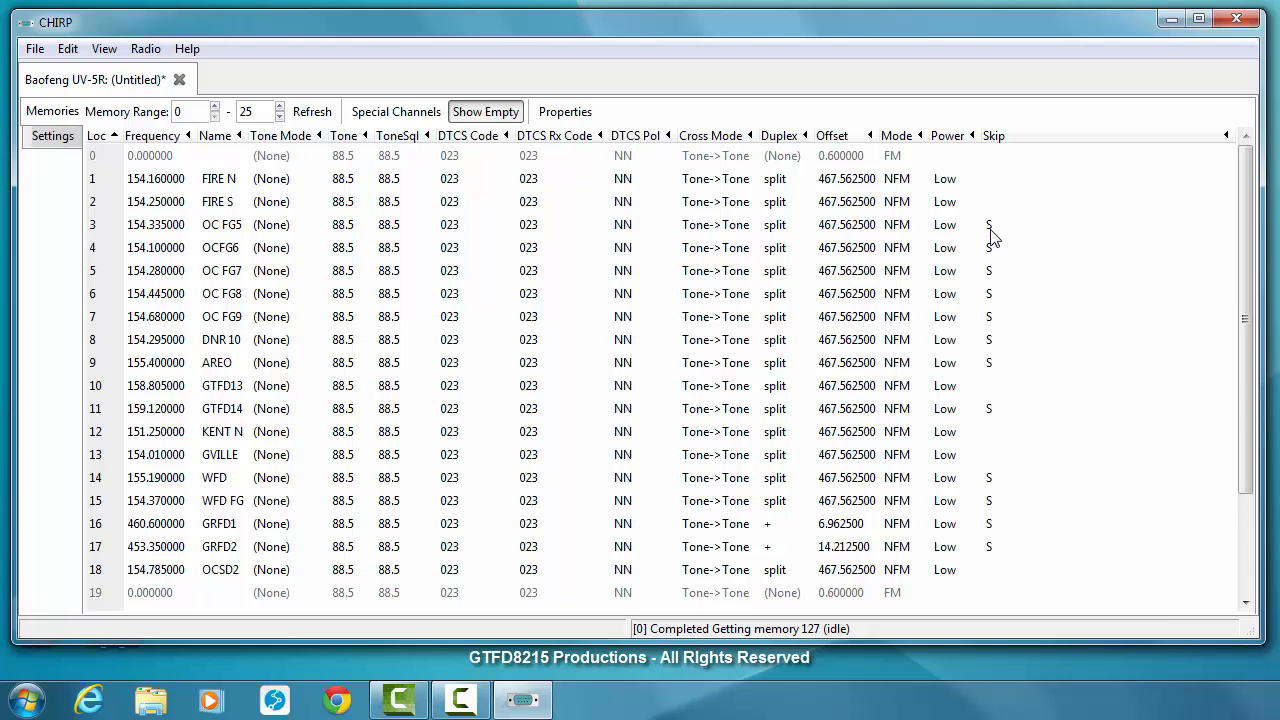
mouse_move(1000, 370)
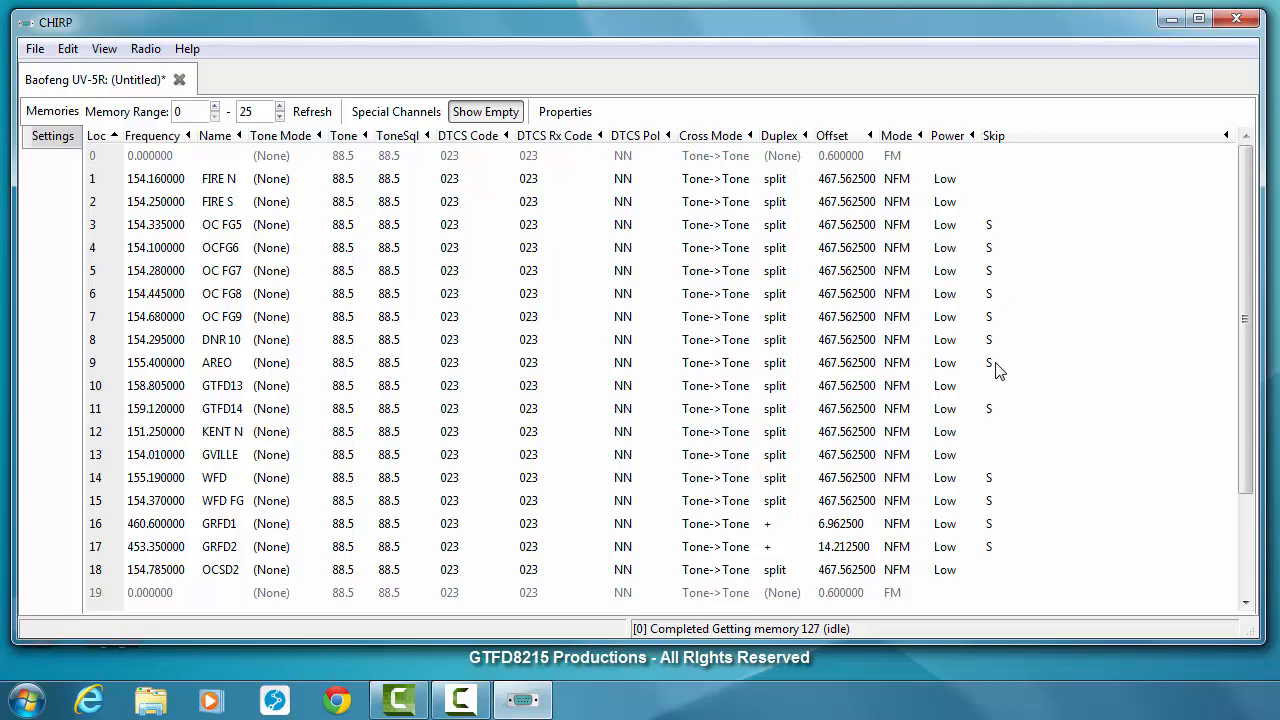
mouse_move(984, 364)
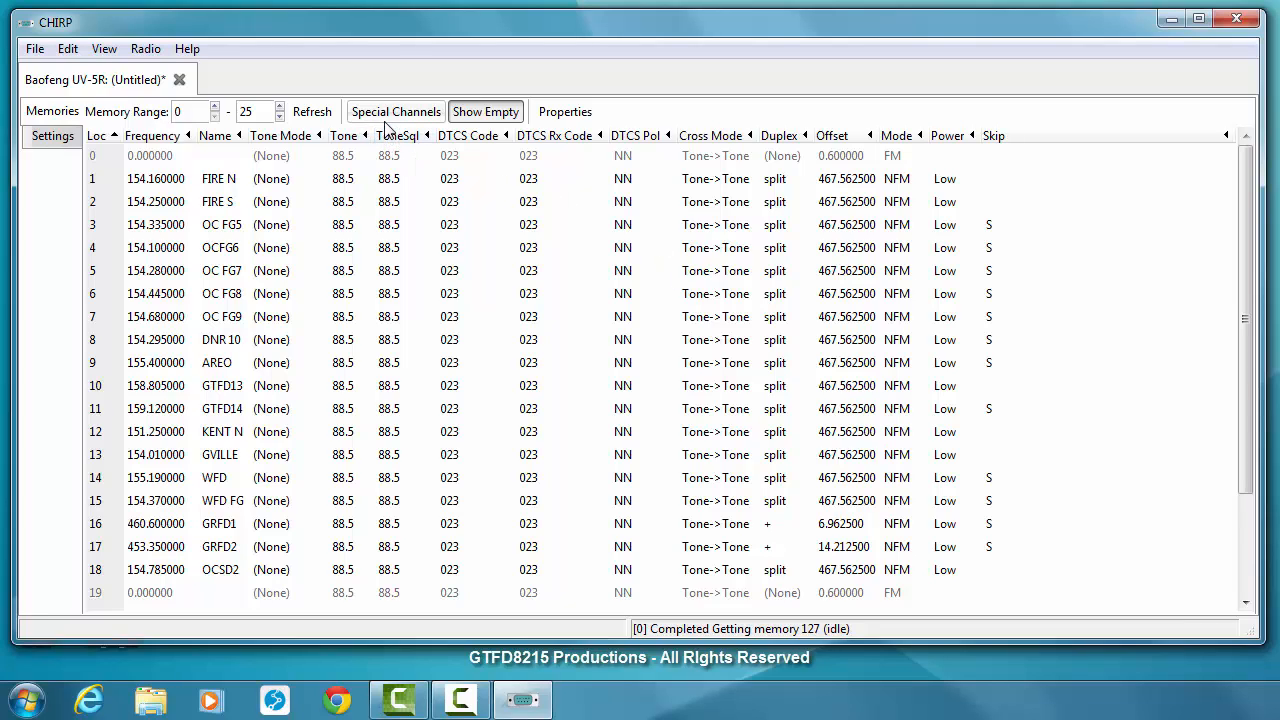
mouse_move(388, 128)
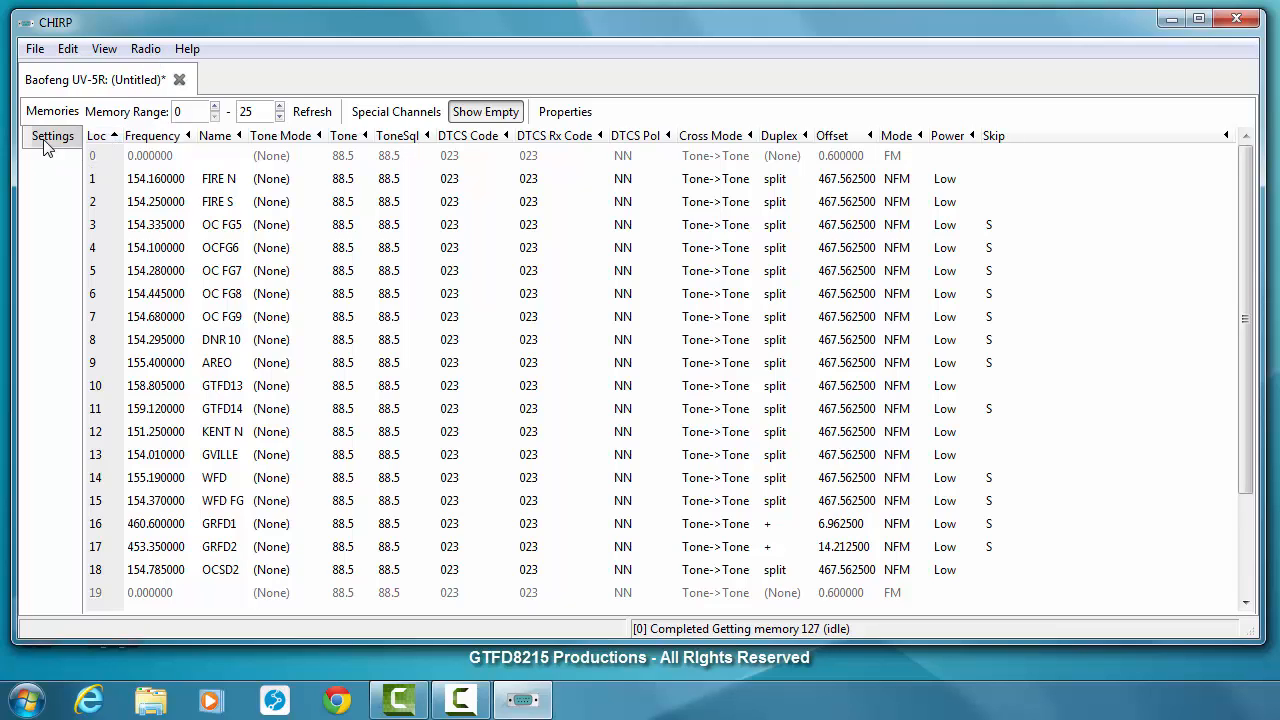
Review Basic and Advanced Settings, keeping Scan Resume at CO, then show power-on message and VHF limits.
click(52, 136)
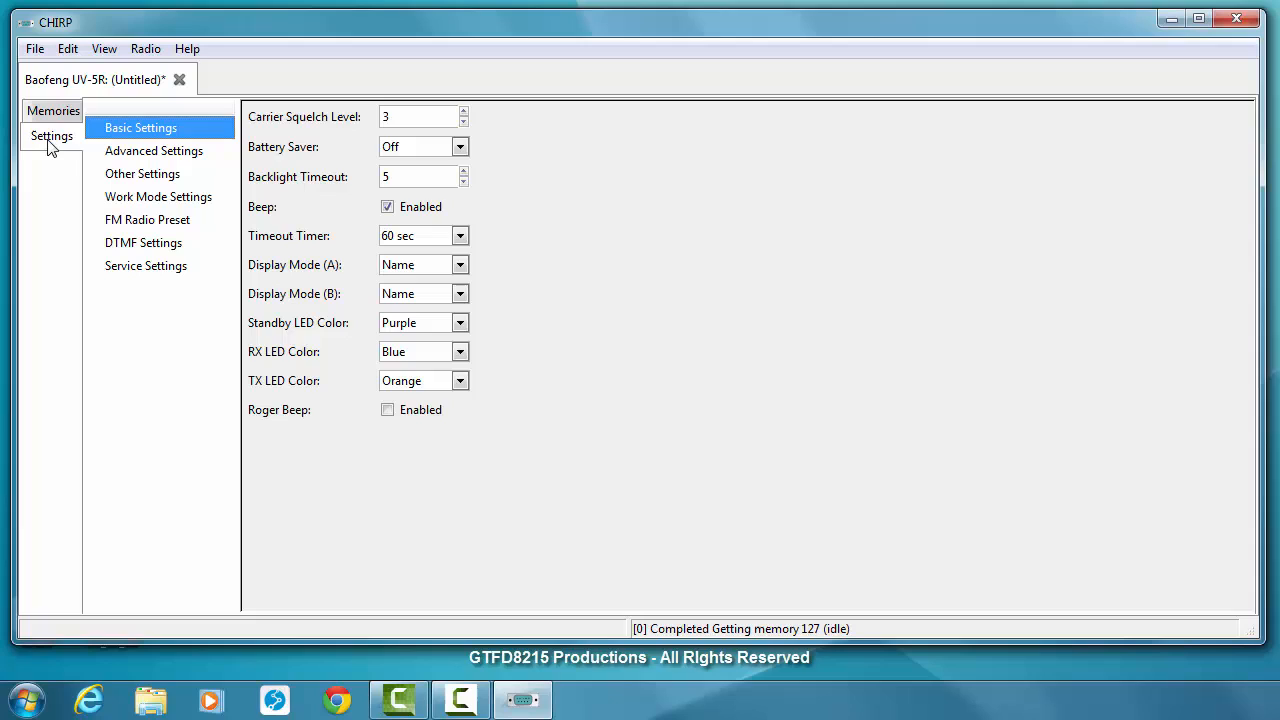
mouse_move(560, 488)
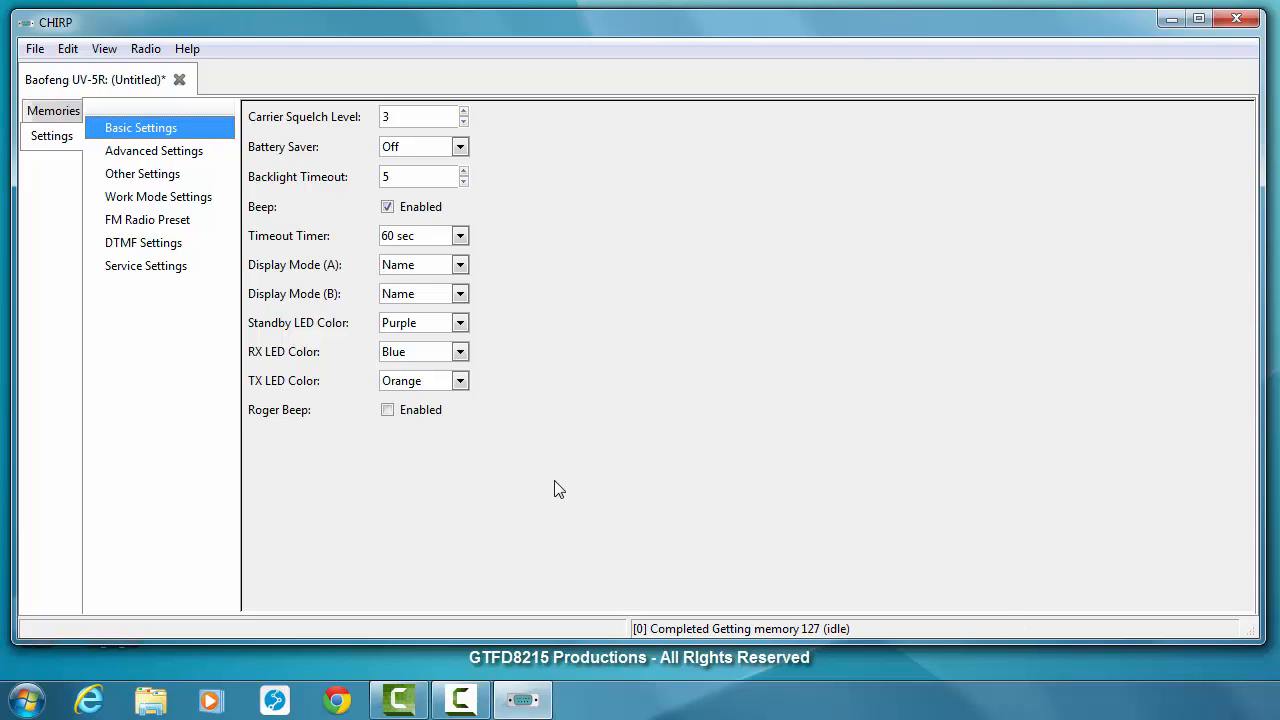
mouse_move(516, 492)
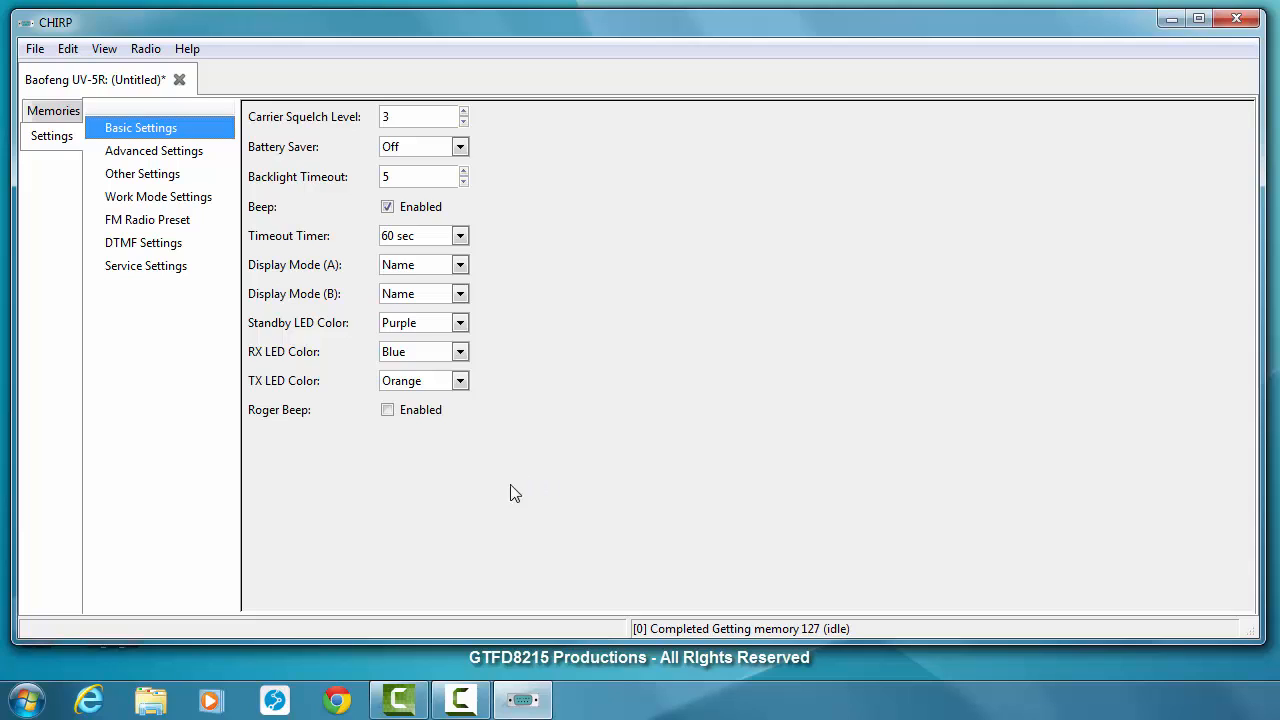
mouse_move(264, 288)
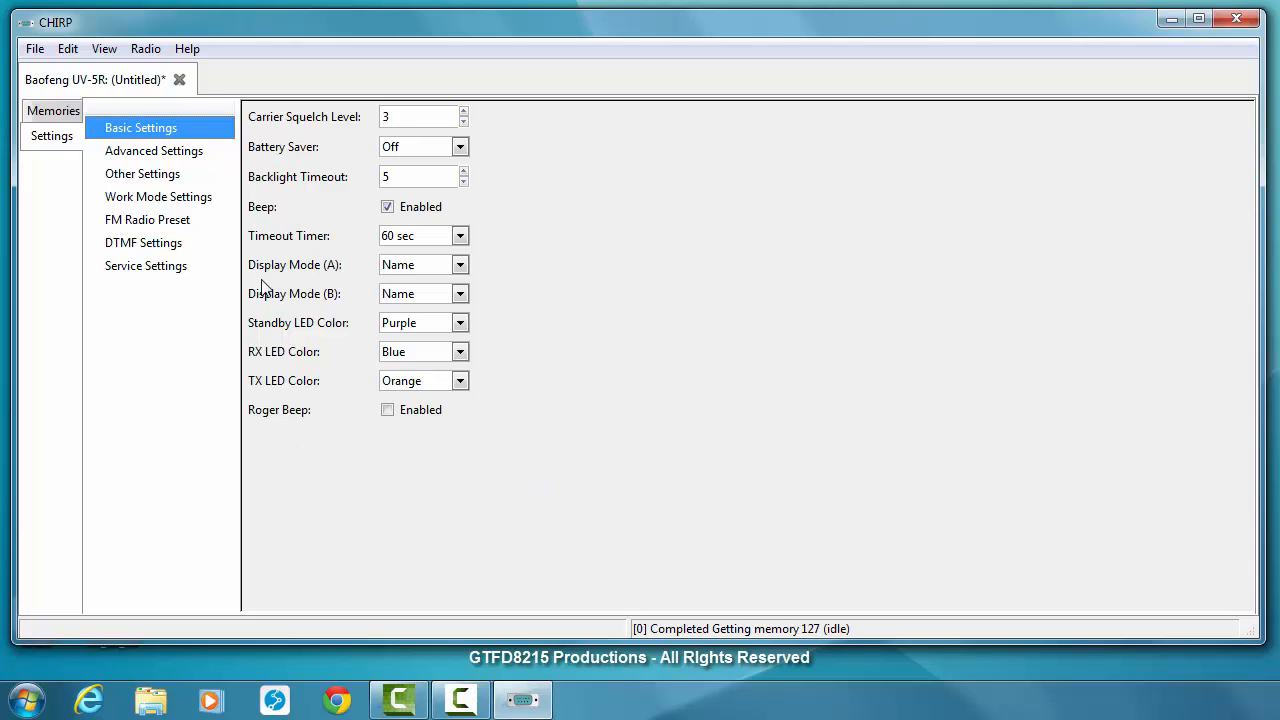
click(152, 150)
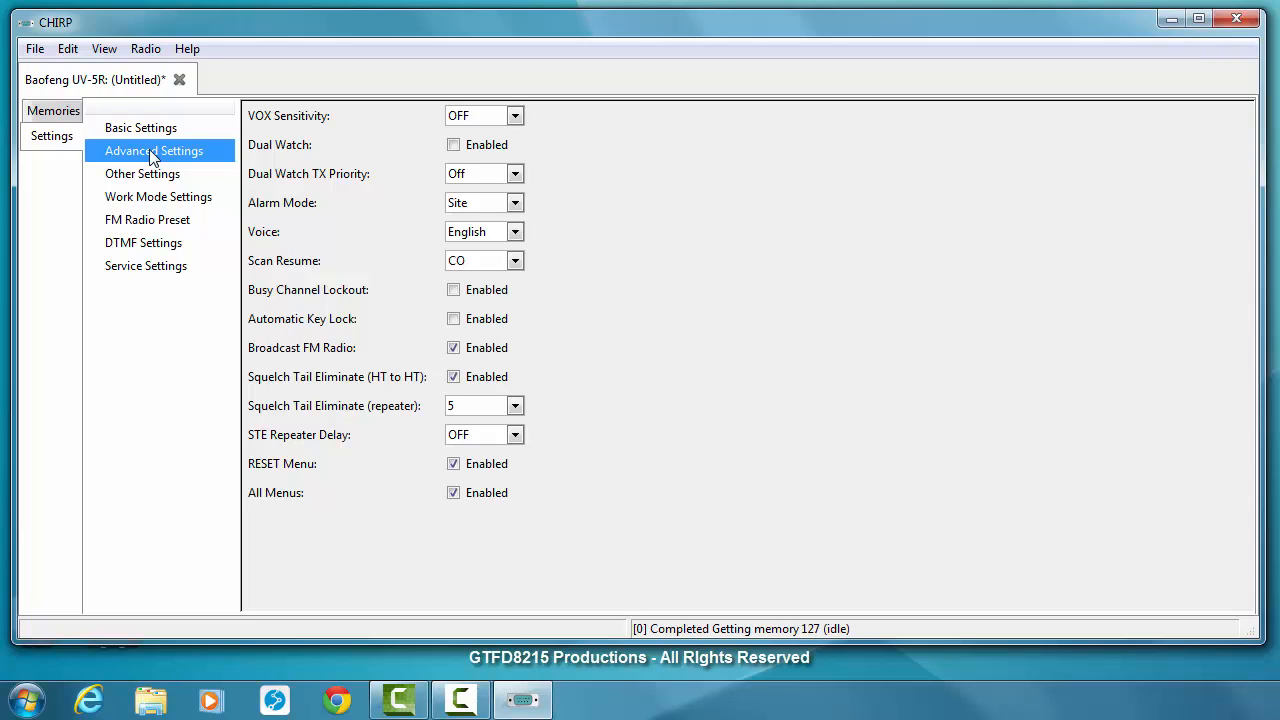
mouse_move(538, 272)
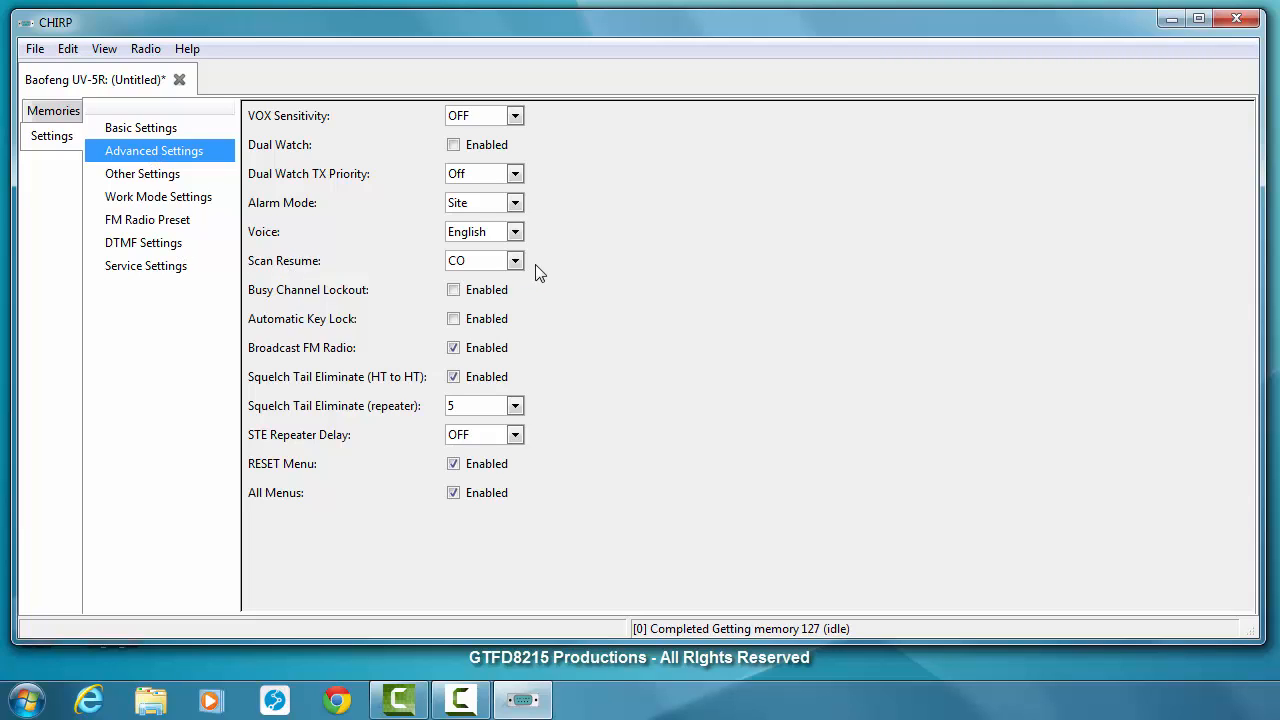
click(514, 260)
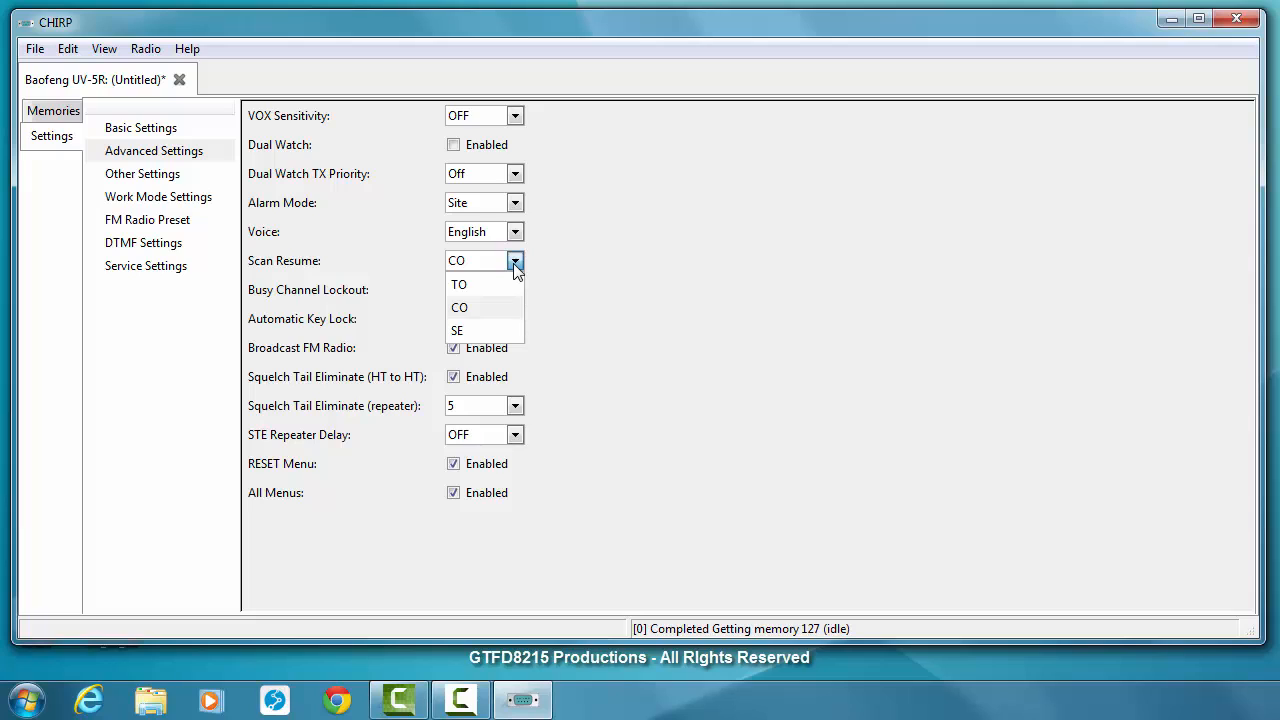
click(460, 308)
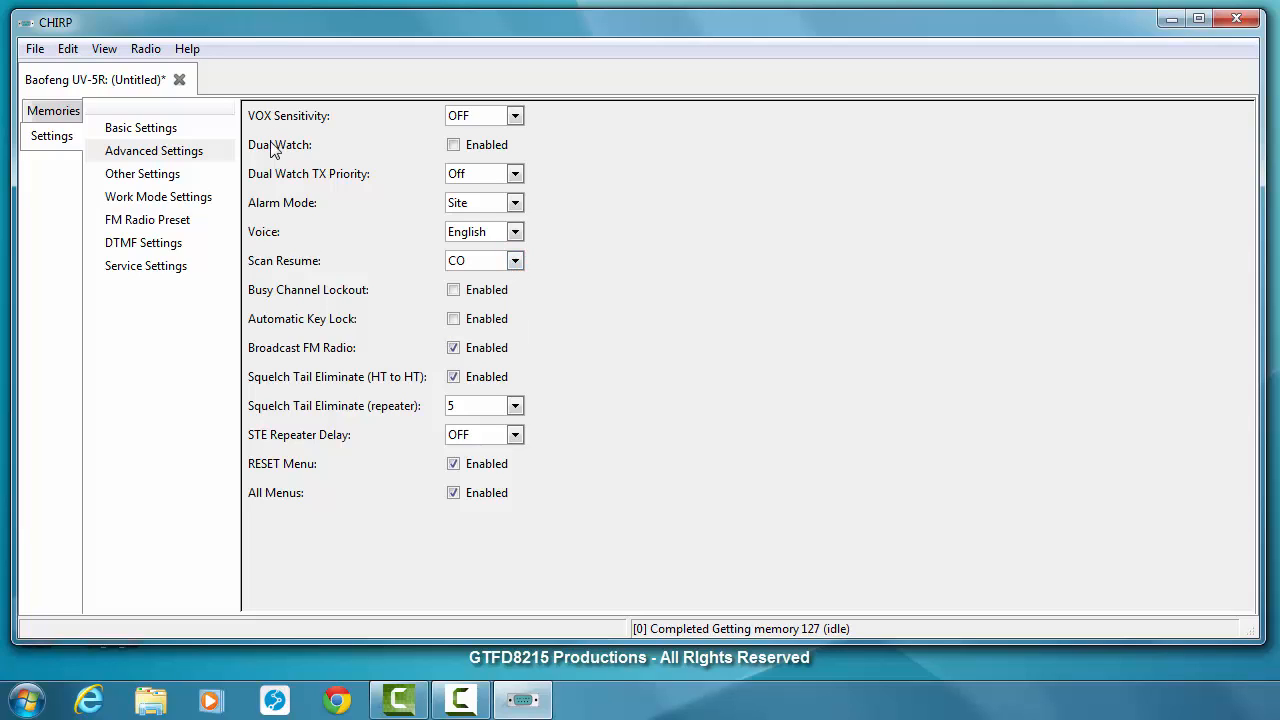
mouse_move(322, 278)
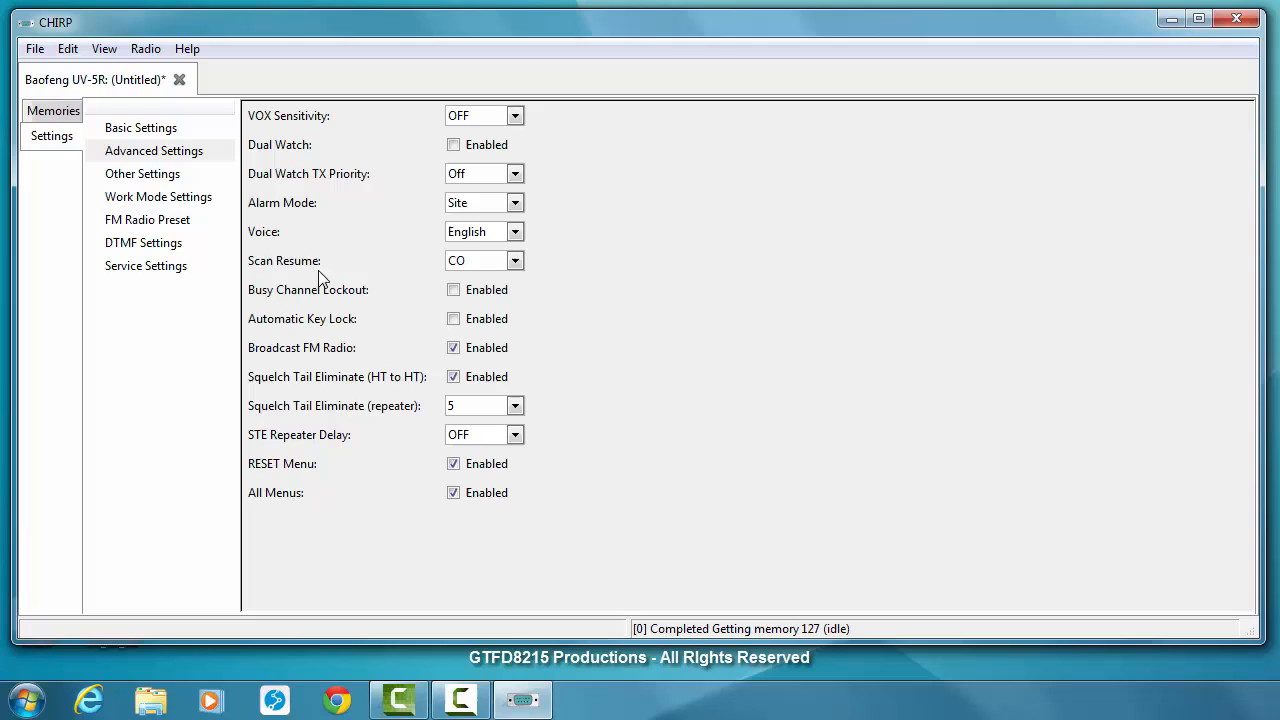
click(142, 172)
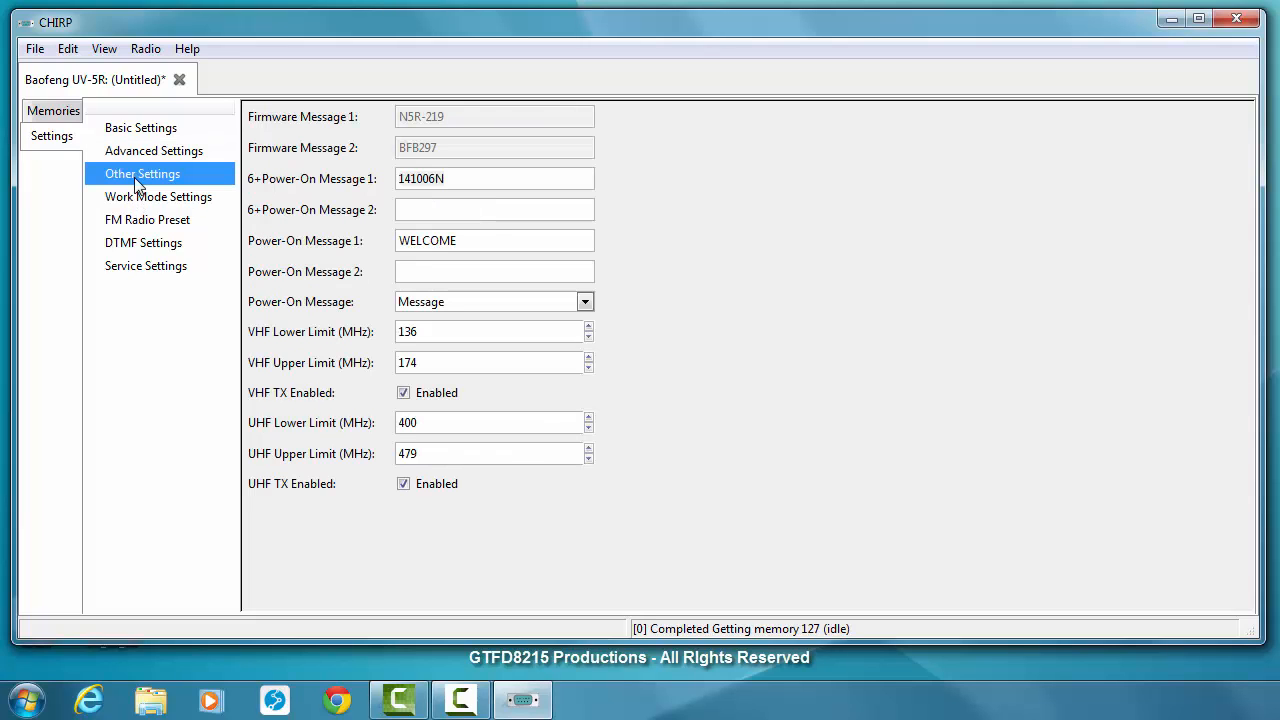
Check Work Mode Settings with VFO/MR mode on Channel and the squelch Service Settings, then return to Memories.
click(158, 196)
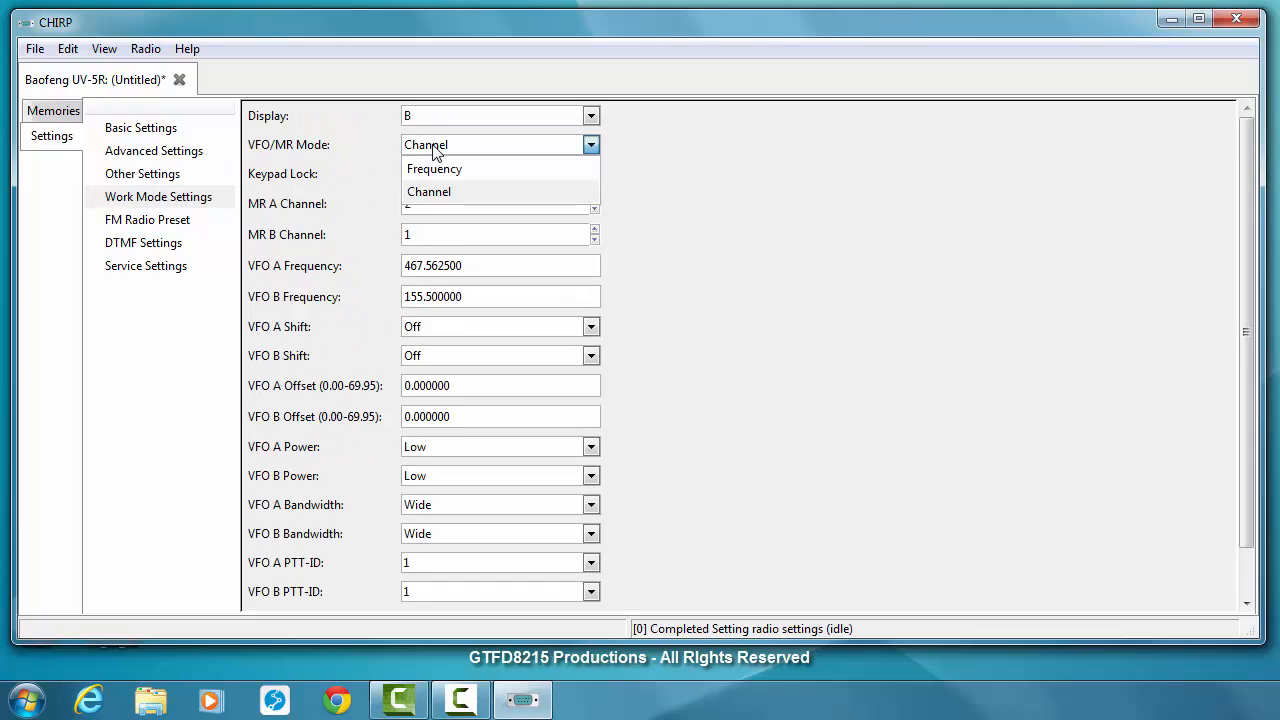
click(428, 192)
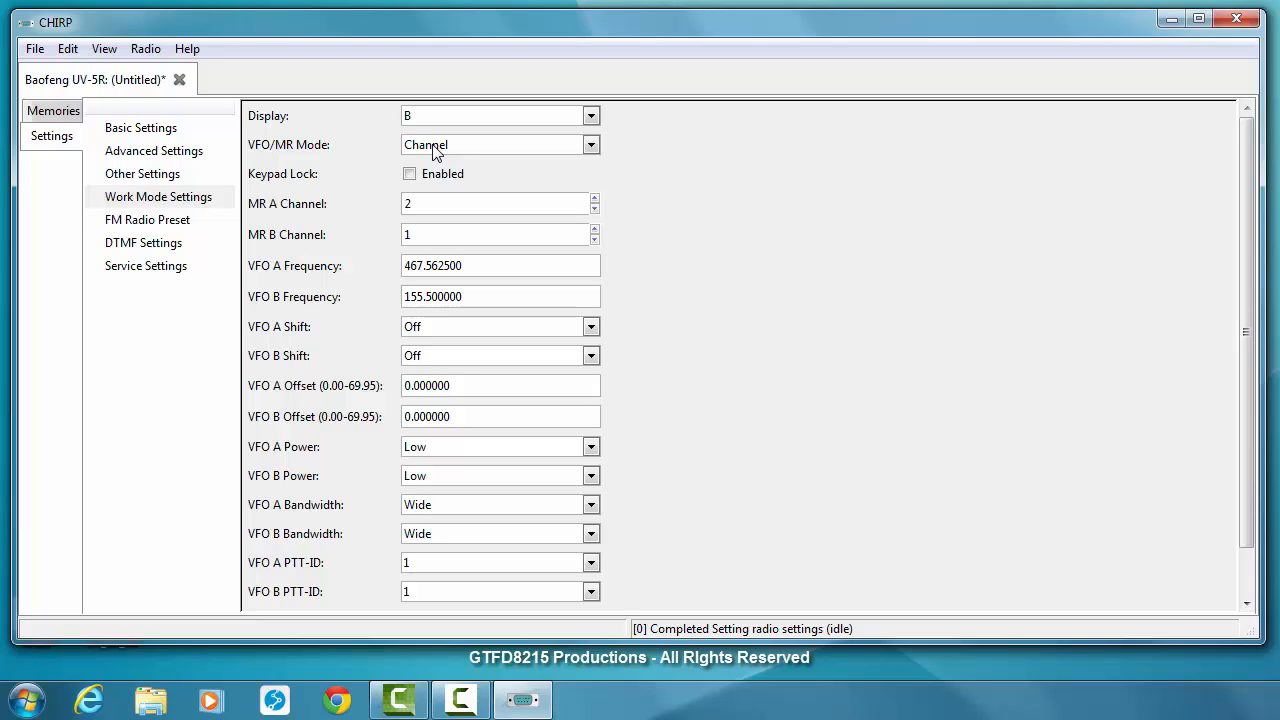
mouse_move(250, 224)
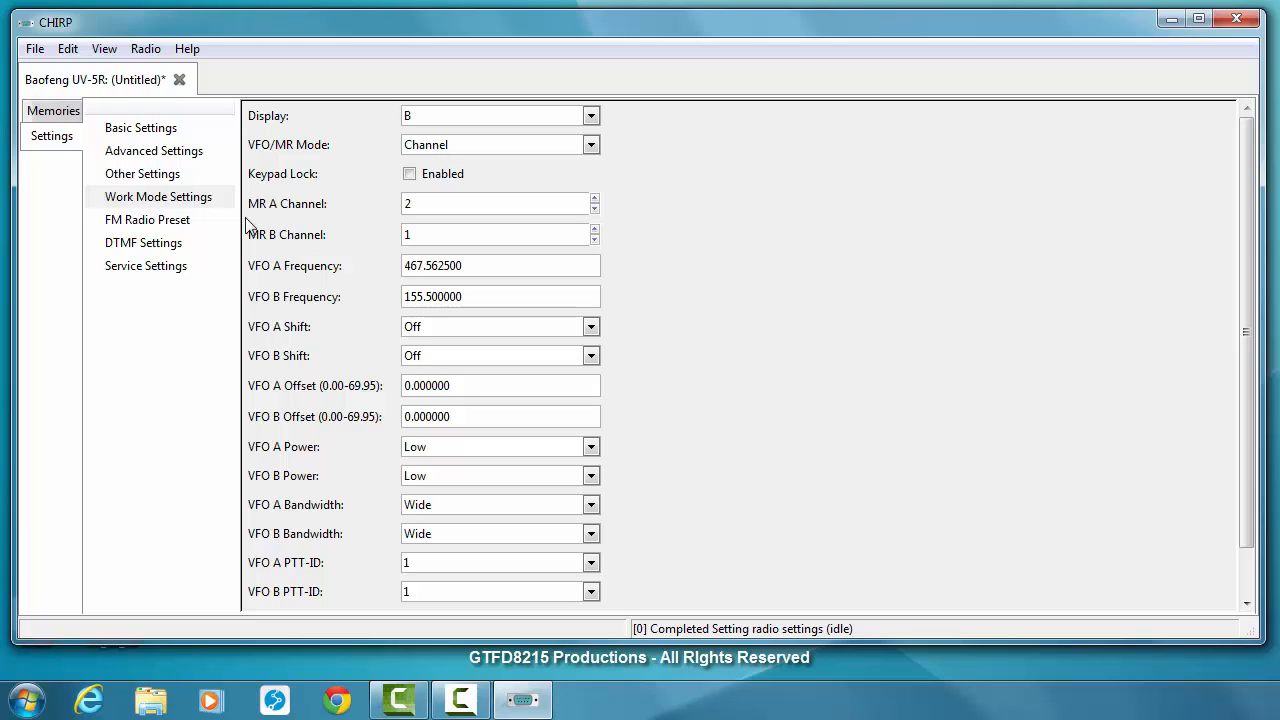
click(144, 264)
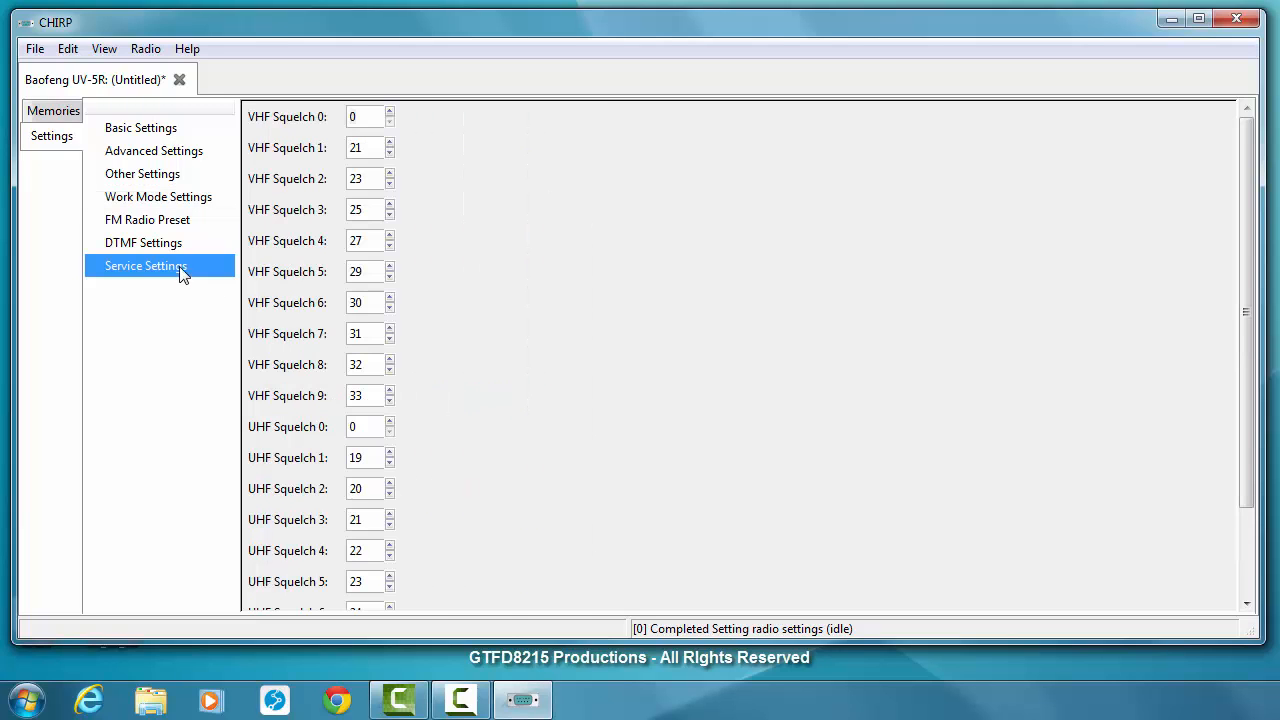
click(158, 196)
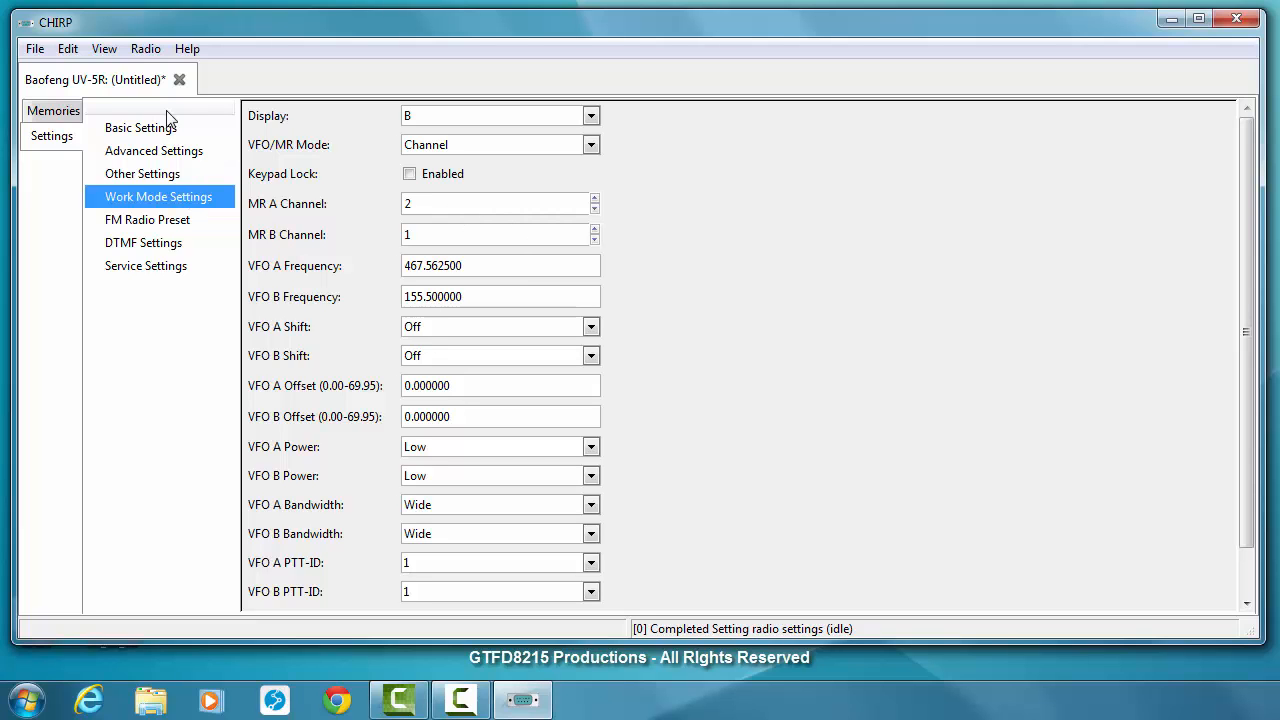
click(52, 110)
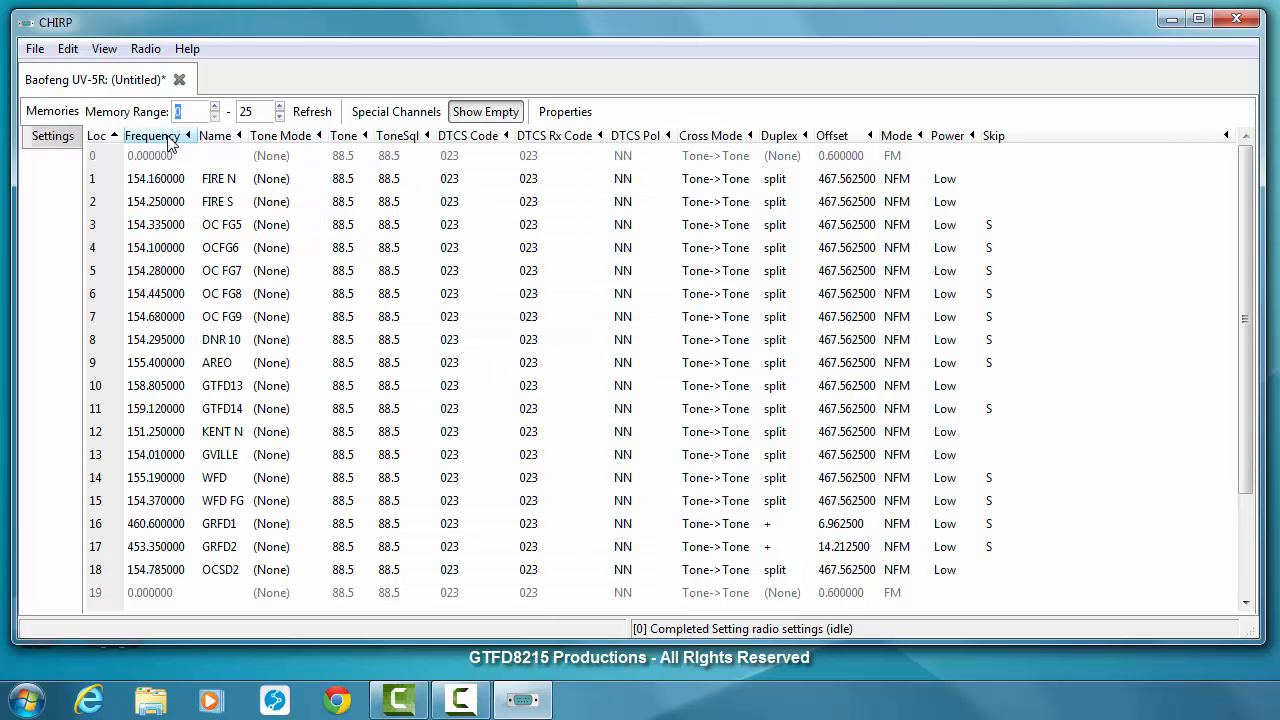
Save the radio image as default 1.img, overwriting the existing file.
click(34, 48)
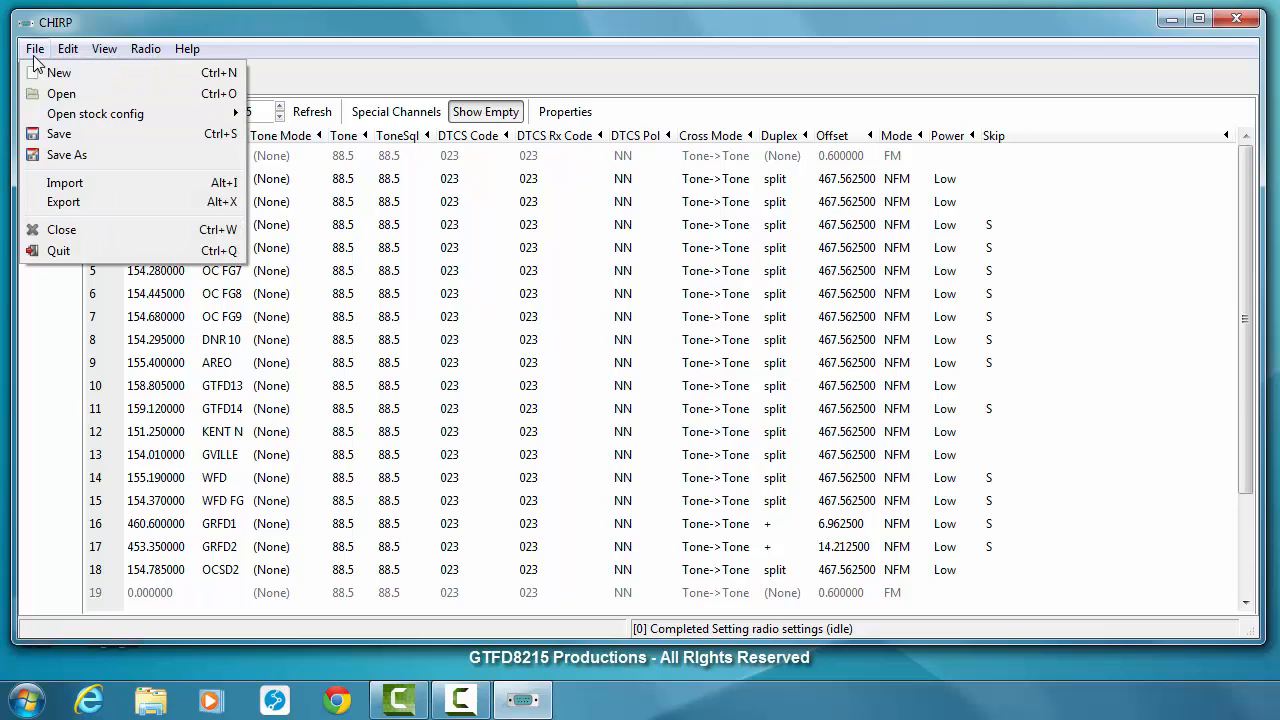
click(66, 154)
text(default 1)
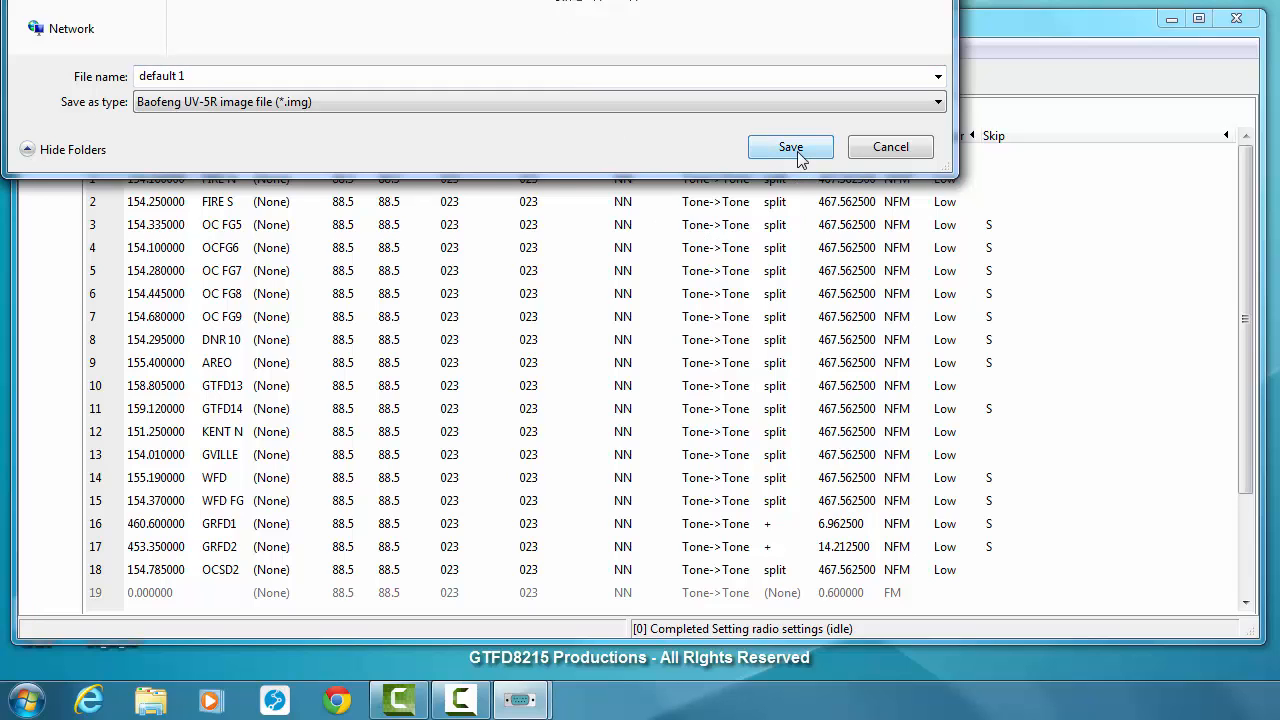
click(790, 148)
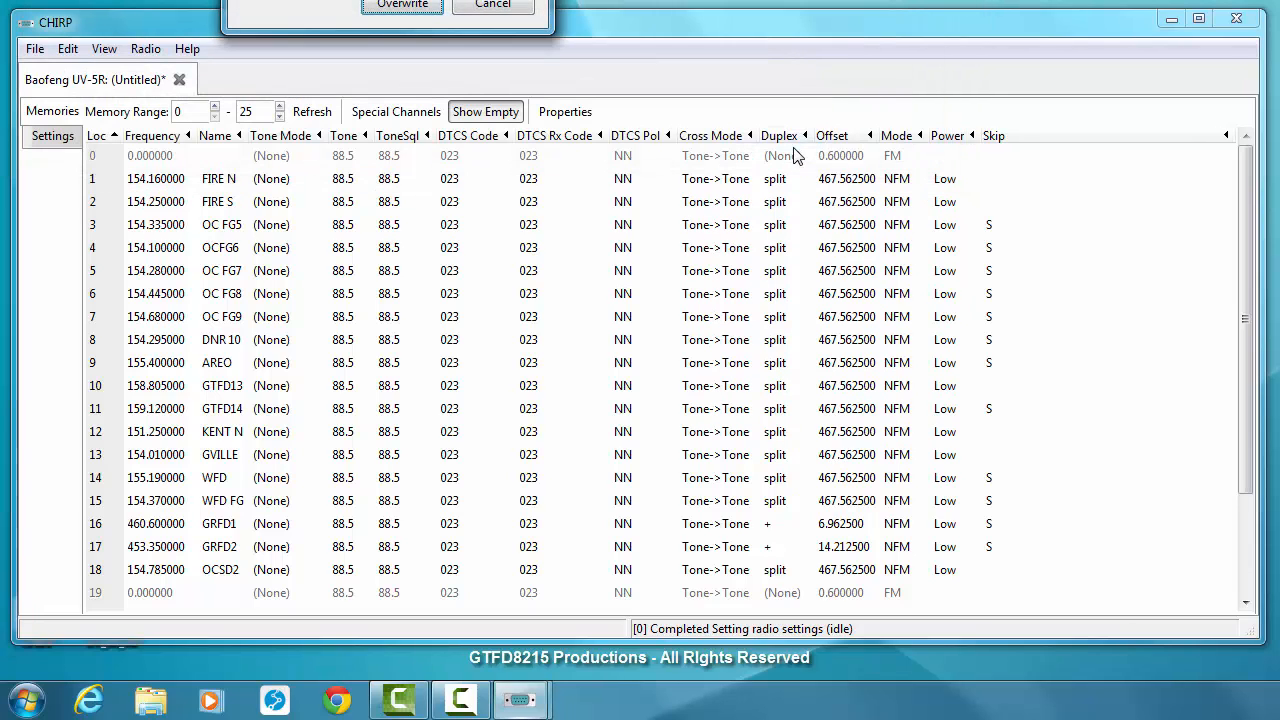
click(402, 6)
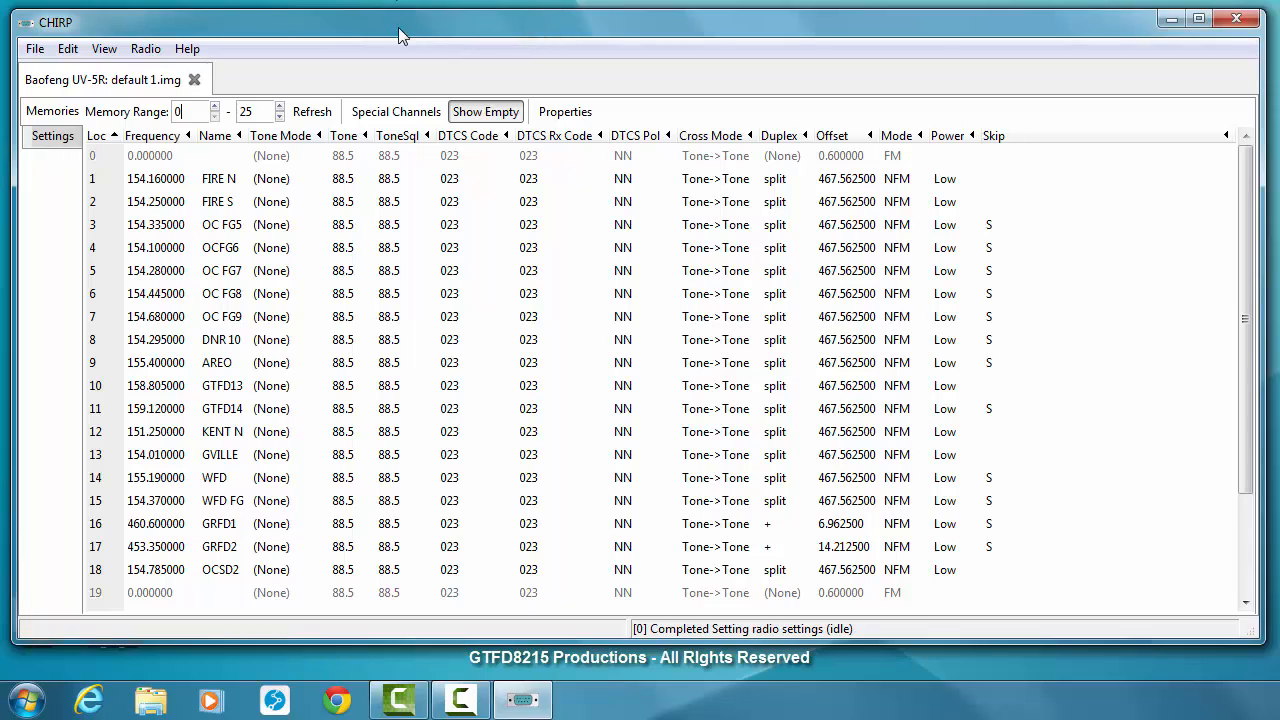
mouse_move(230, 128)
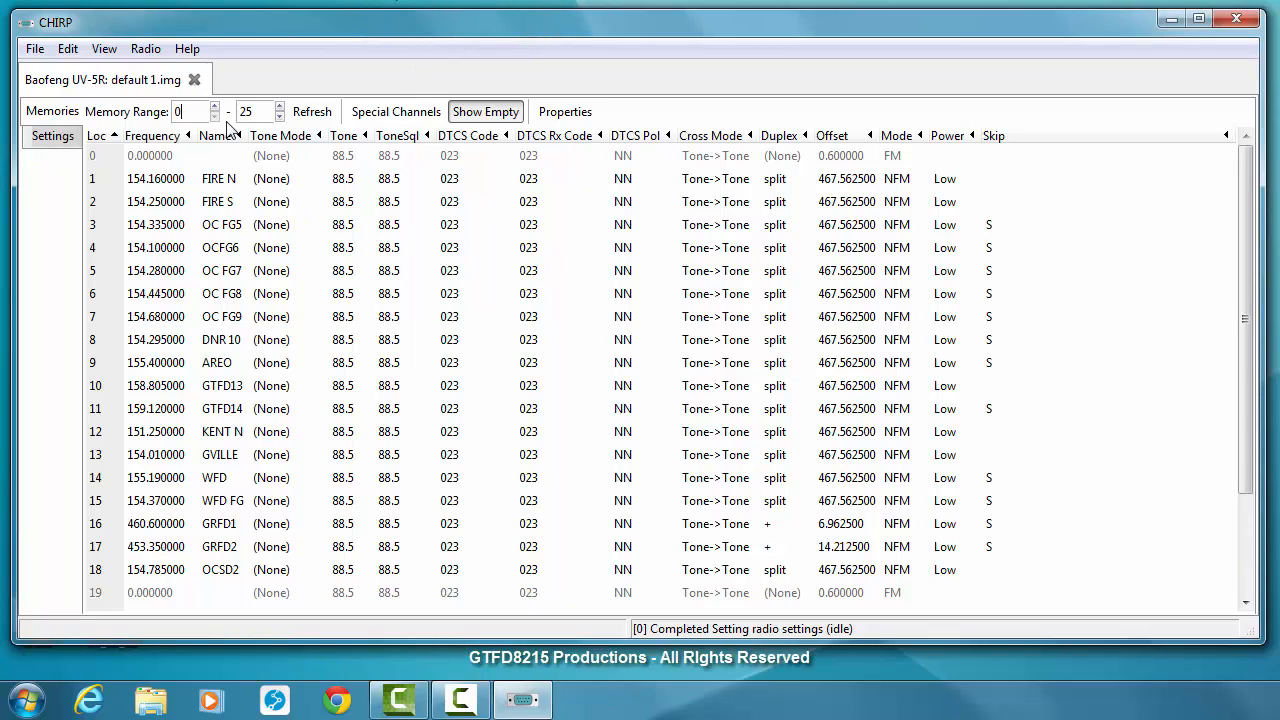
click(144, 48)
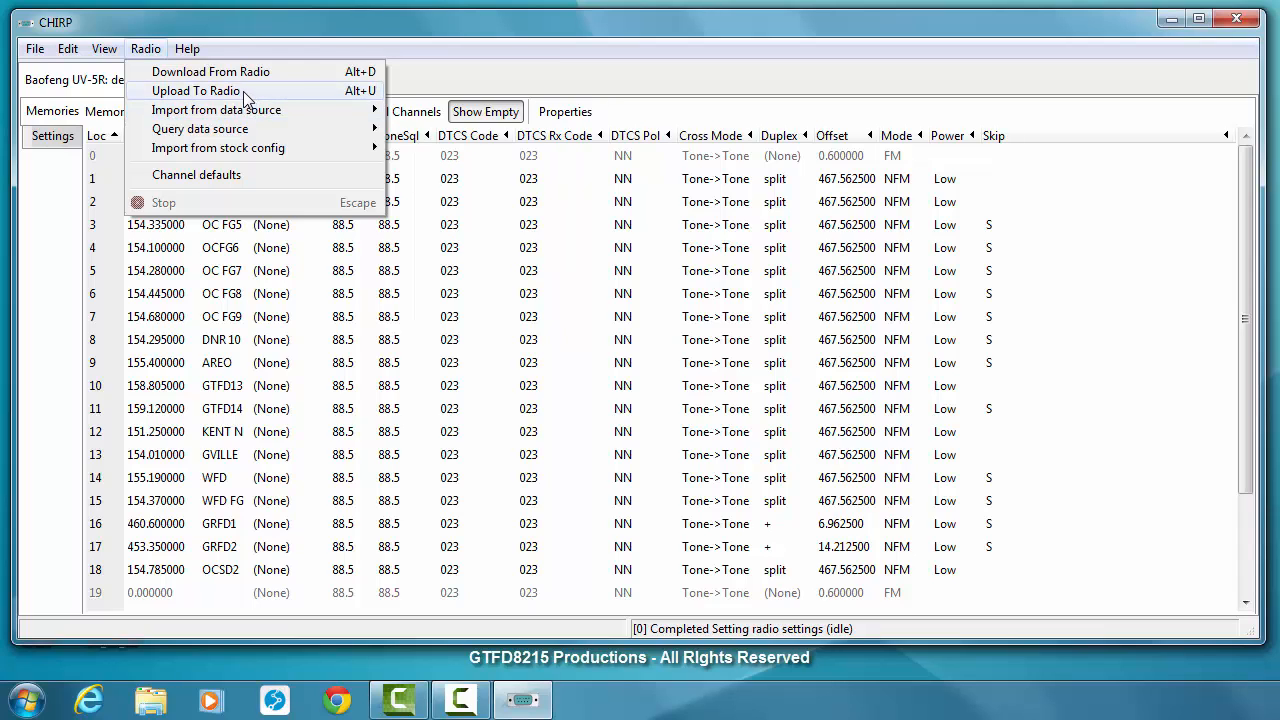
Upload the image to the Baofeng UV-5R on port COM5.
click(196, 90)
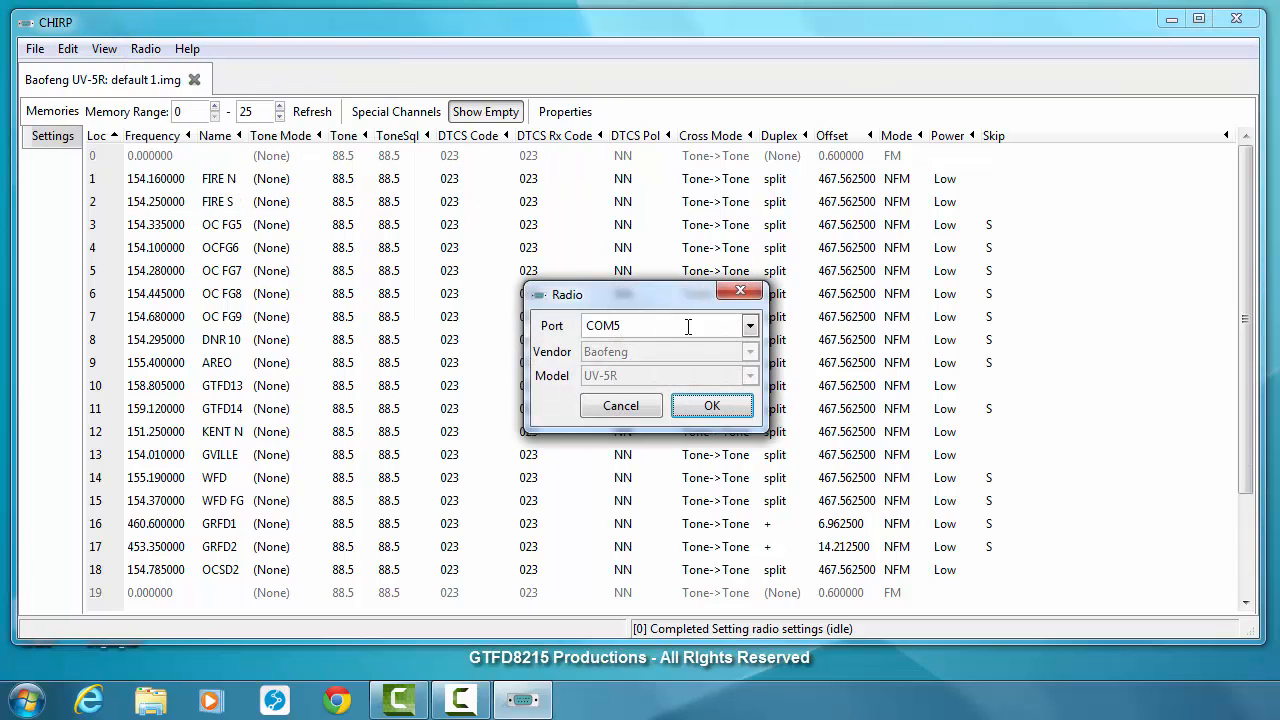
click(712, 404)
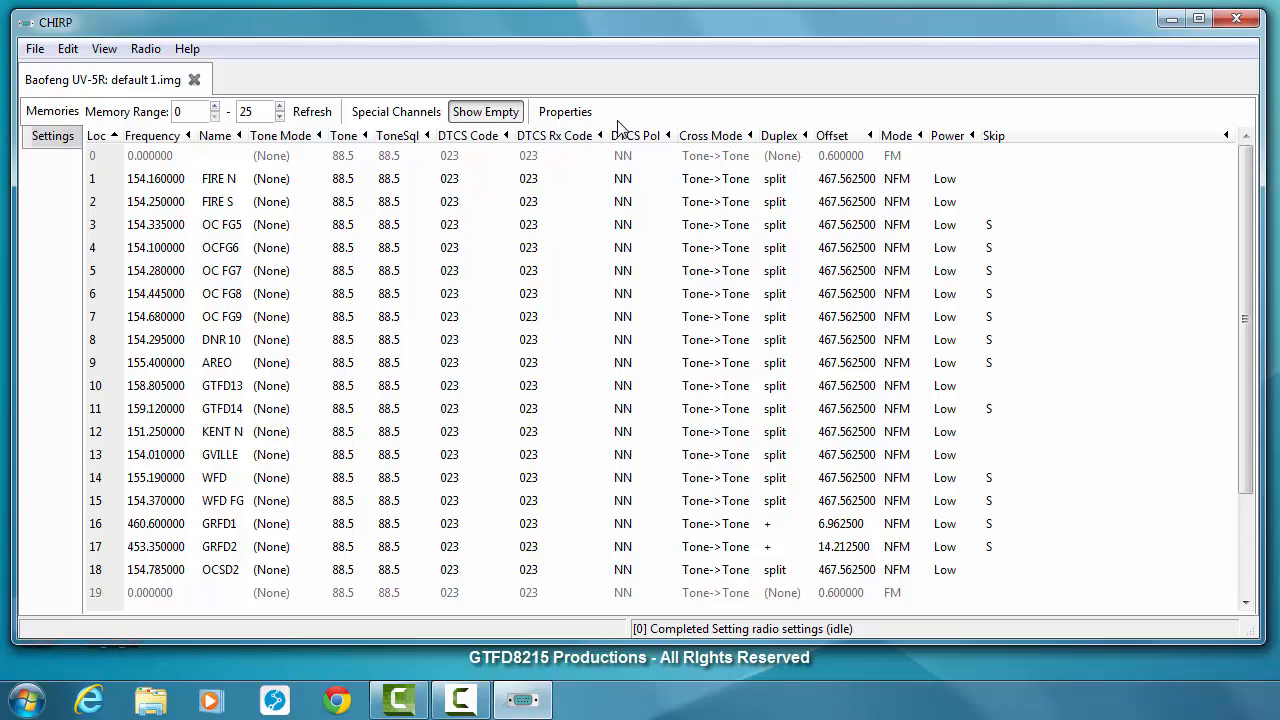
click(192, 112)
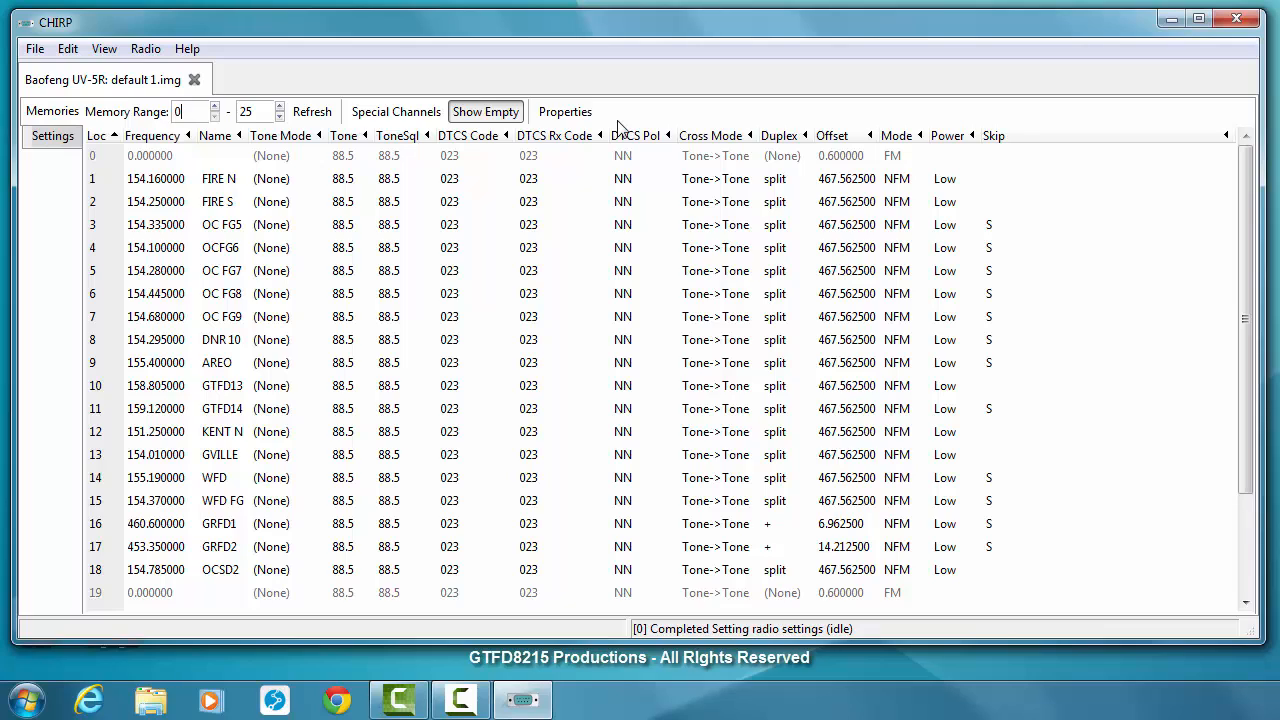